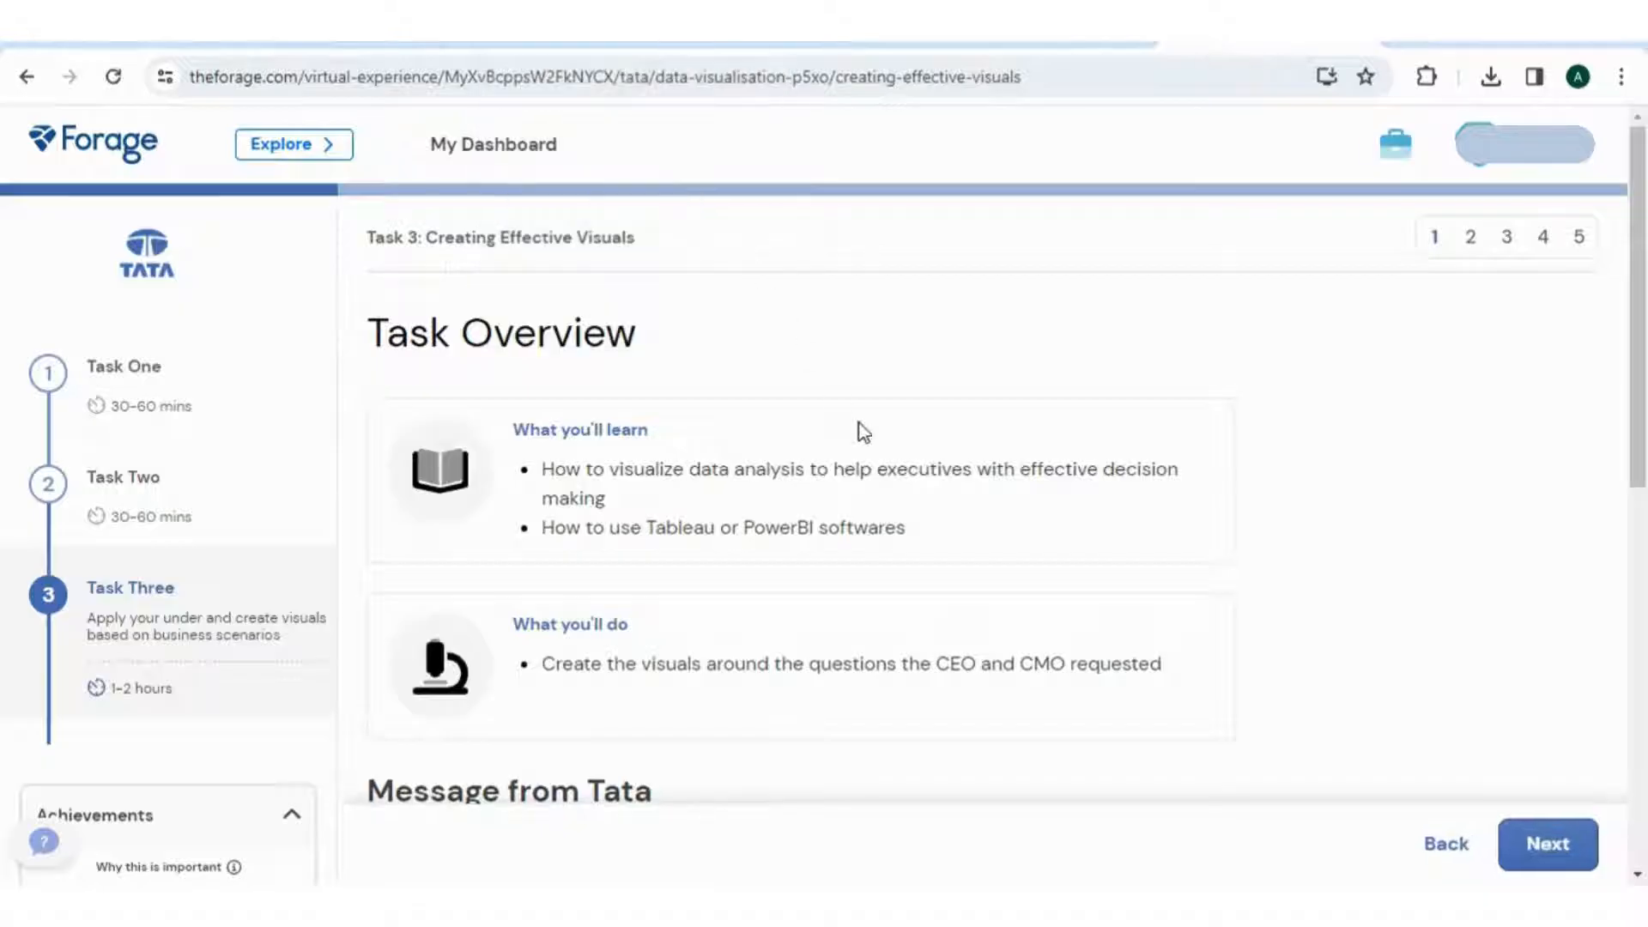
Step: Continue past the Task Three overview to the background information page
scroll("down", 3)
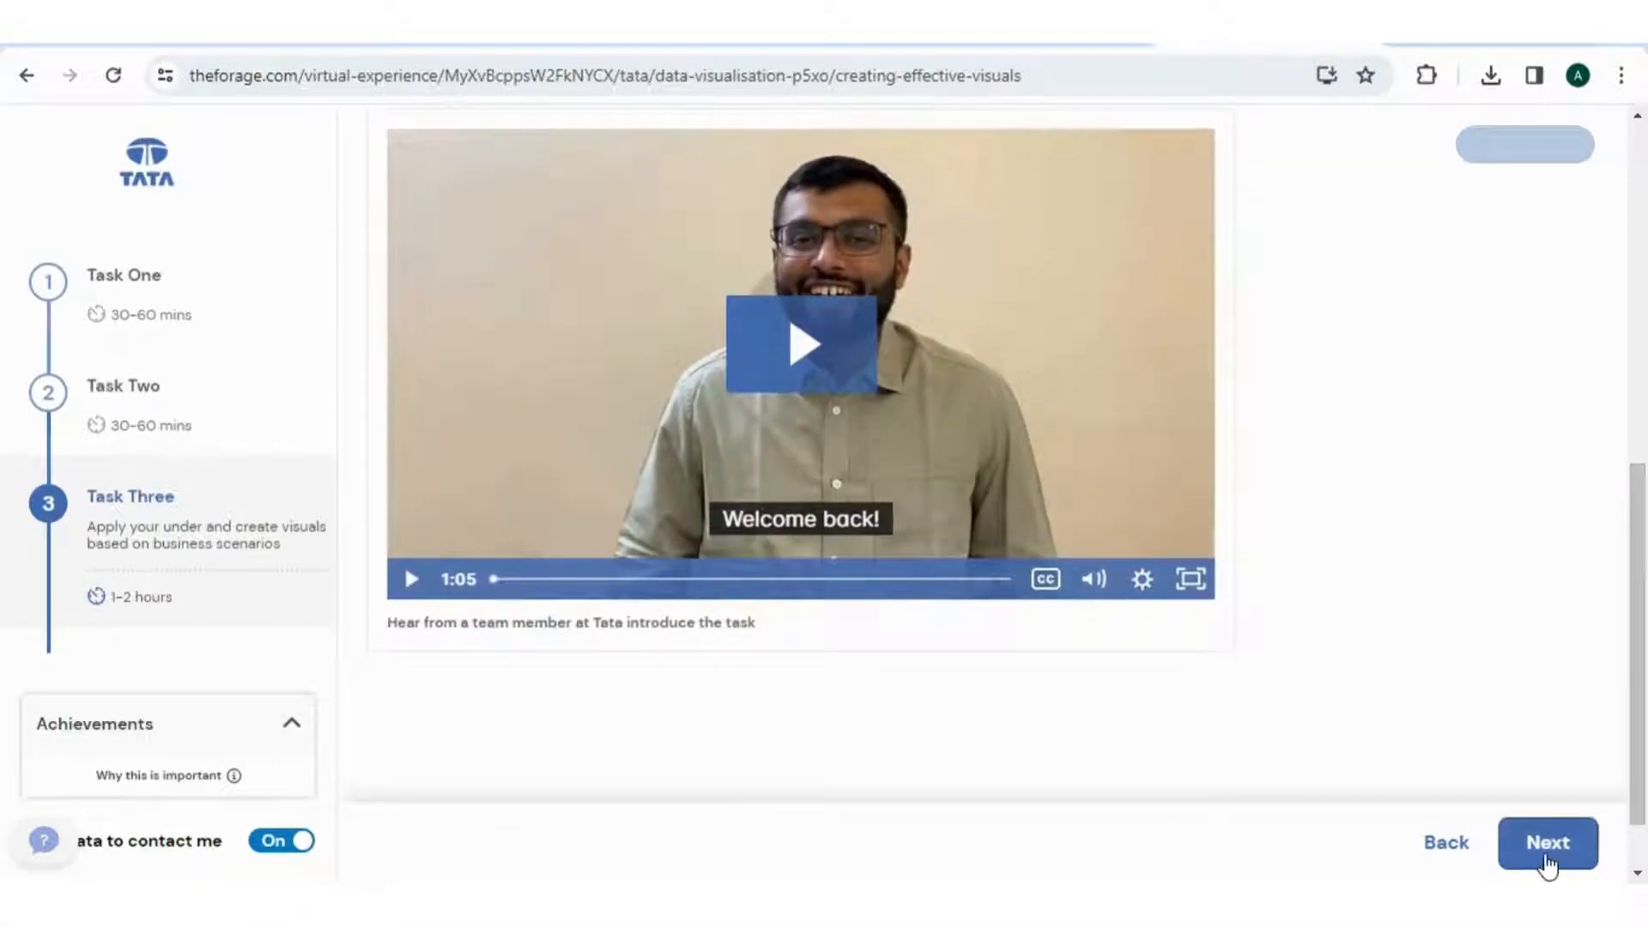
left_click(1546, 841)
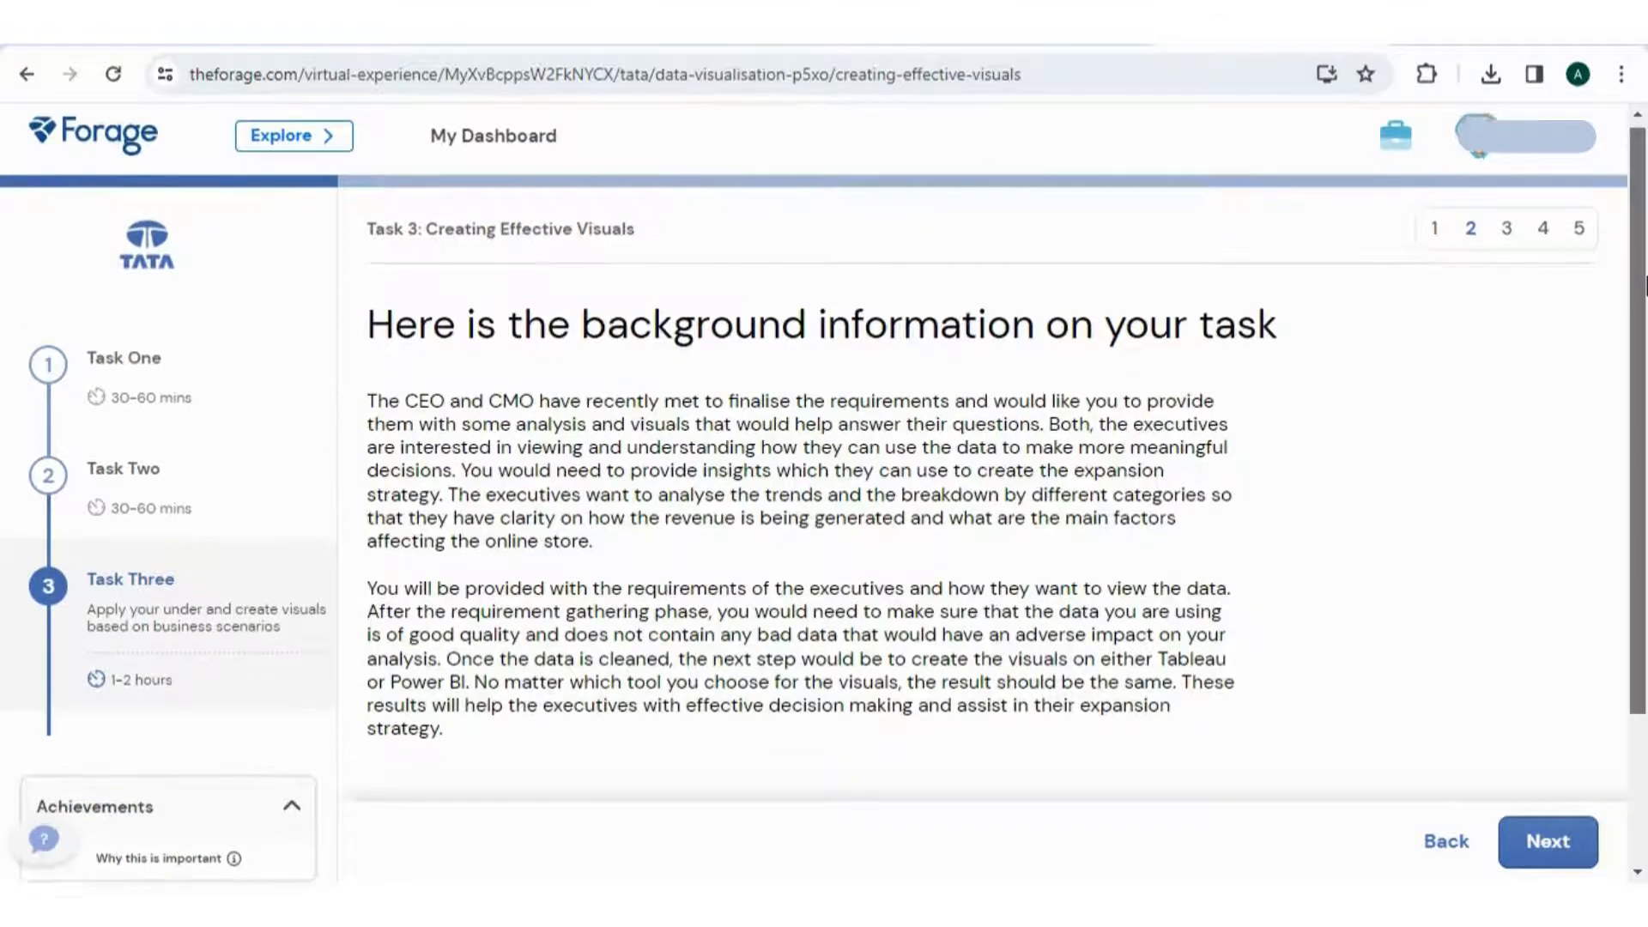
scroll("down", 3)
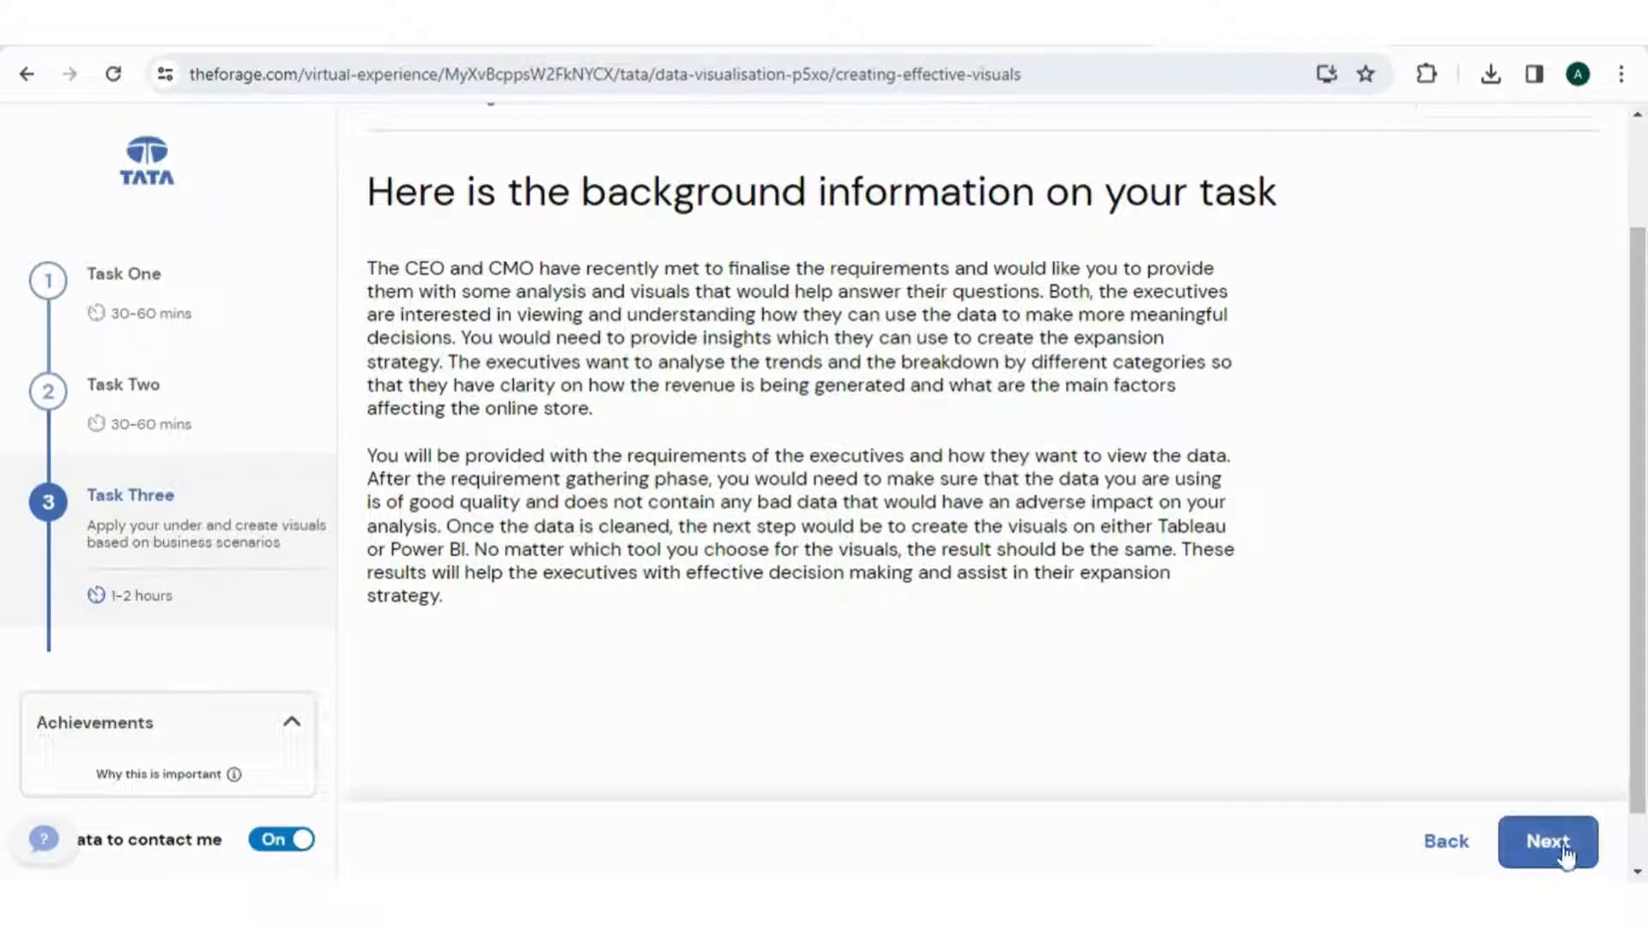
Step: Continue to the 'Here is your task' page and read the cleanup steps and Questions 1–4
left_click(1547, 841)
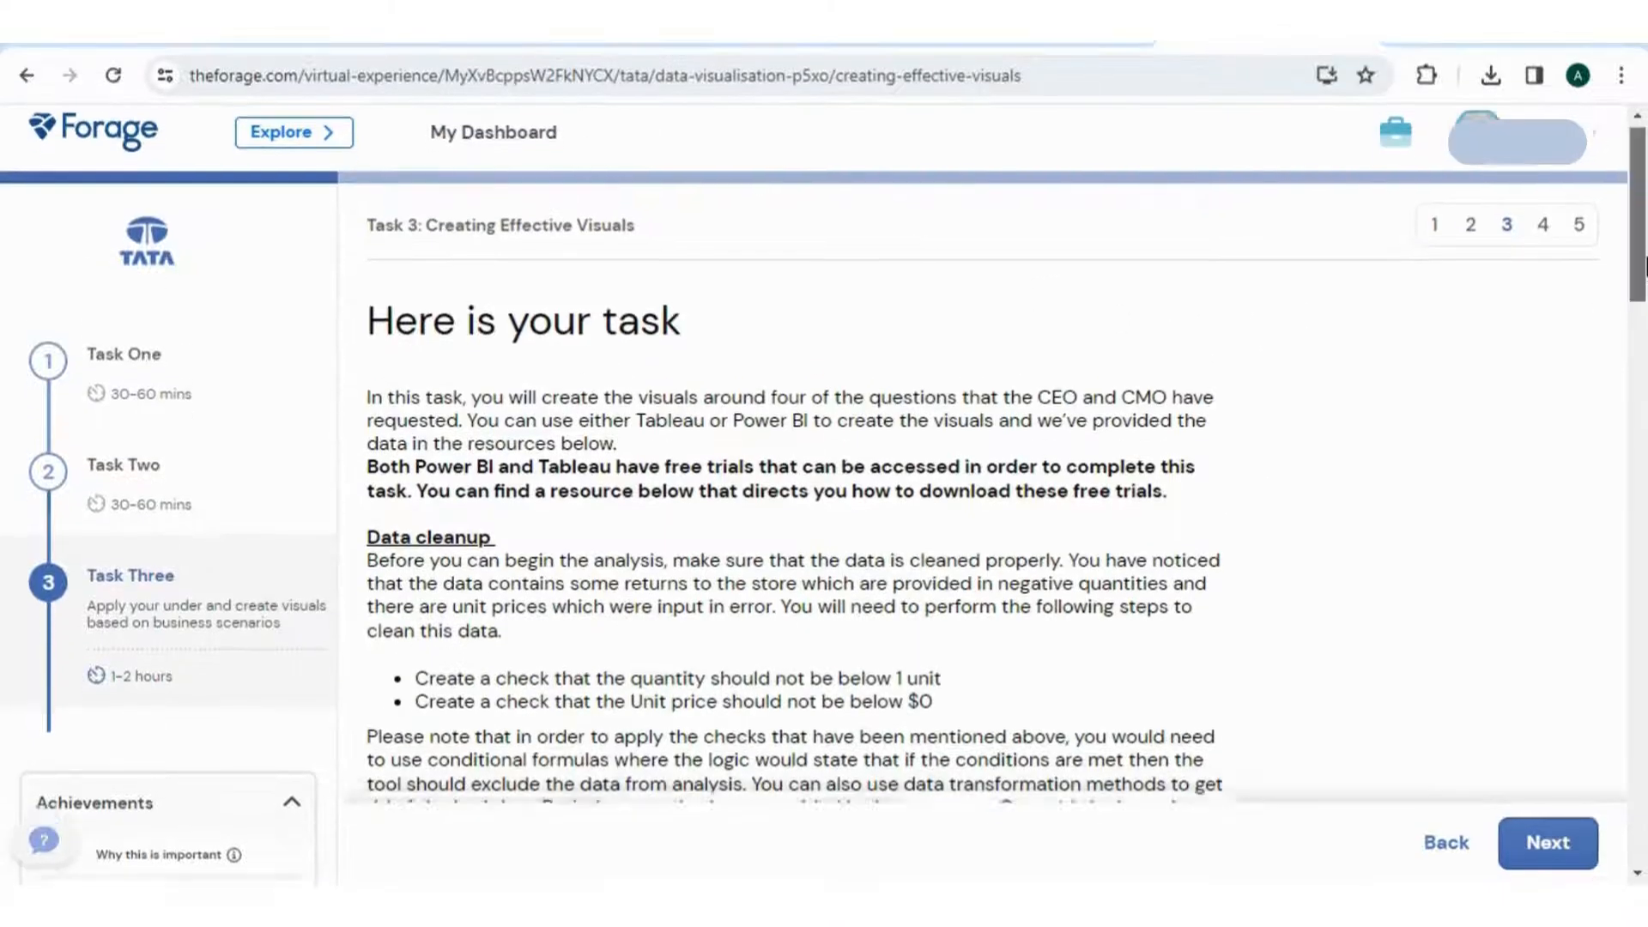
scroll("down", 3)
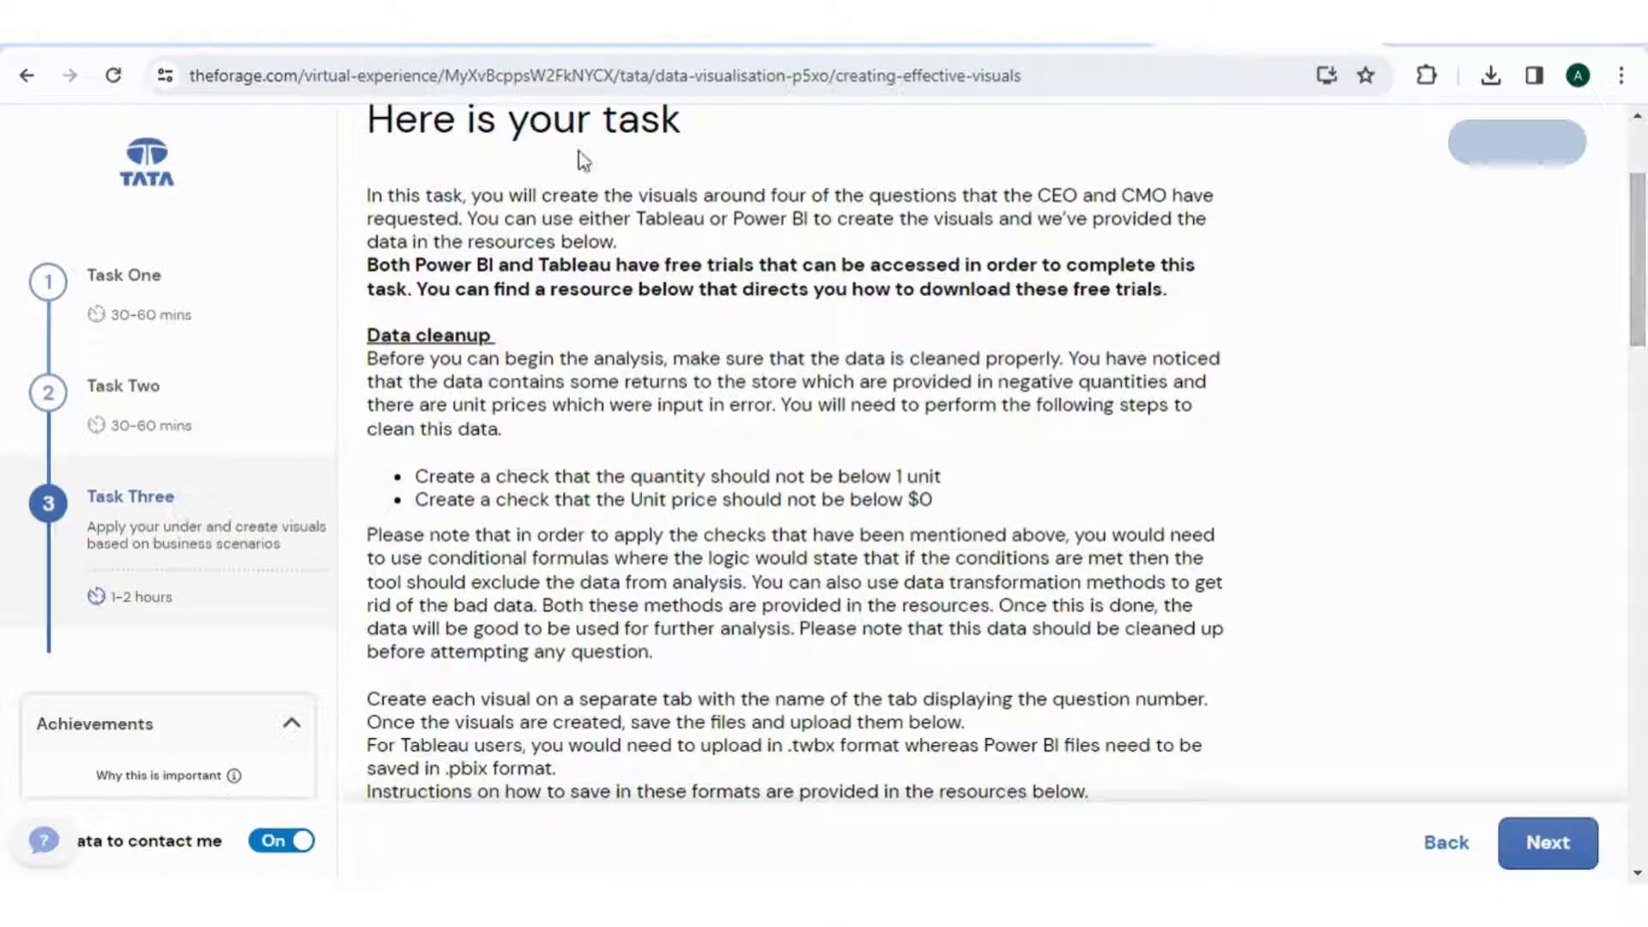
mouse_move(606, 295)
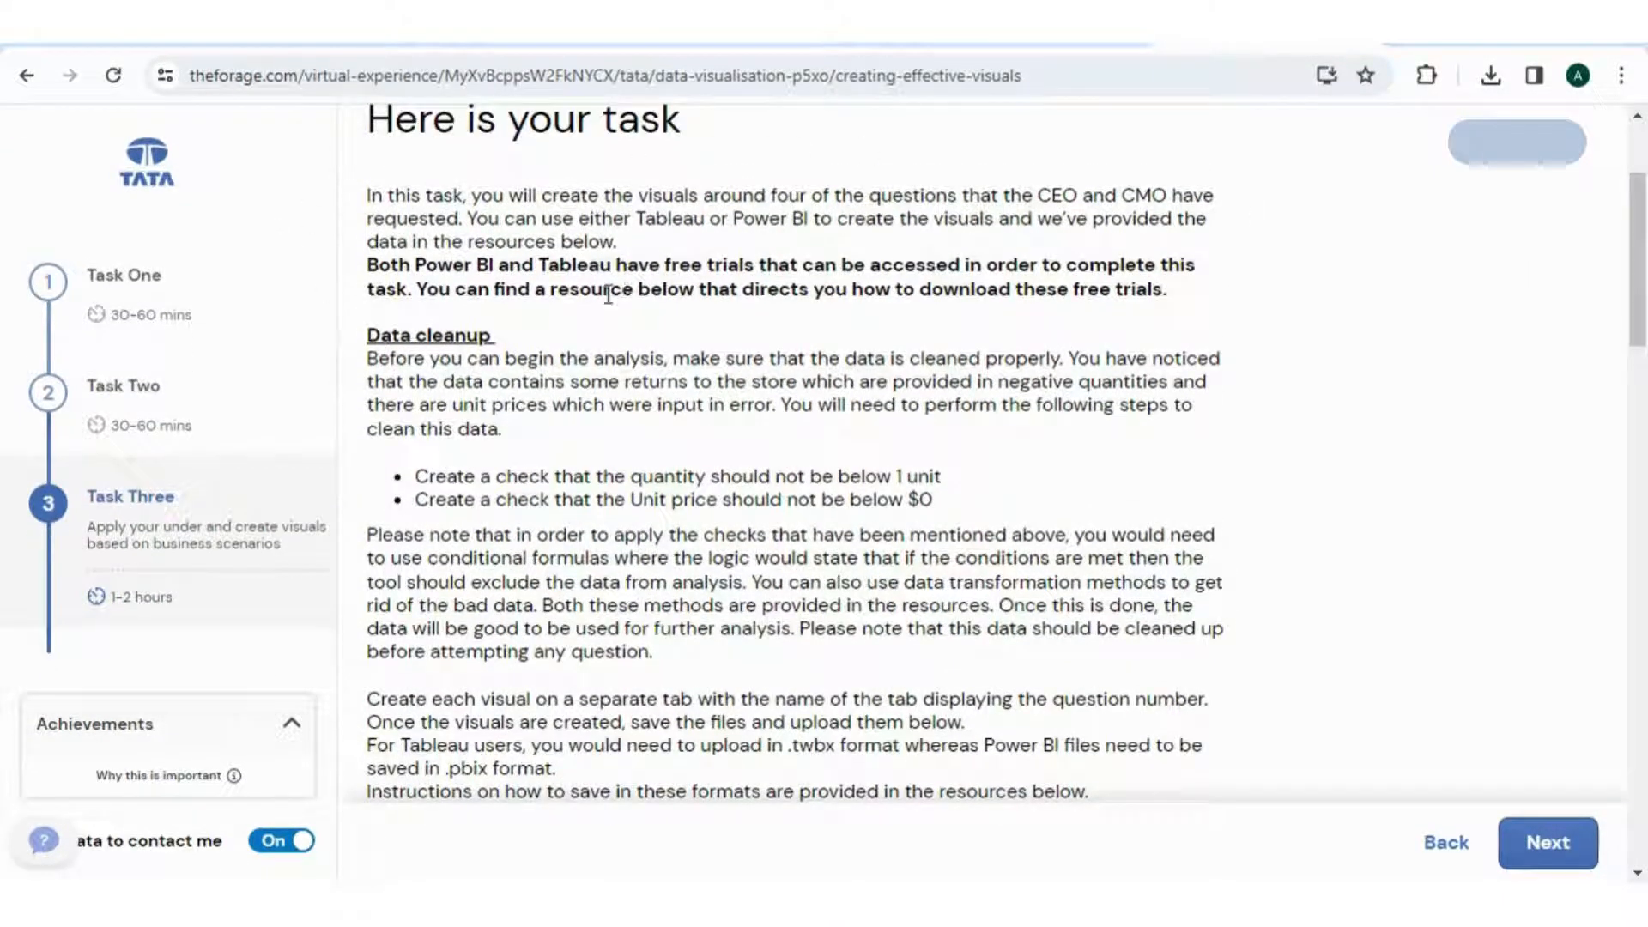
mouse_move(698, 474)
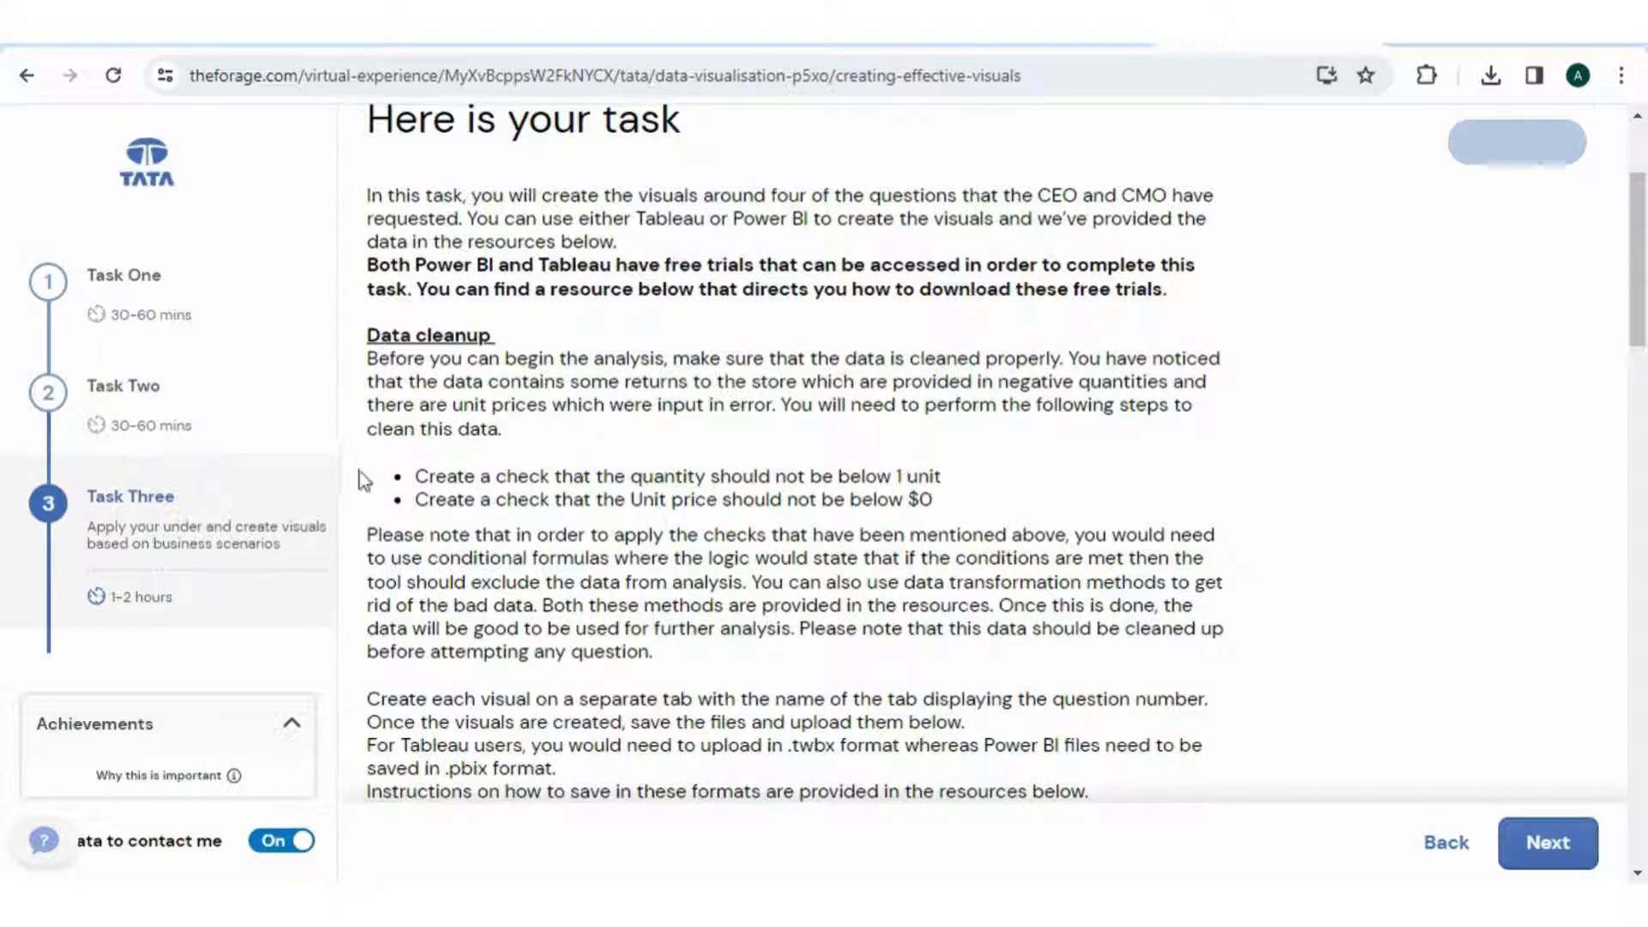
mouse_move(620, 456)
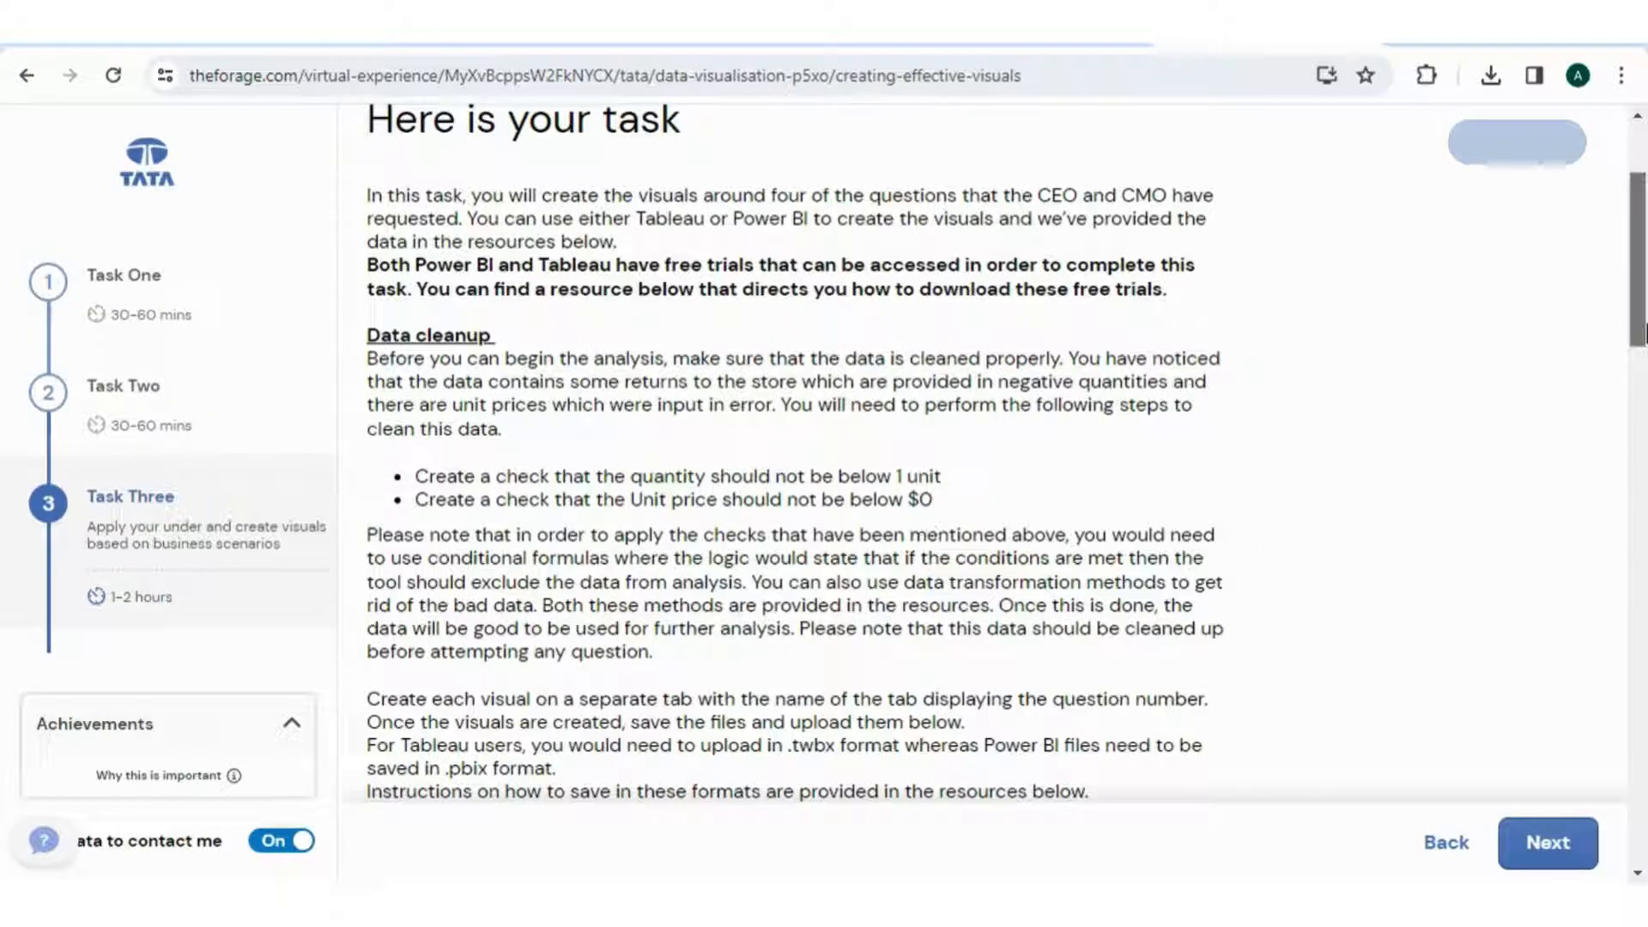
scroll("down", 3)
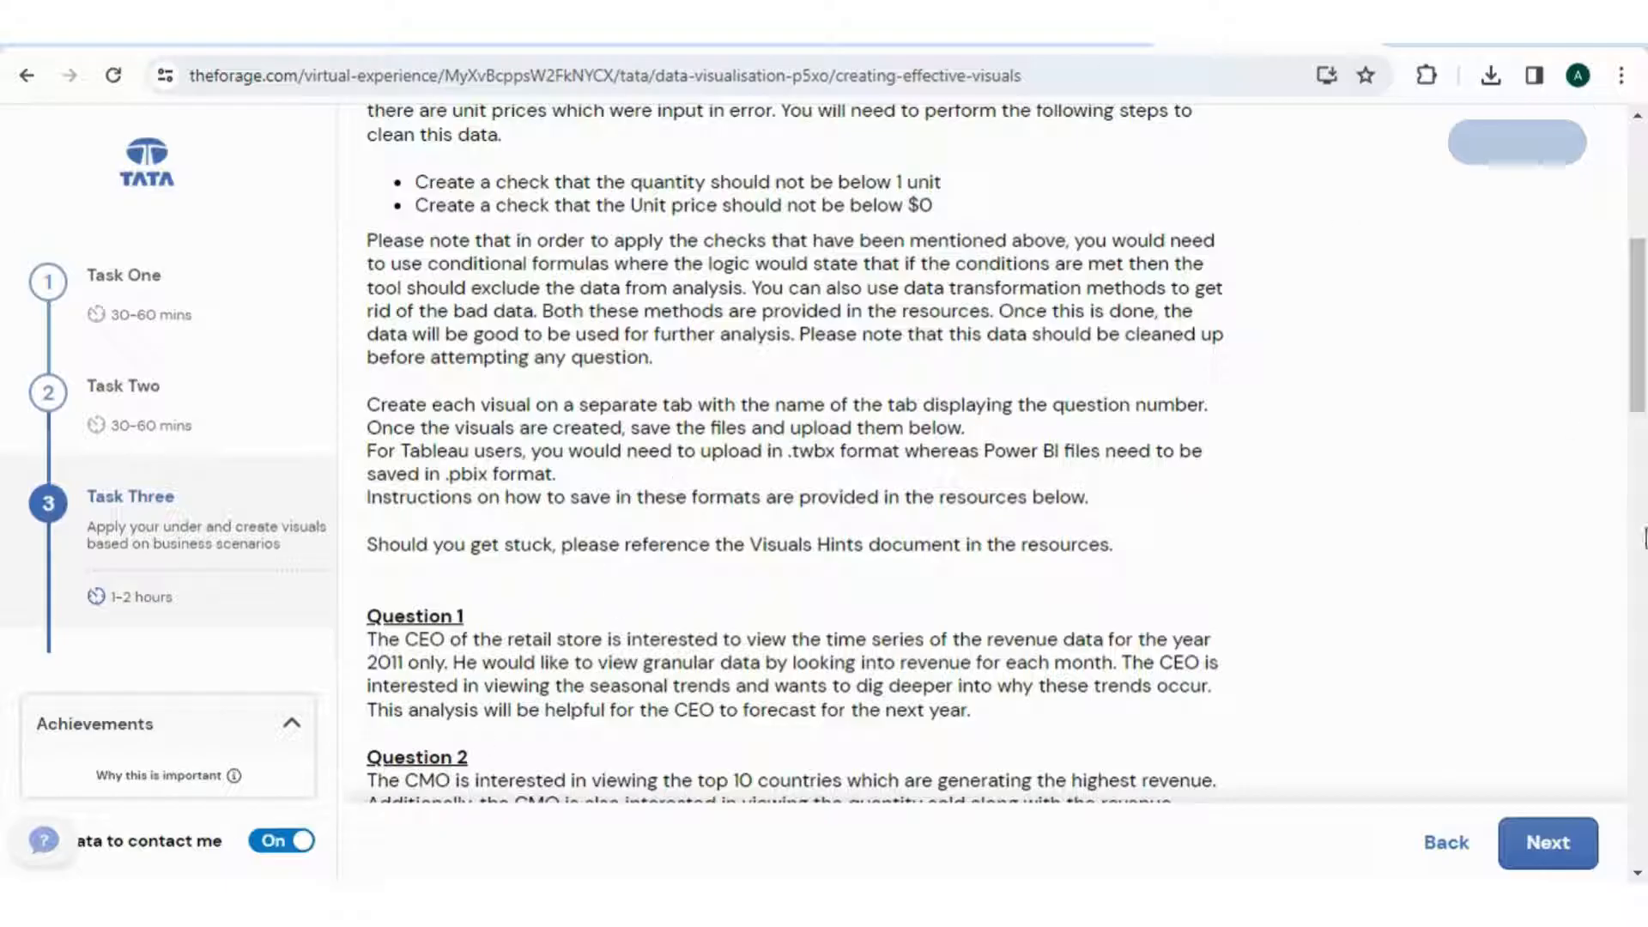
scroll("down", 3)
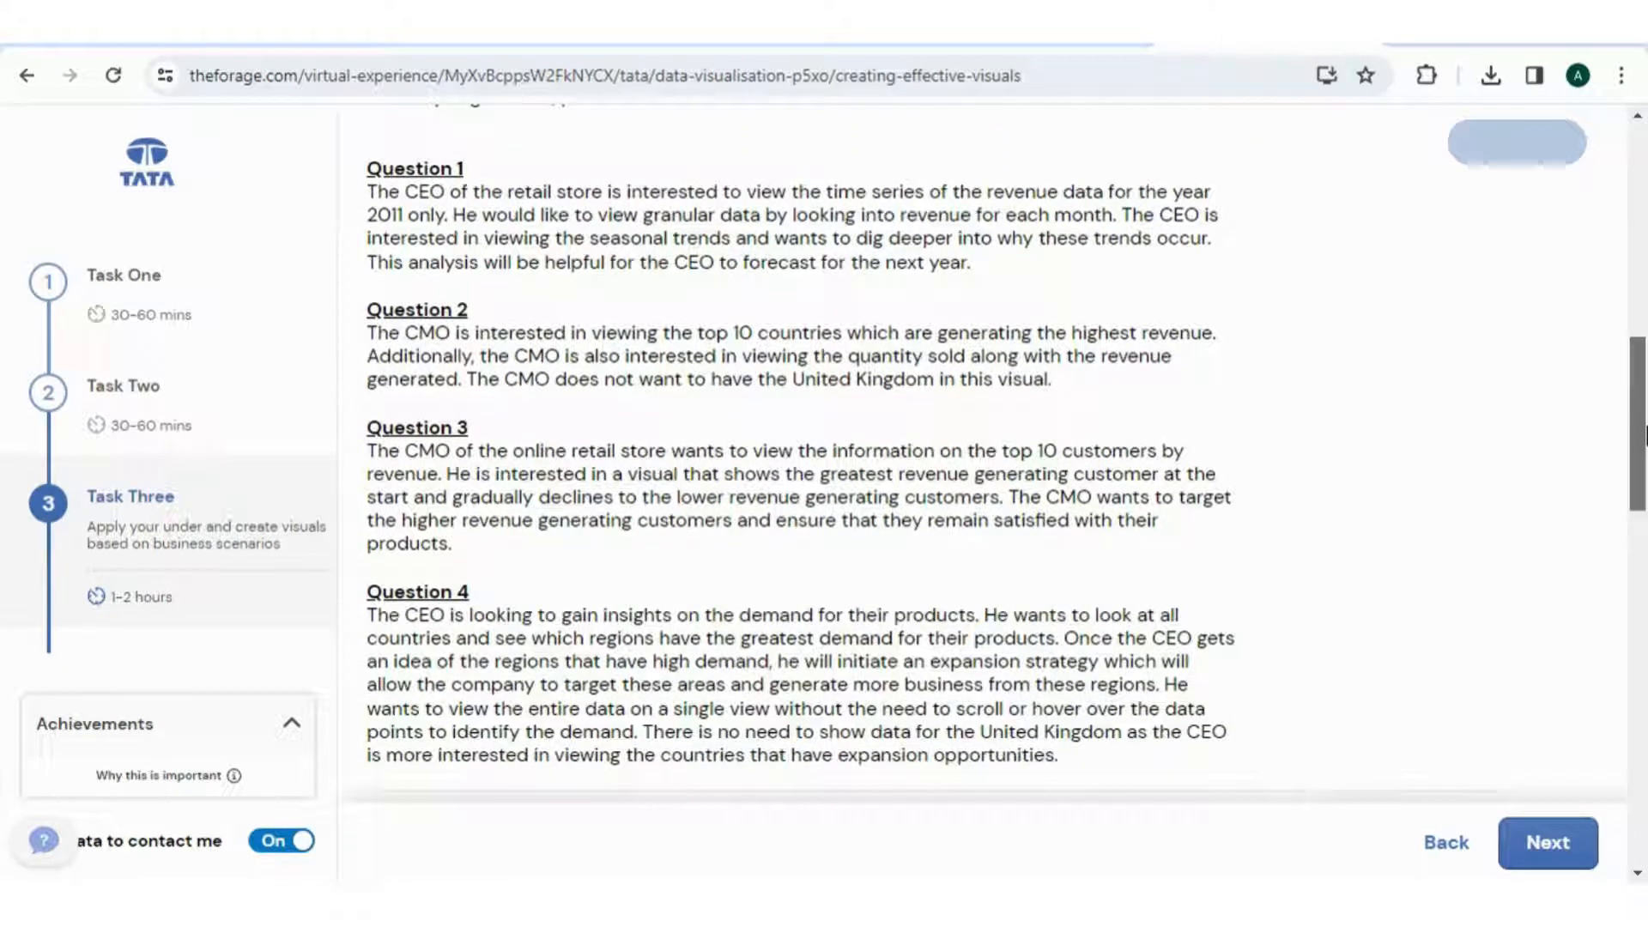
scroll("up", 3)
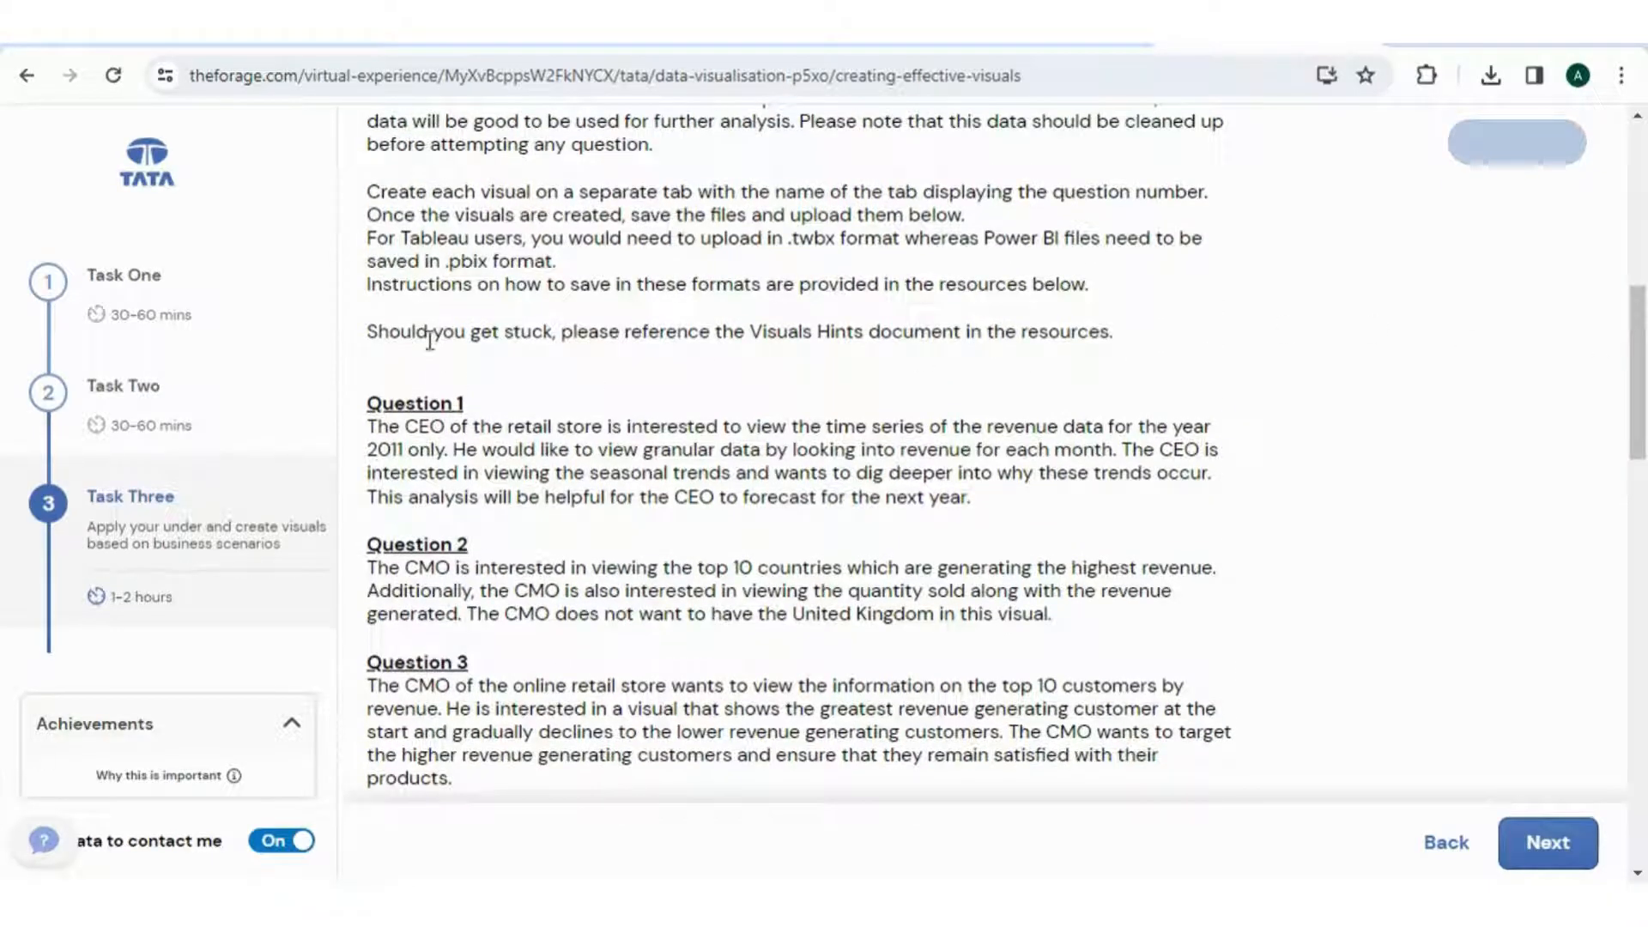
mouse_move(866, 357)
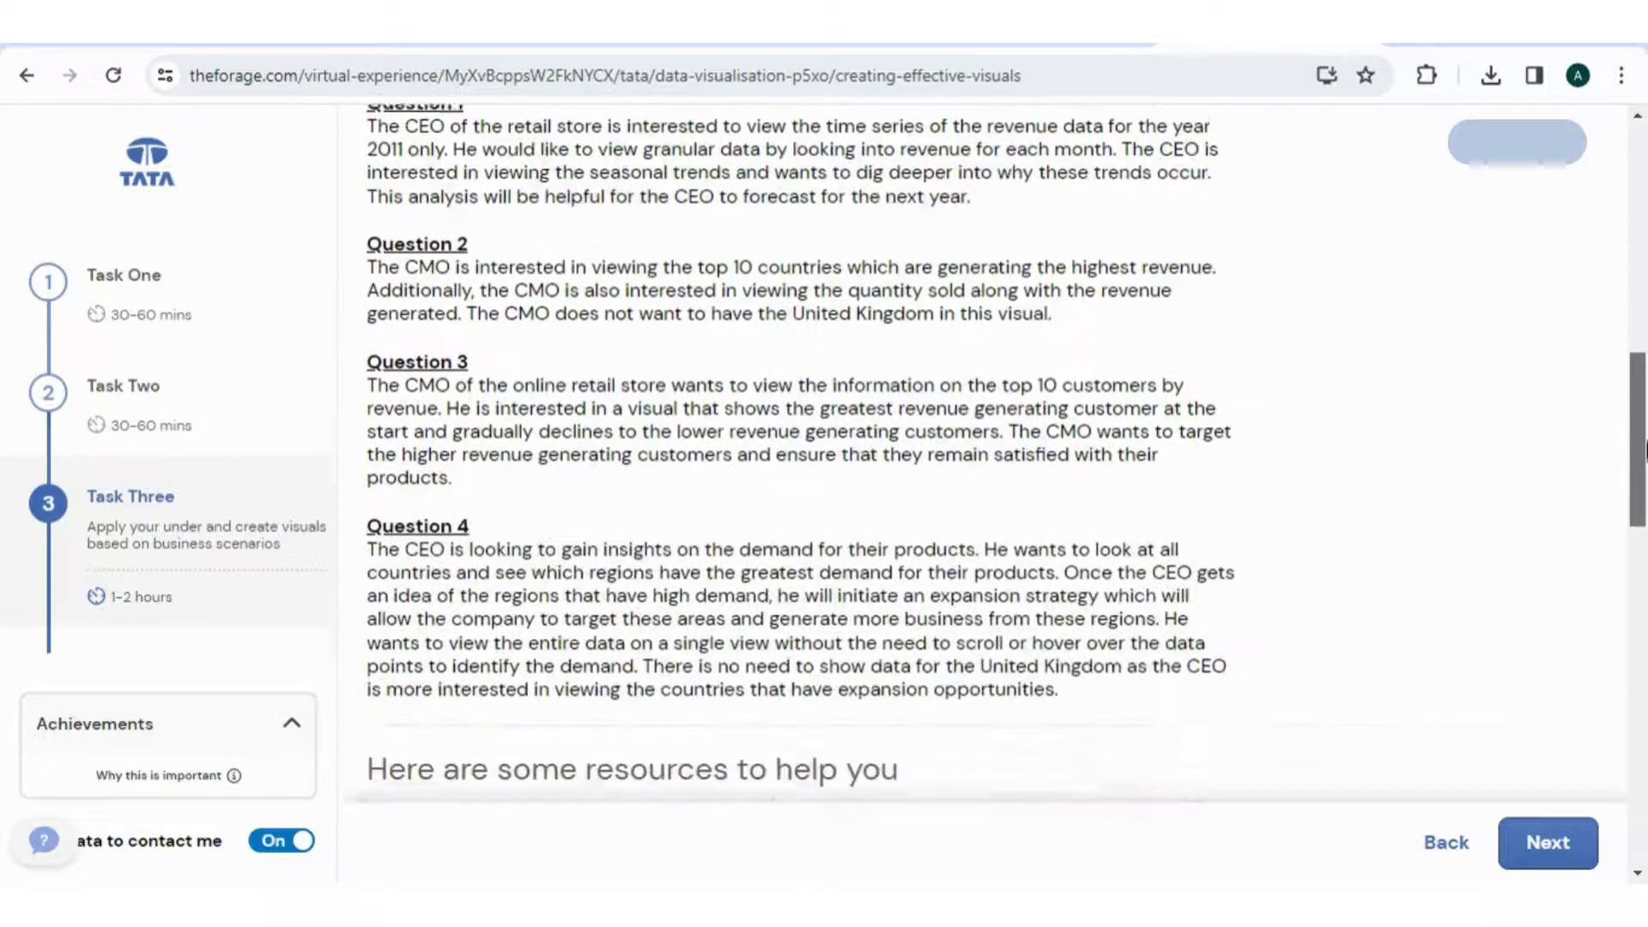
scroll("down", 3)
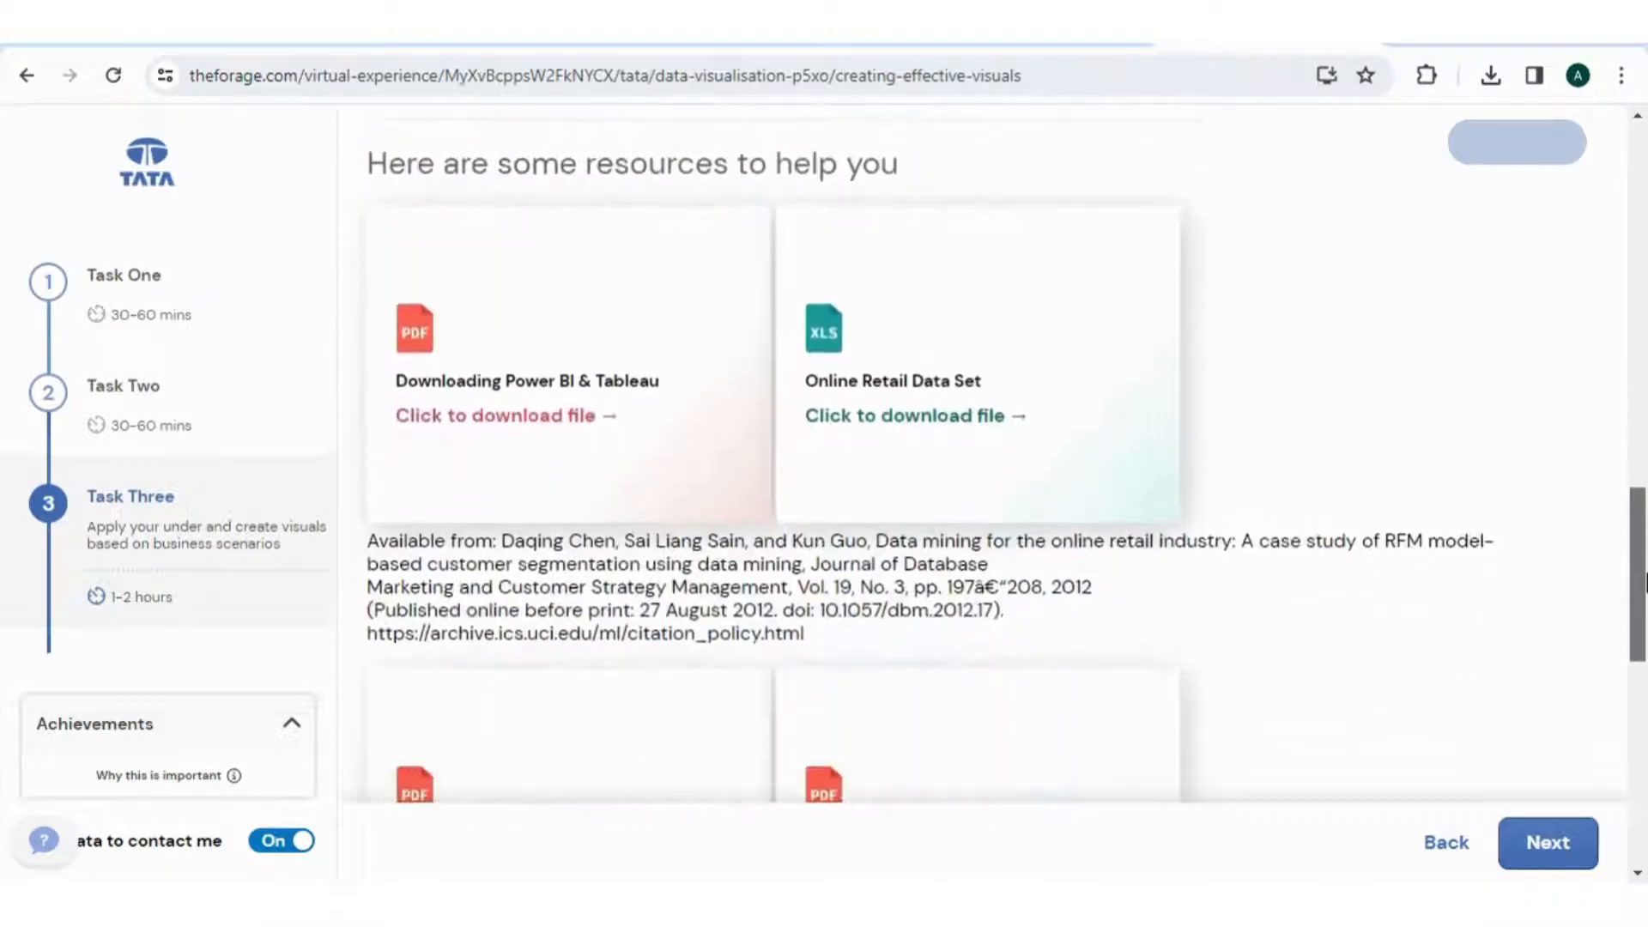
scroll("down", 3)
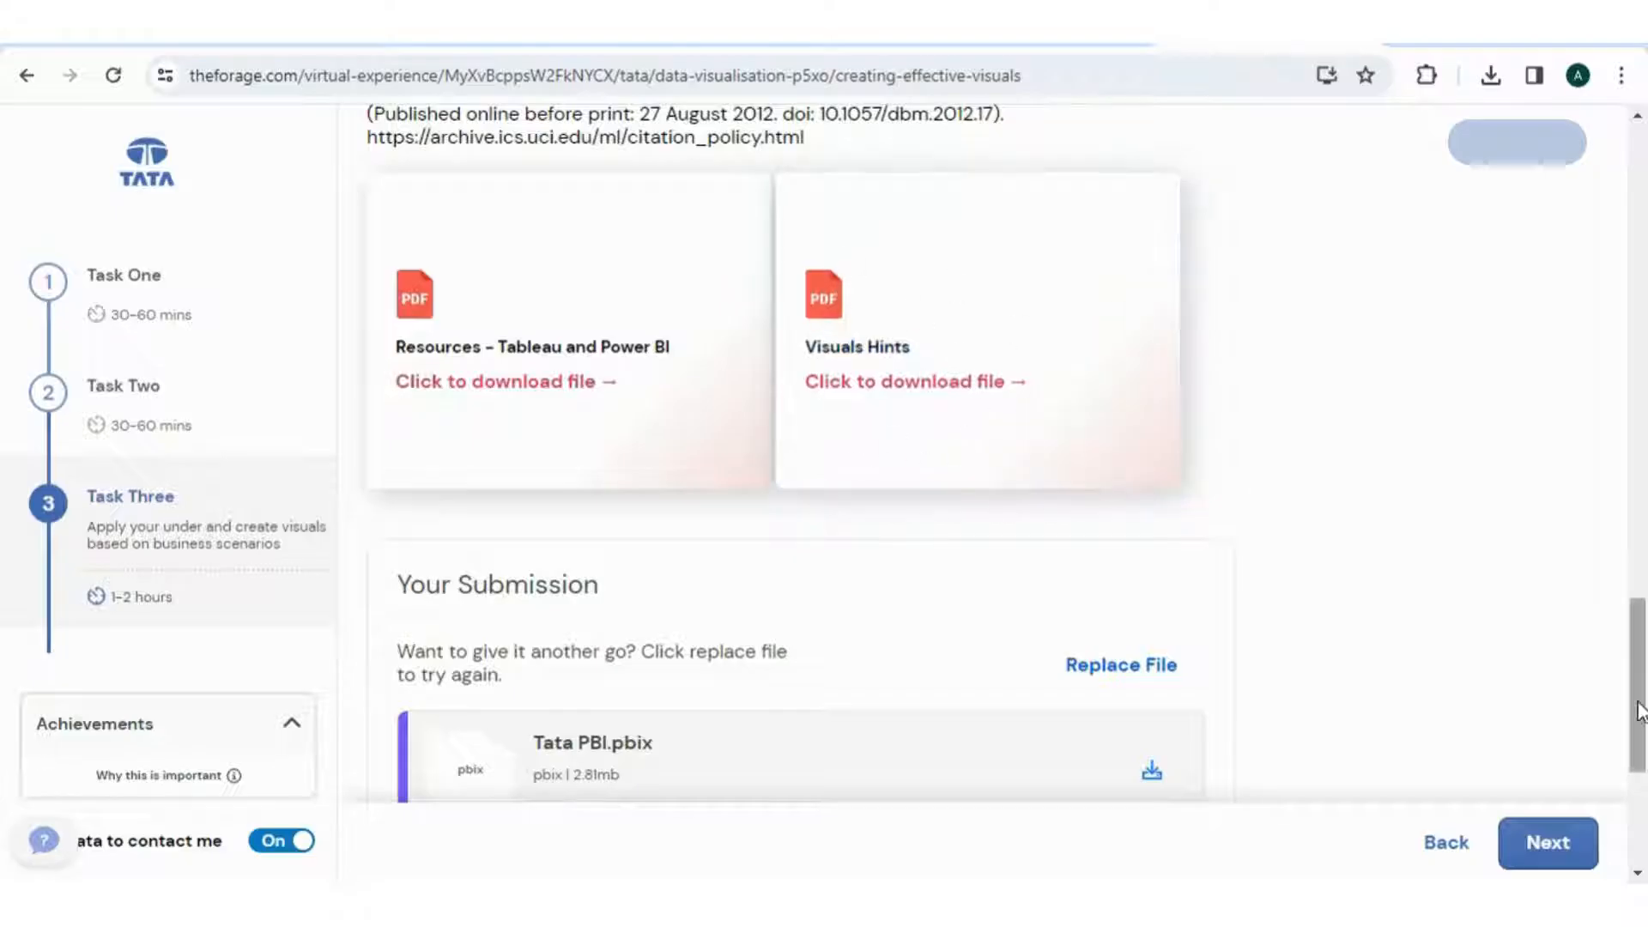
scroll("down", 3)
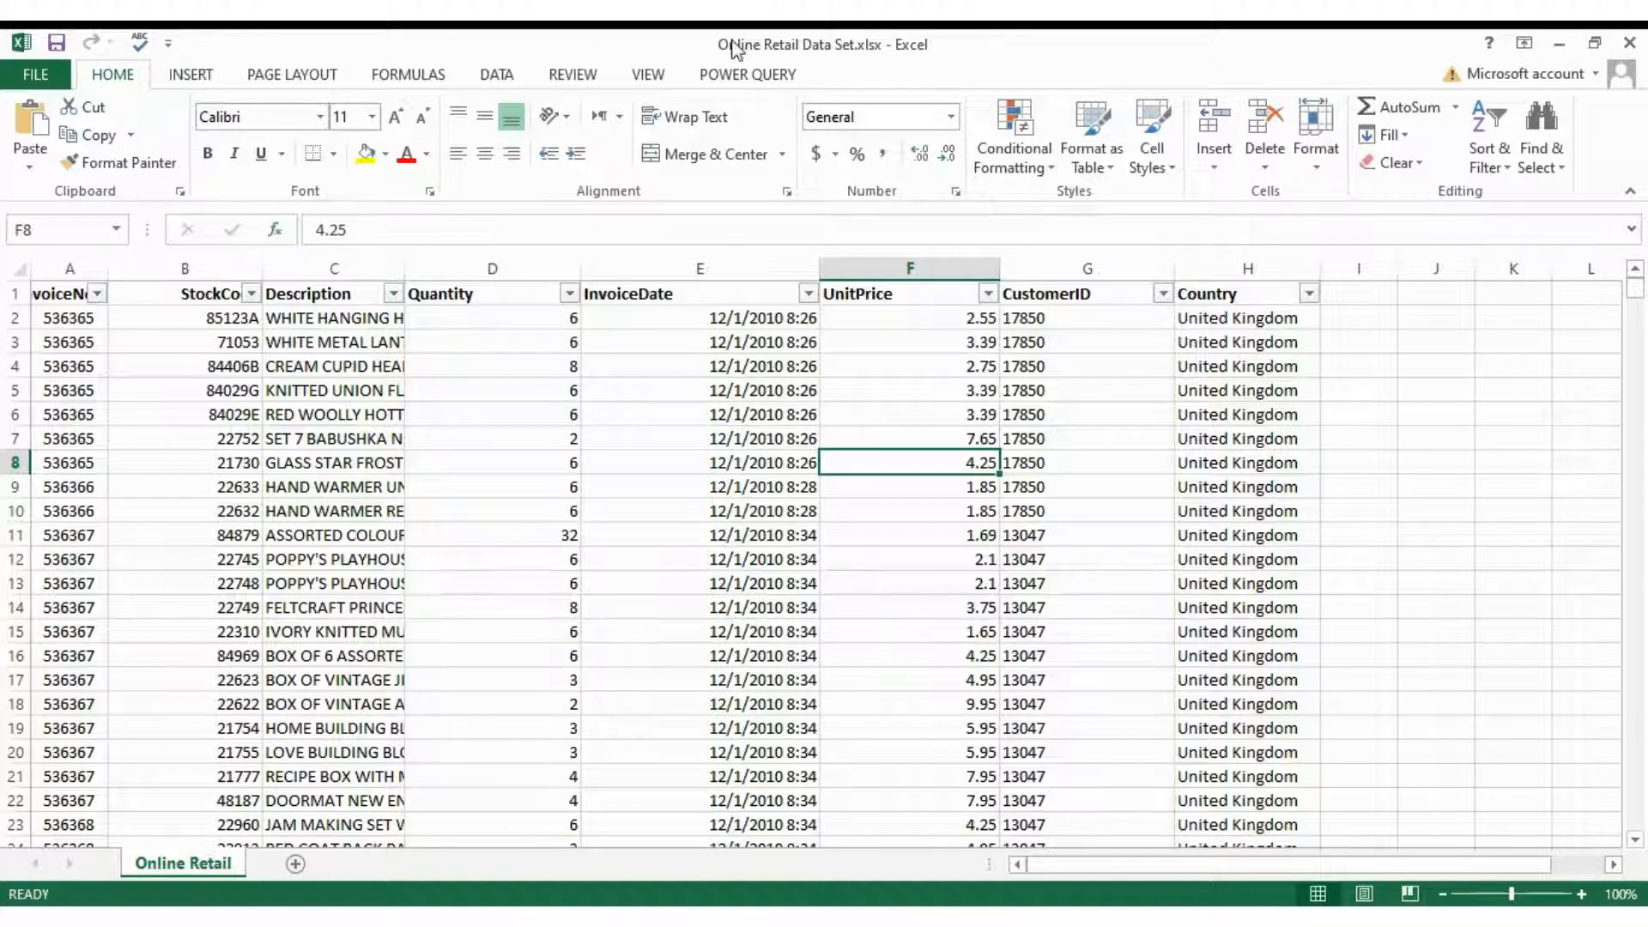
Step: Insert a new empty column before InvoiceDate for the Quantity condition helper
left_click(700, 268)
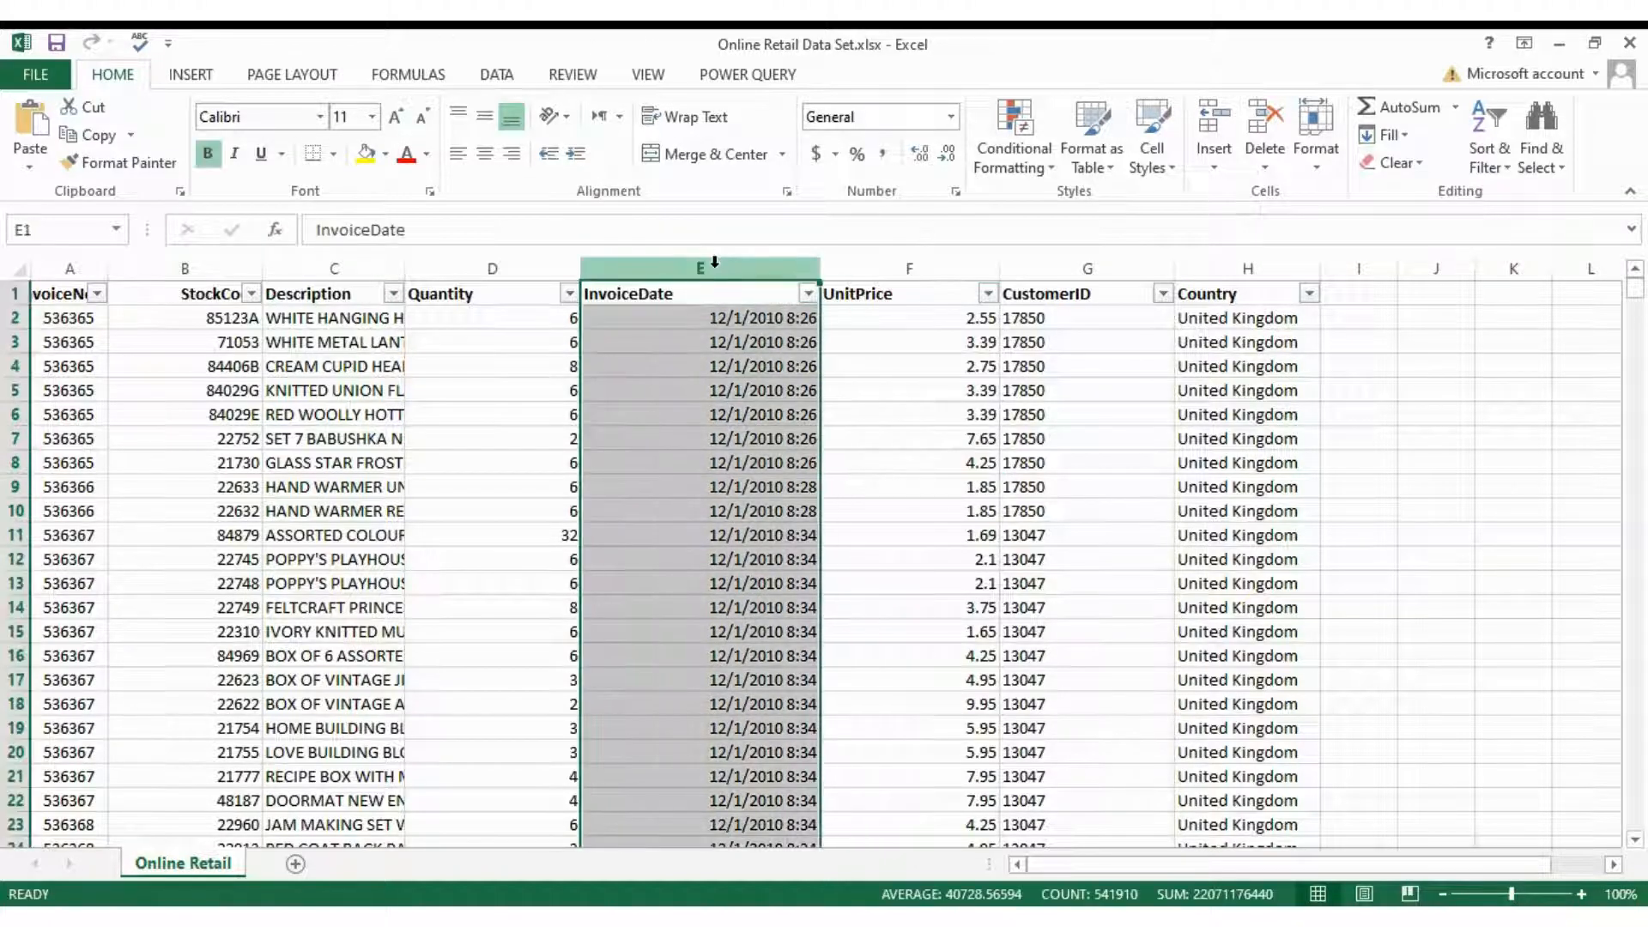
left_click(565, 294)
type("Quantity condition")
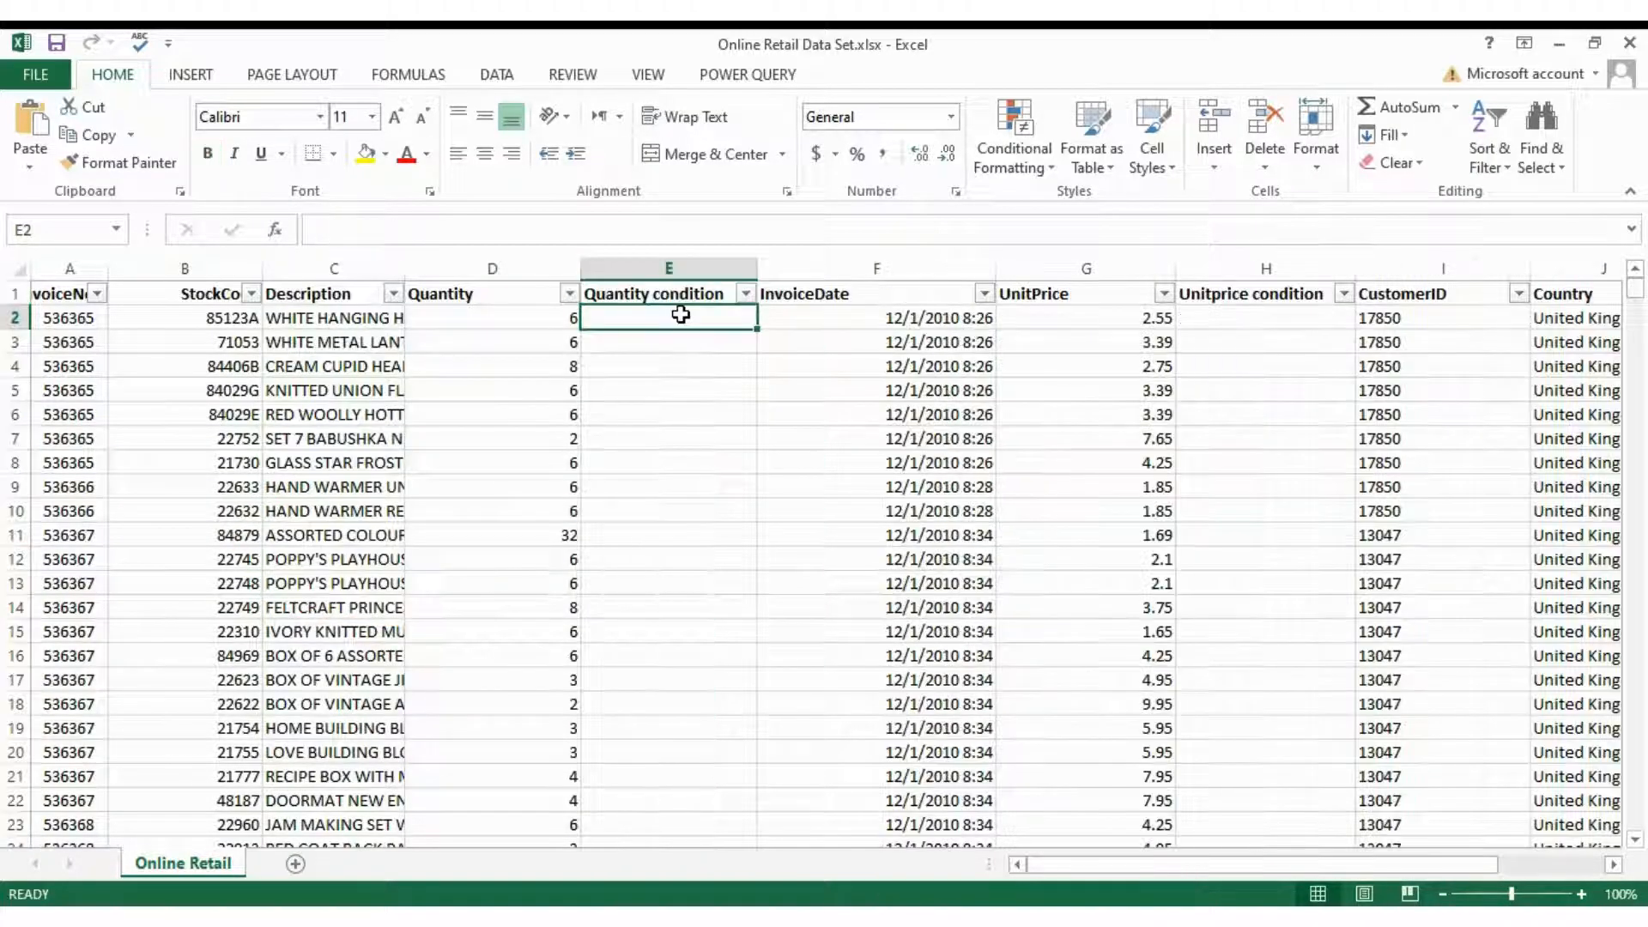
Step: Enter =IF(D:D < 1, "Exclude", "Include") in the first Quantity condition cell
type("=IF")
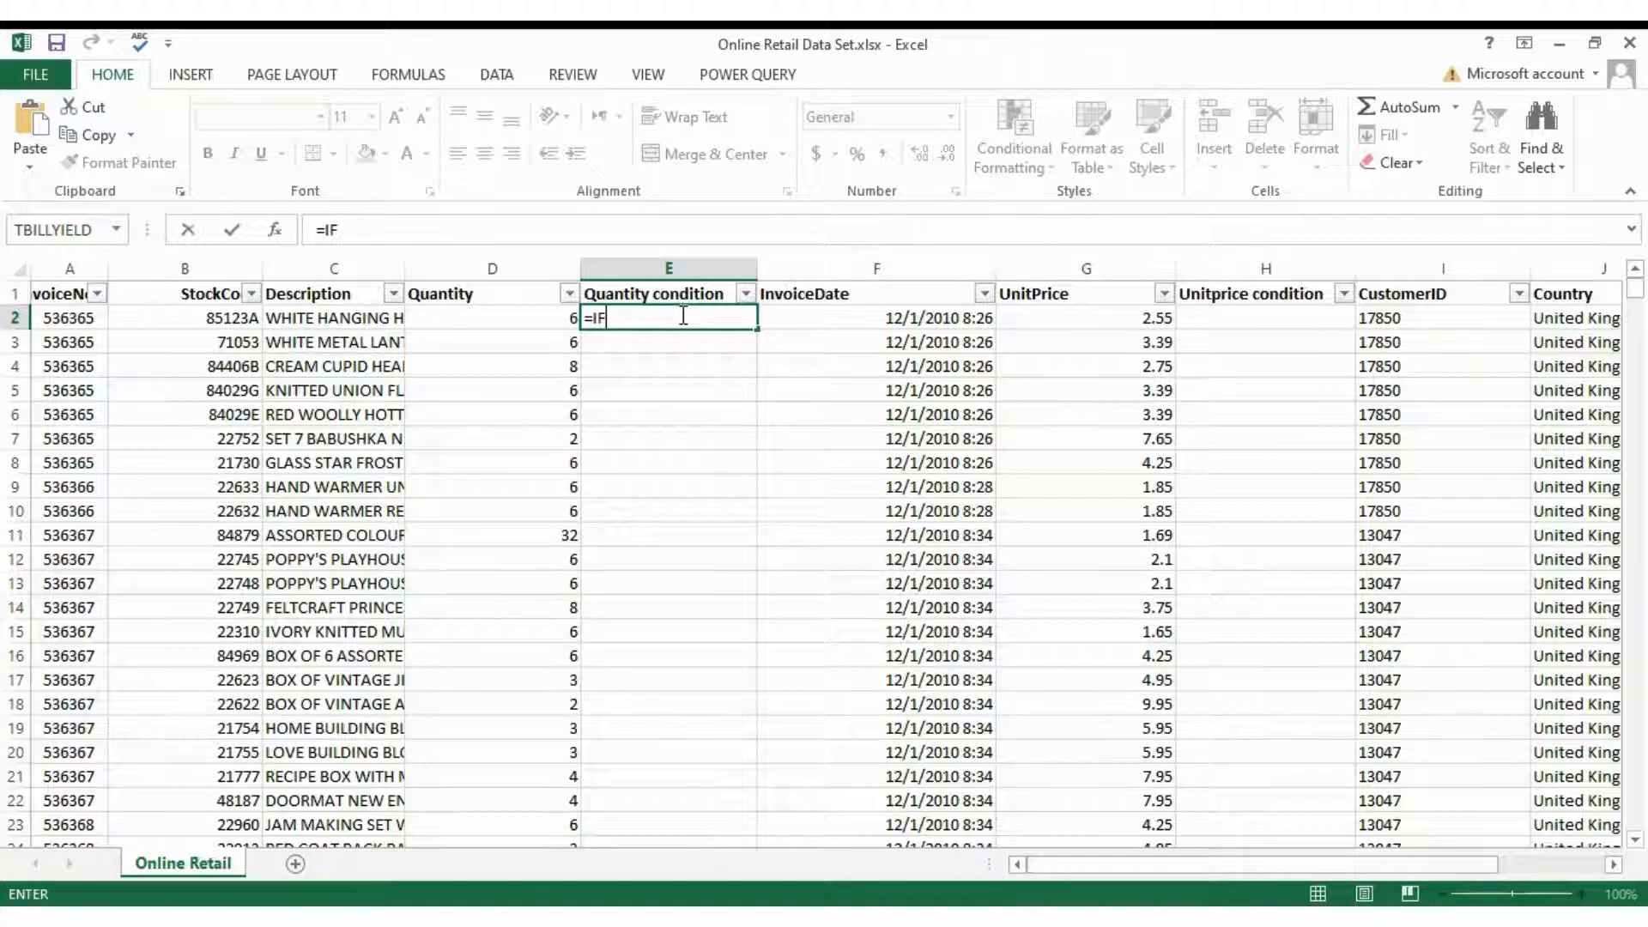
type("(")
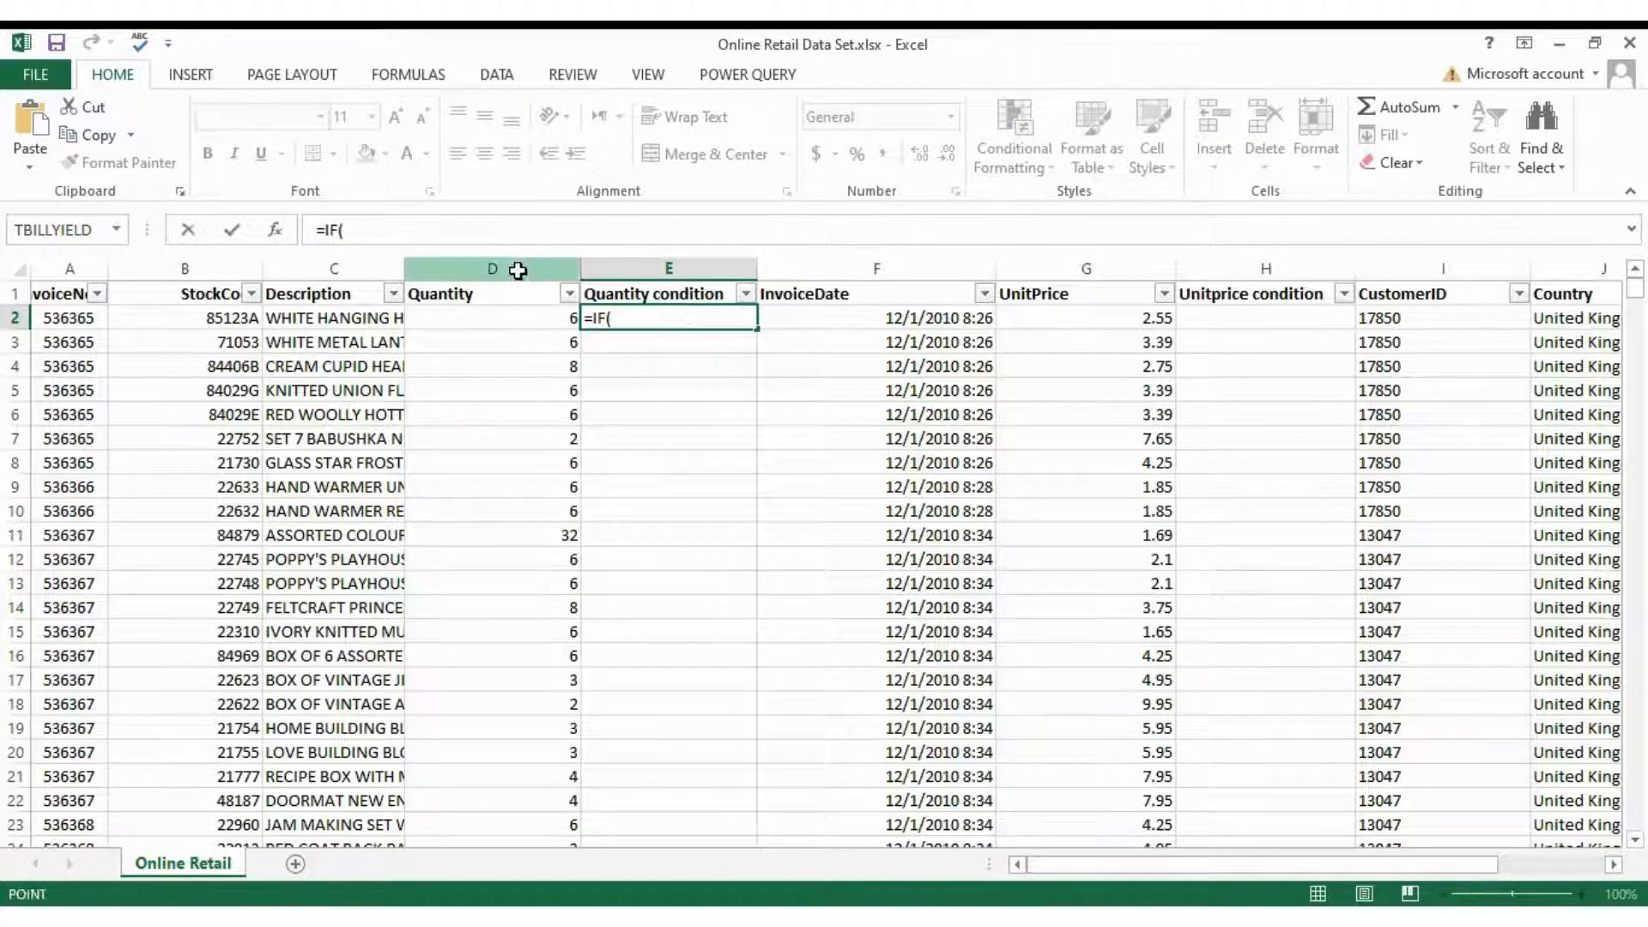
left_click(491, 268)
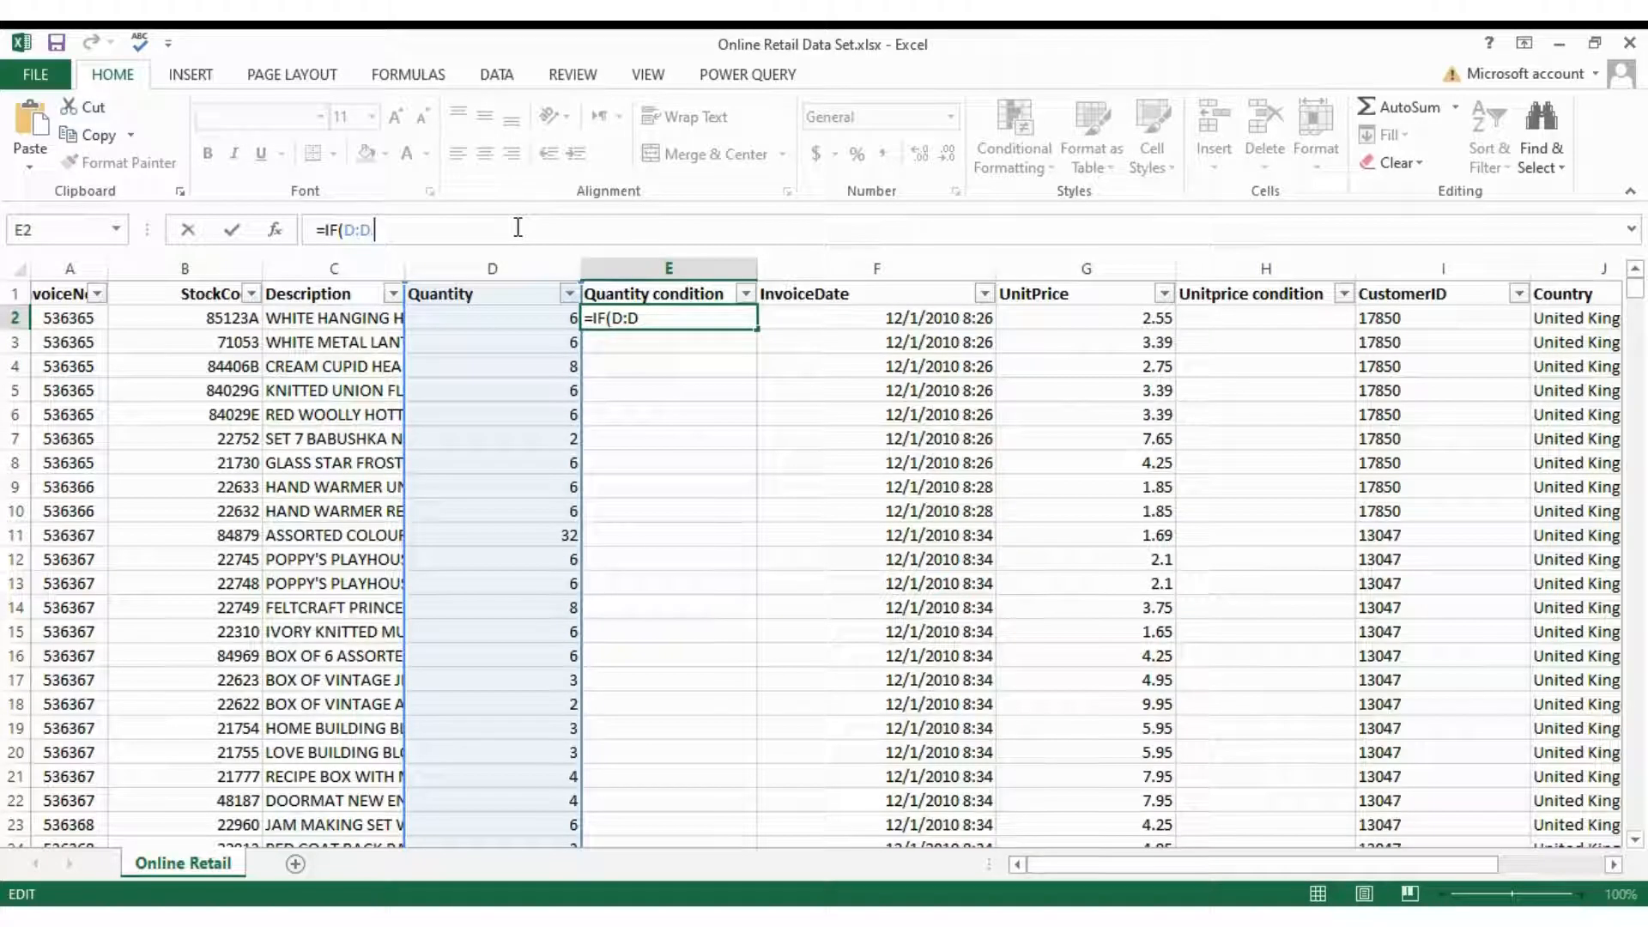
type("< 1,")
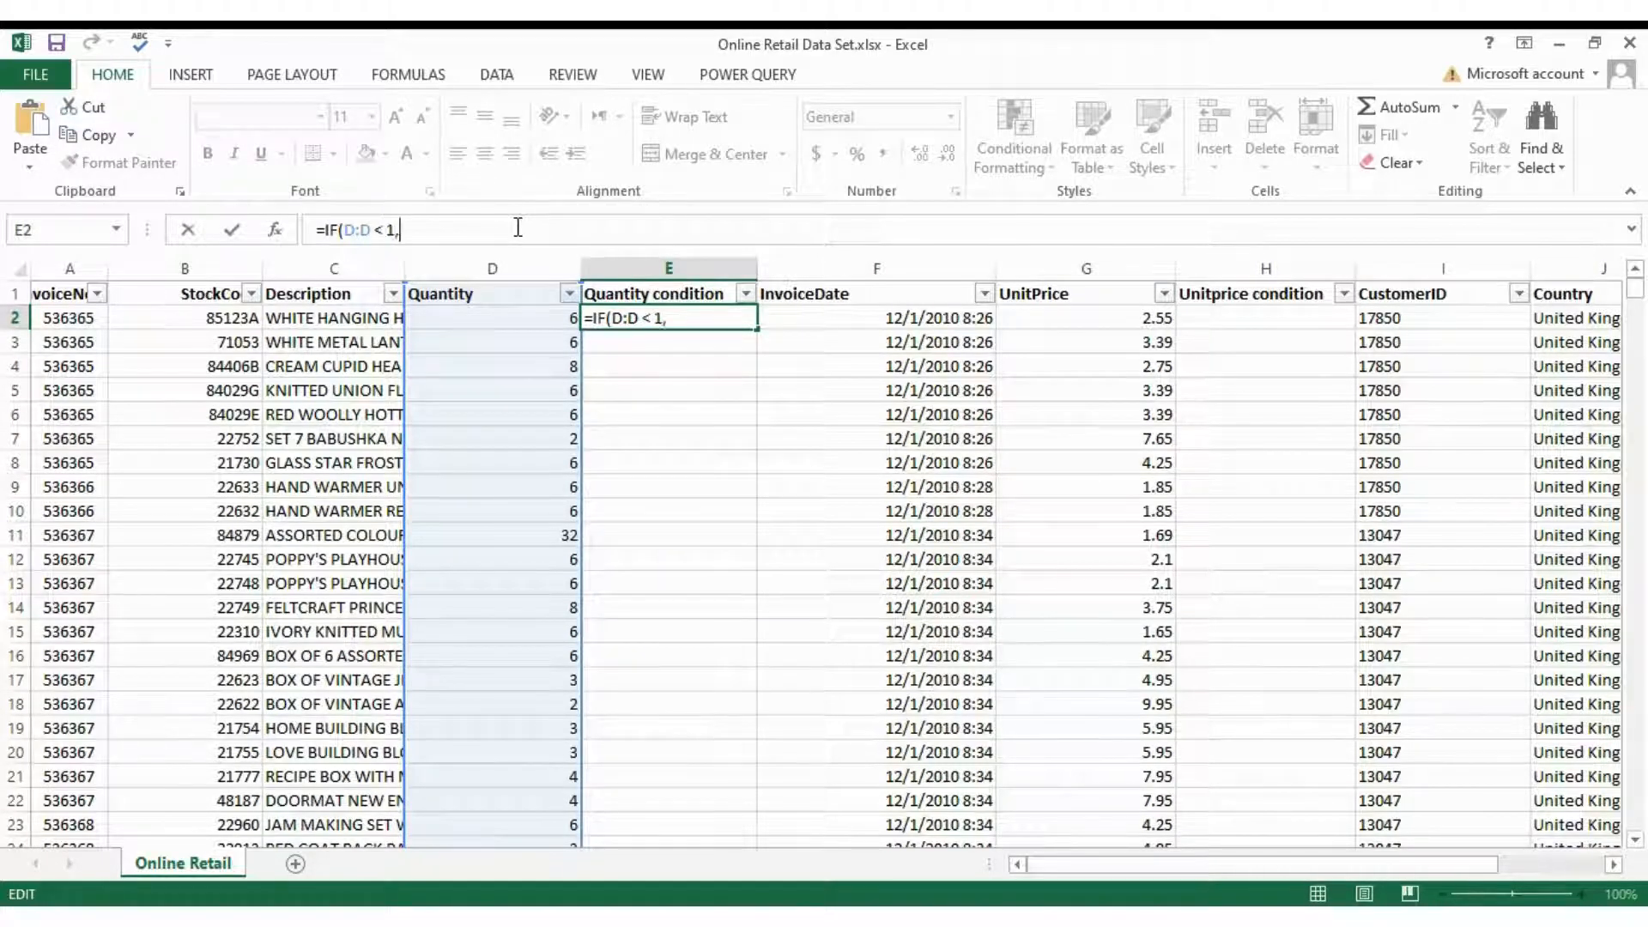
type("\"E")
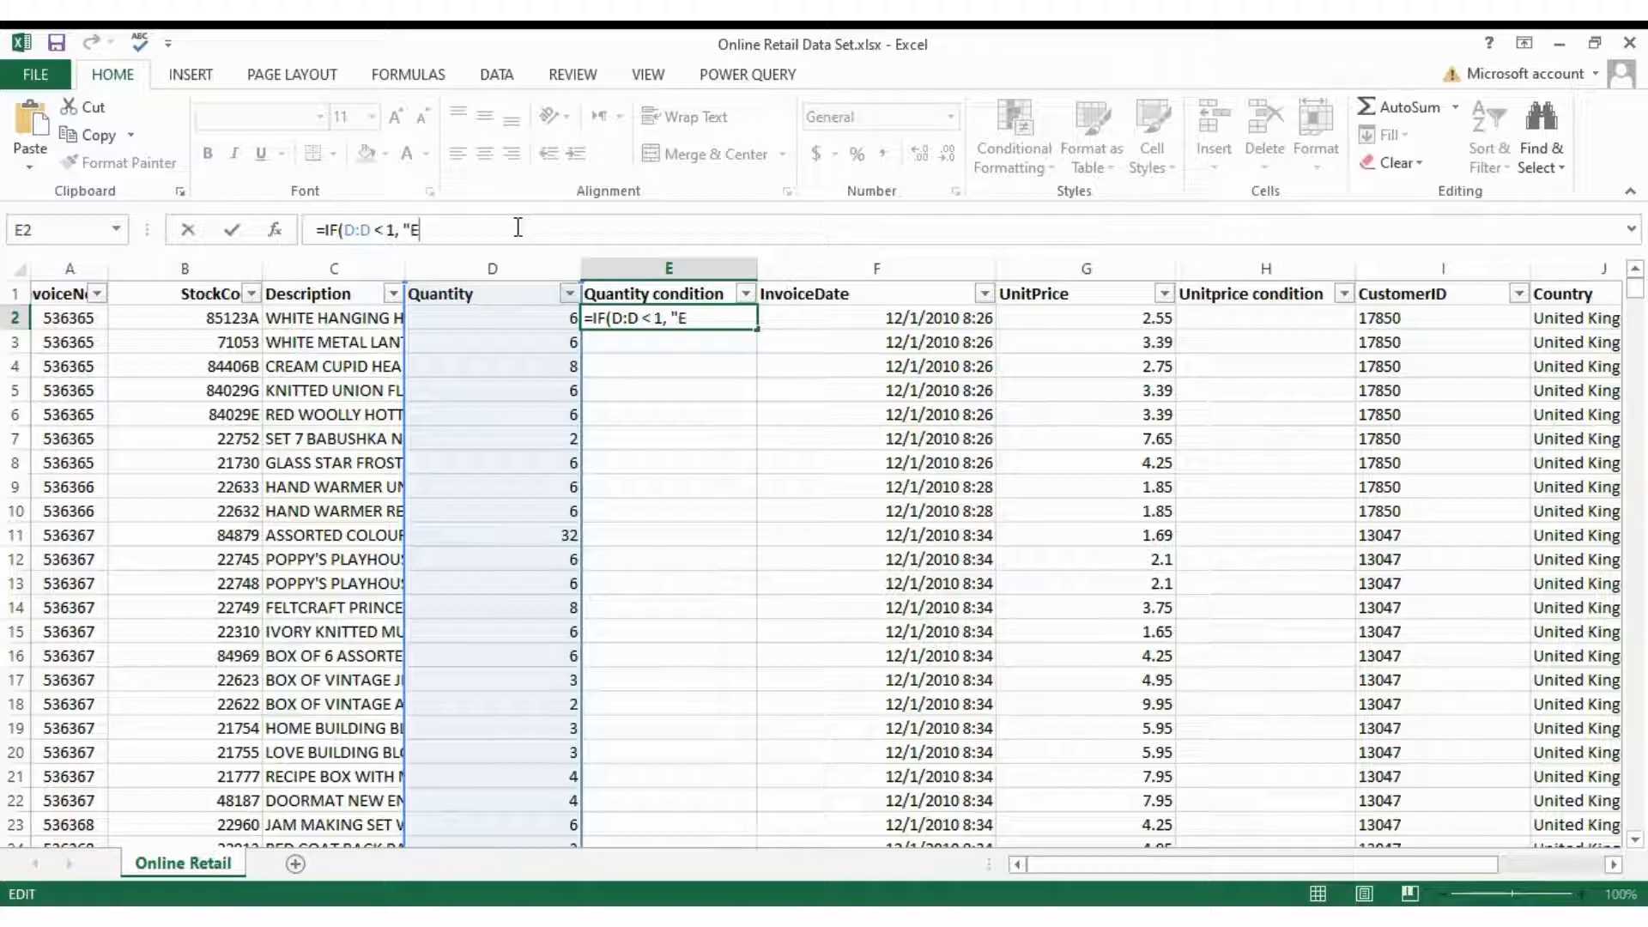
type("xclude")
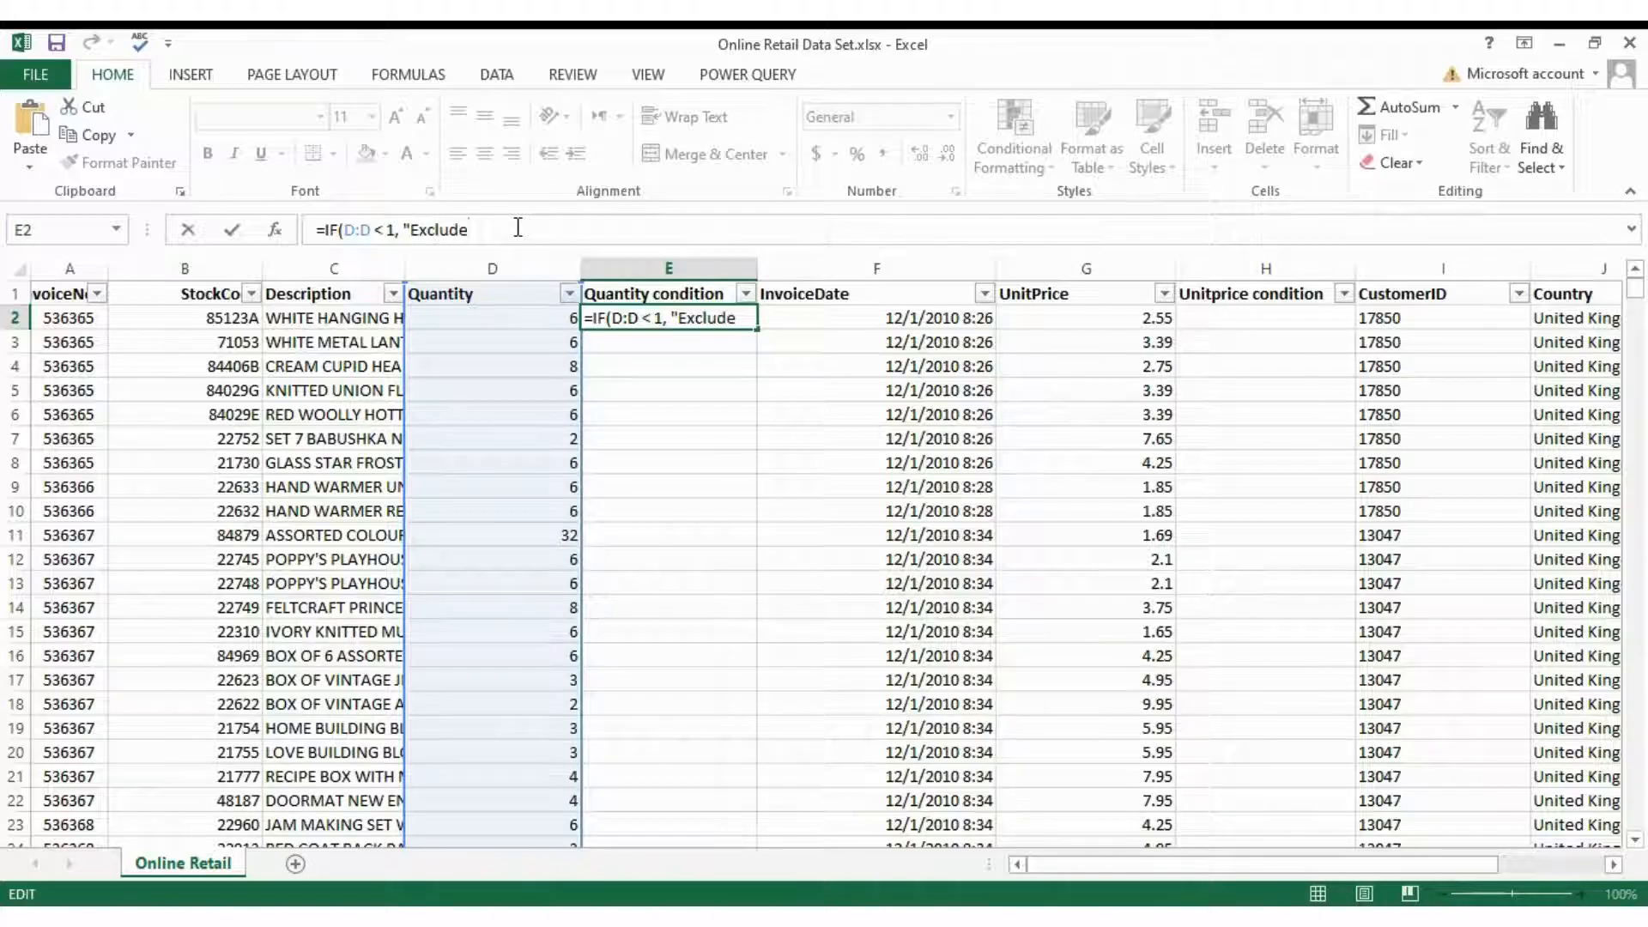
type(", \"i")
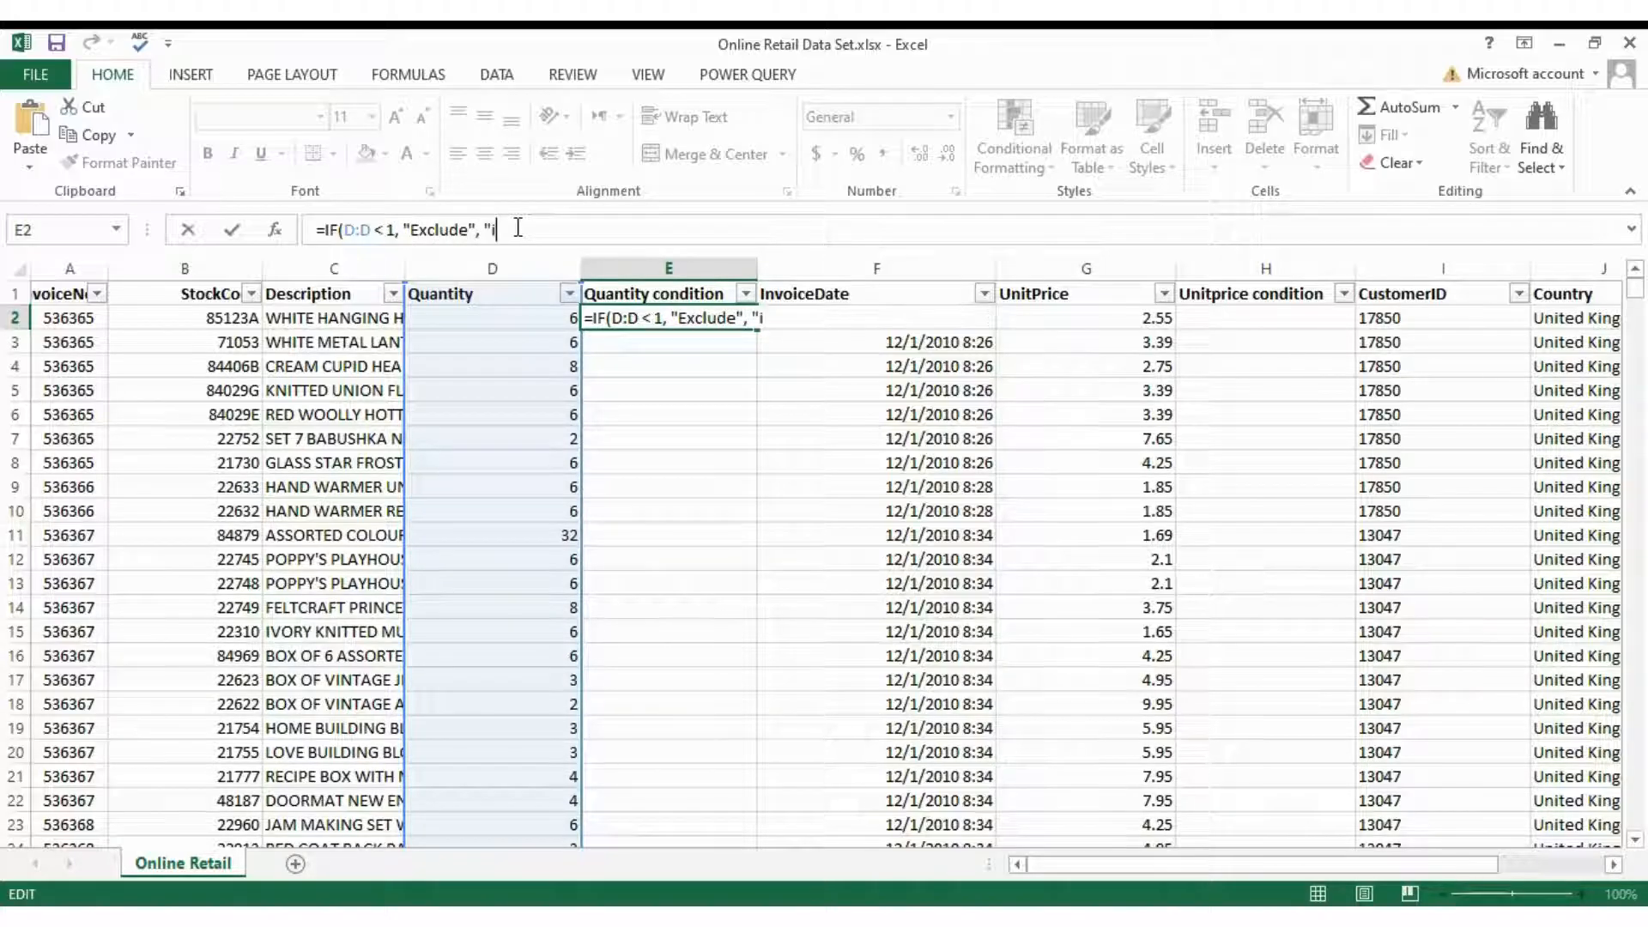
type("n")
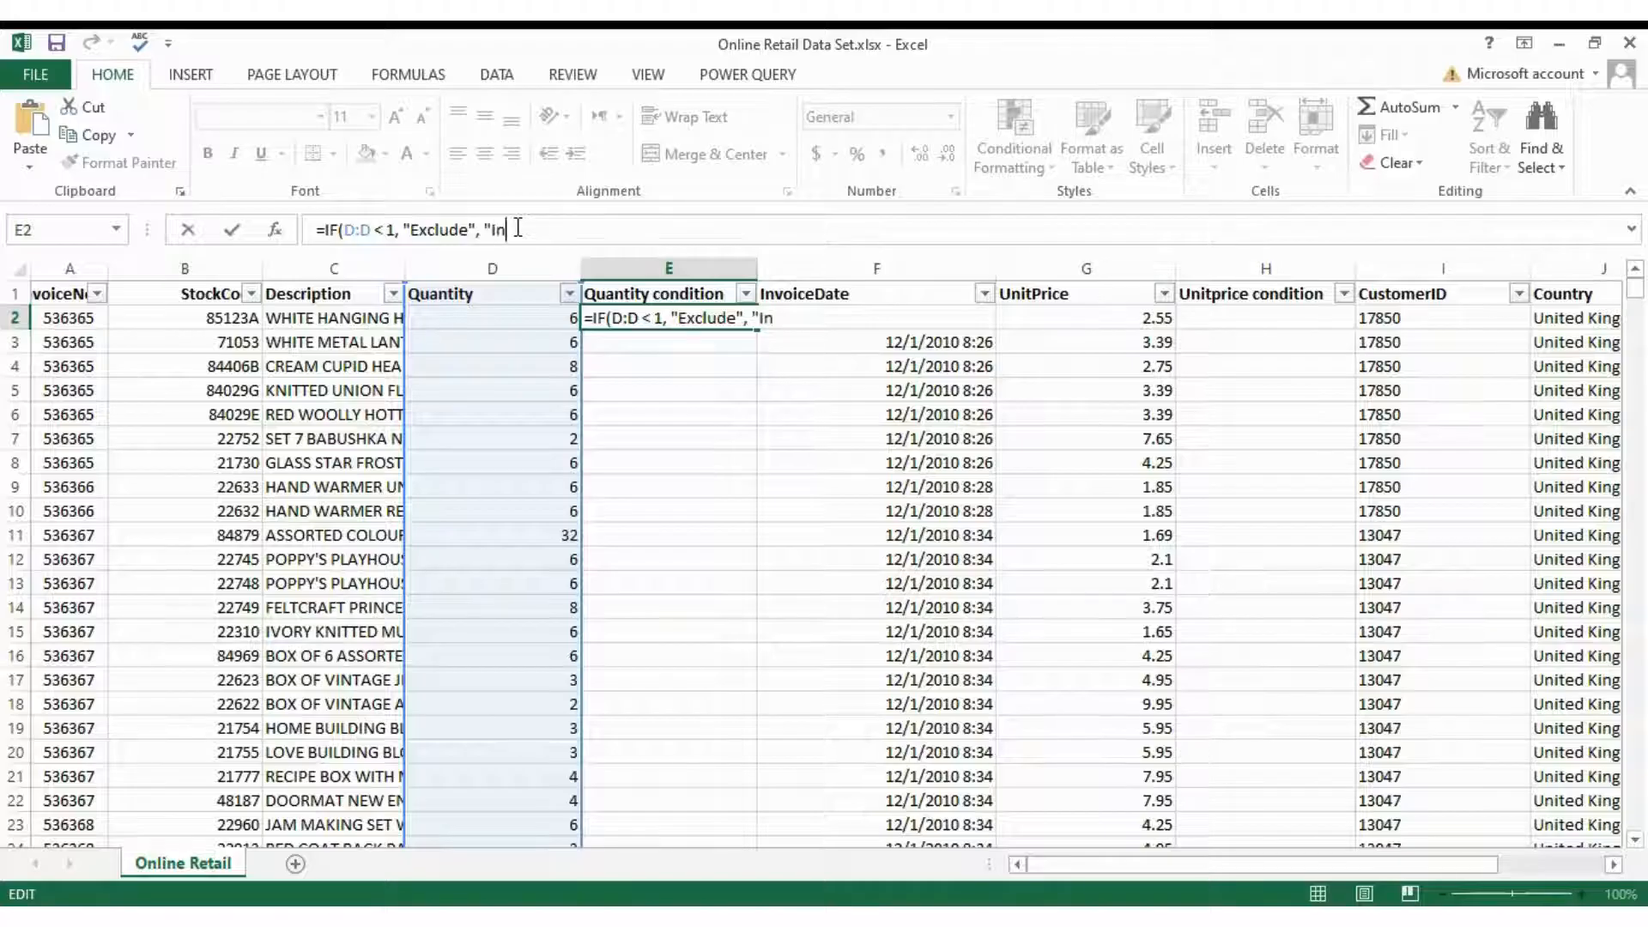
type("clude\"")
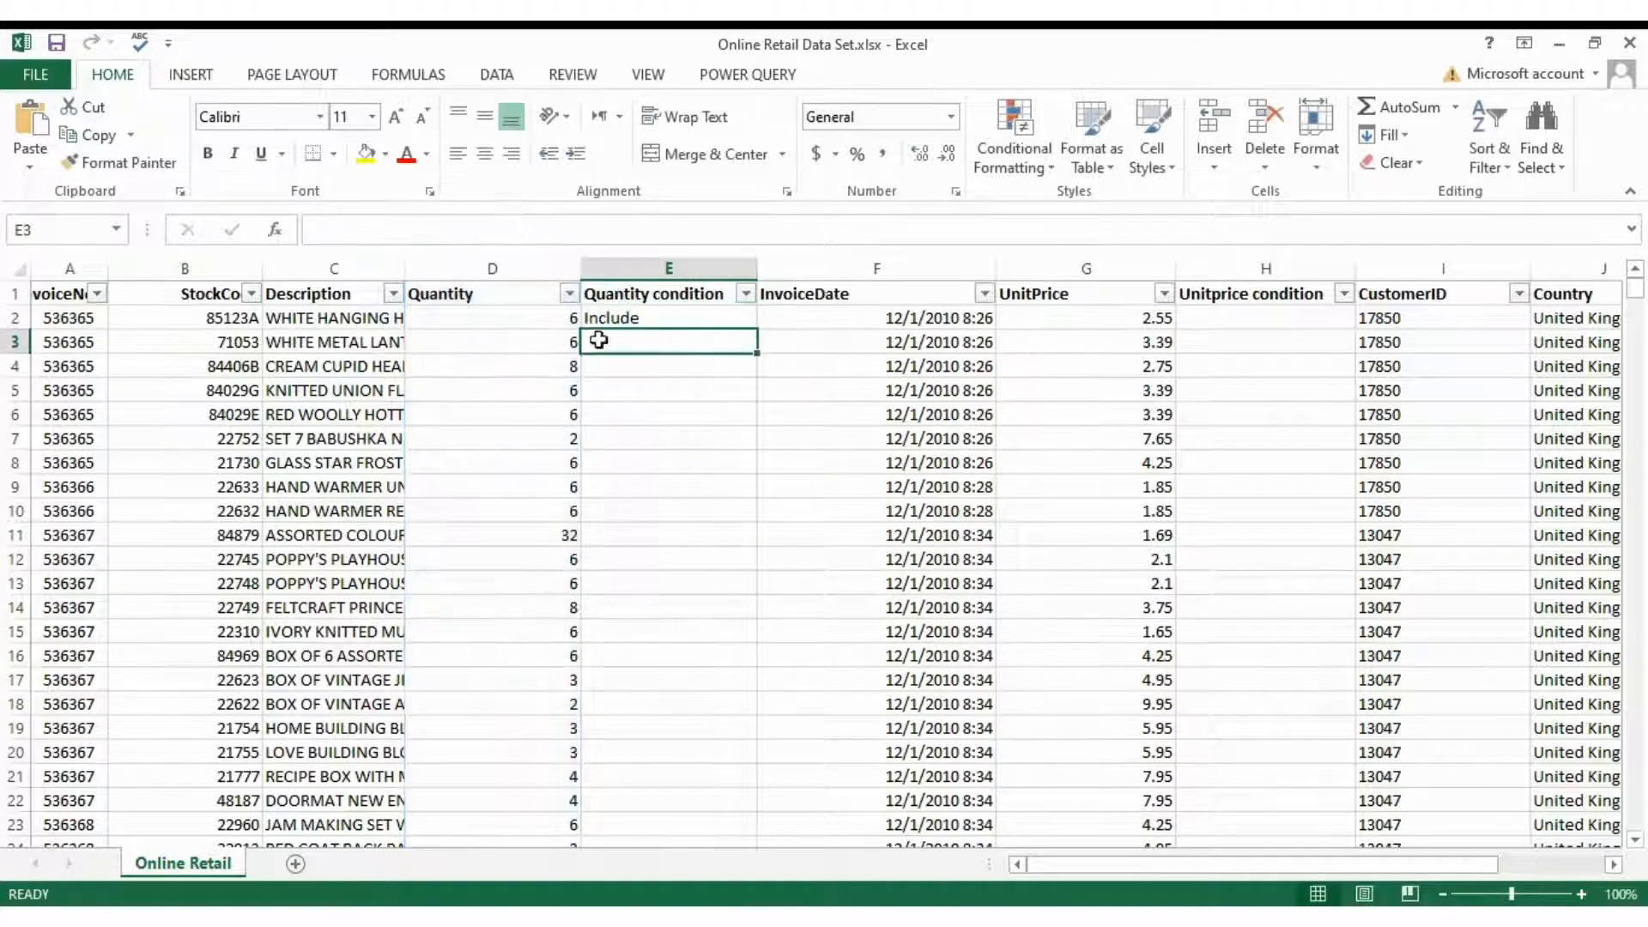
Step: Enter the Unitprice condition formula =IF(G:G < 0 ,"Exclude", "Include")
left_click(667, 317)
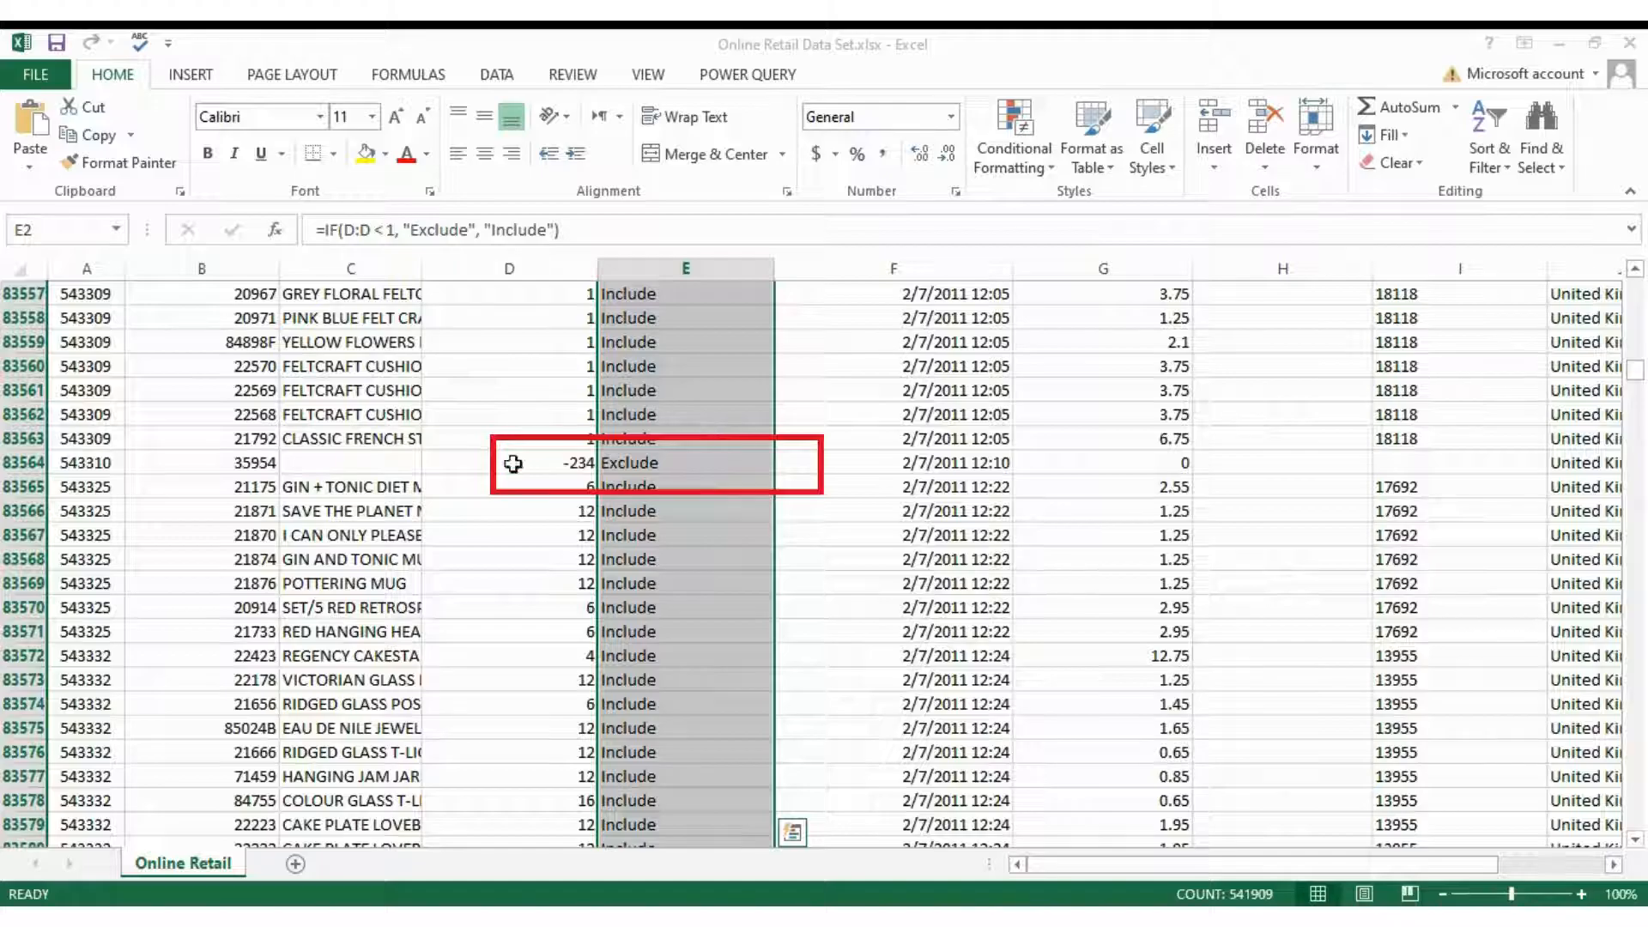
type("=IF(G:G < 0 ,\"Exclude\", \"Include\")")
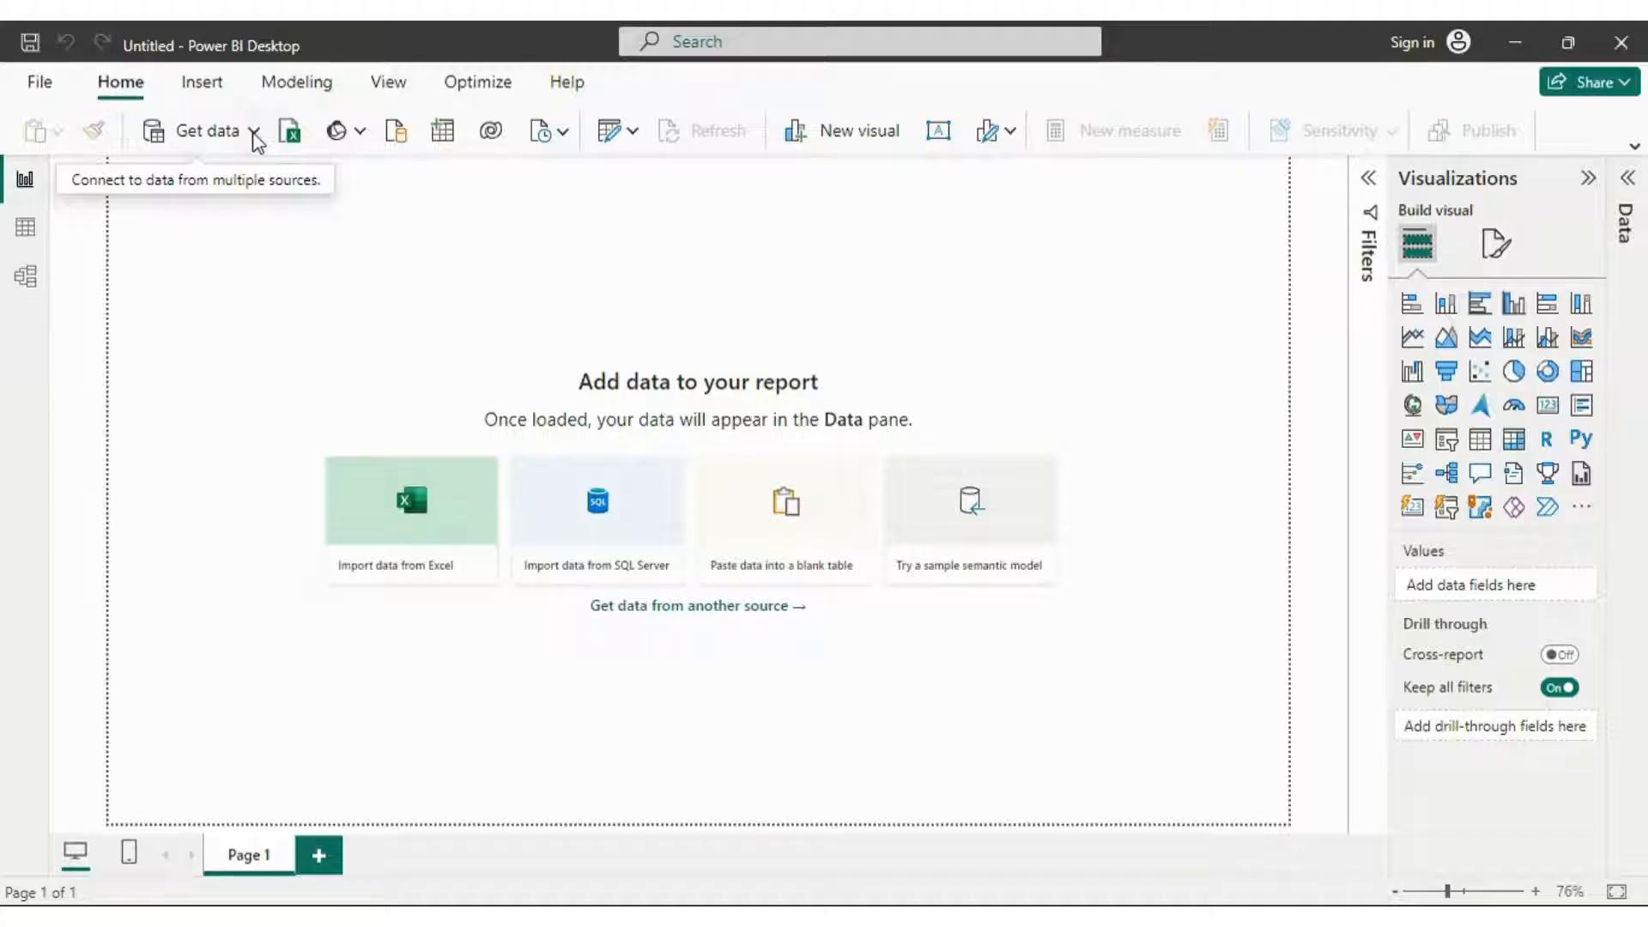
Step: Import the Online Retail sheet from Online Retail Data Set.xlsx and send it to Transform Data
left_click(207, 131)
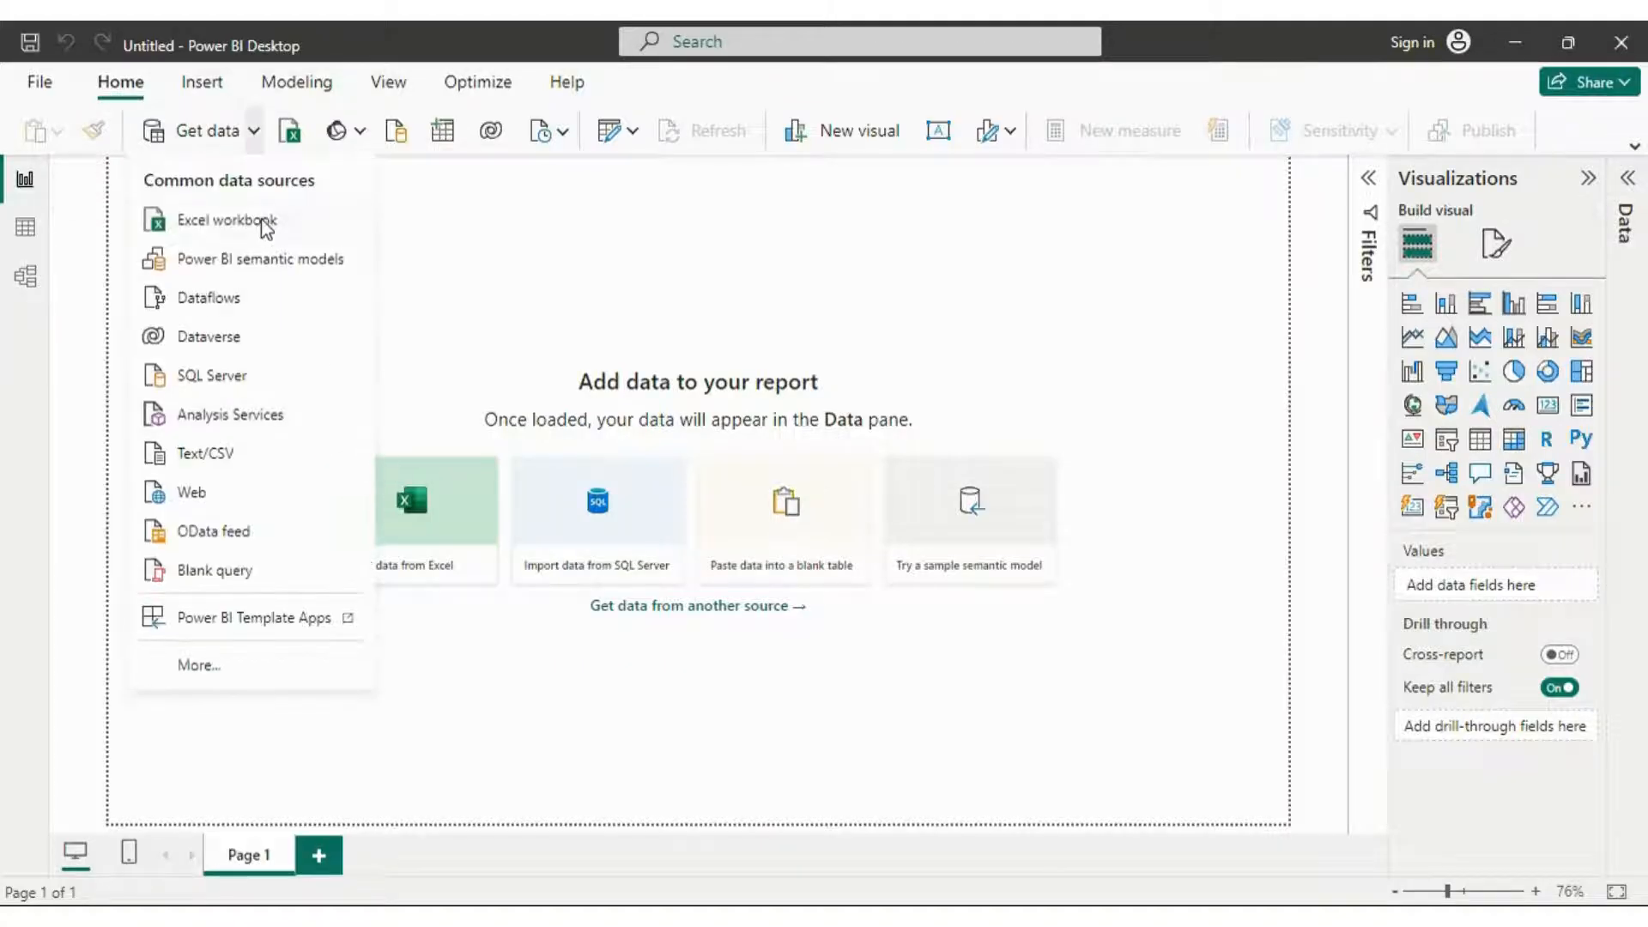
mouse_move(448, 577)
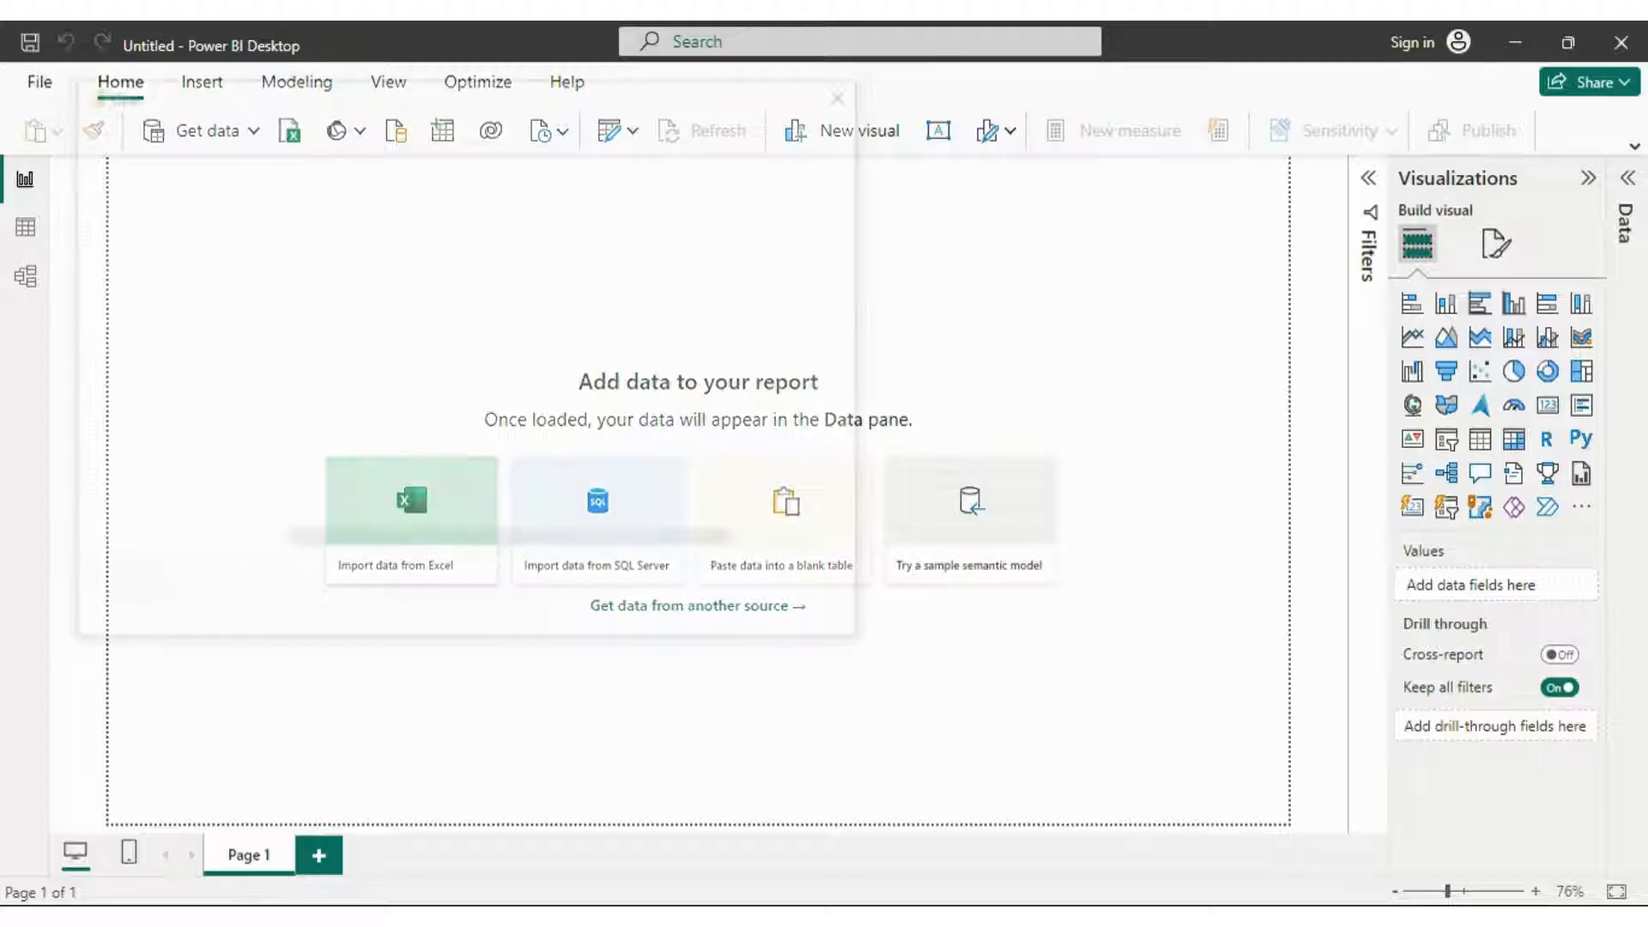
left_click(410, 515)
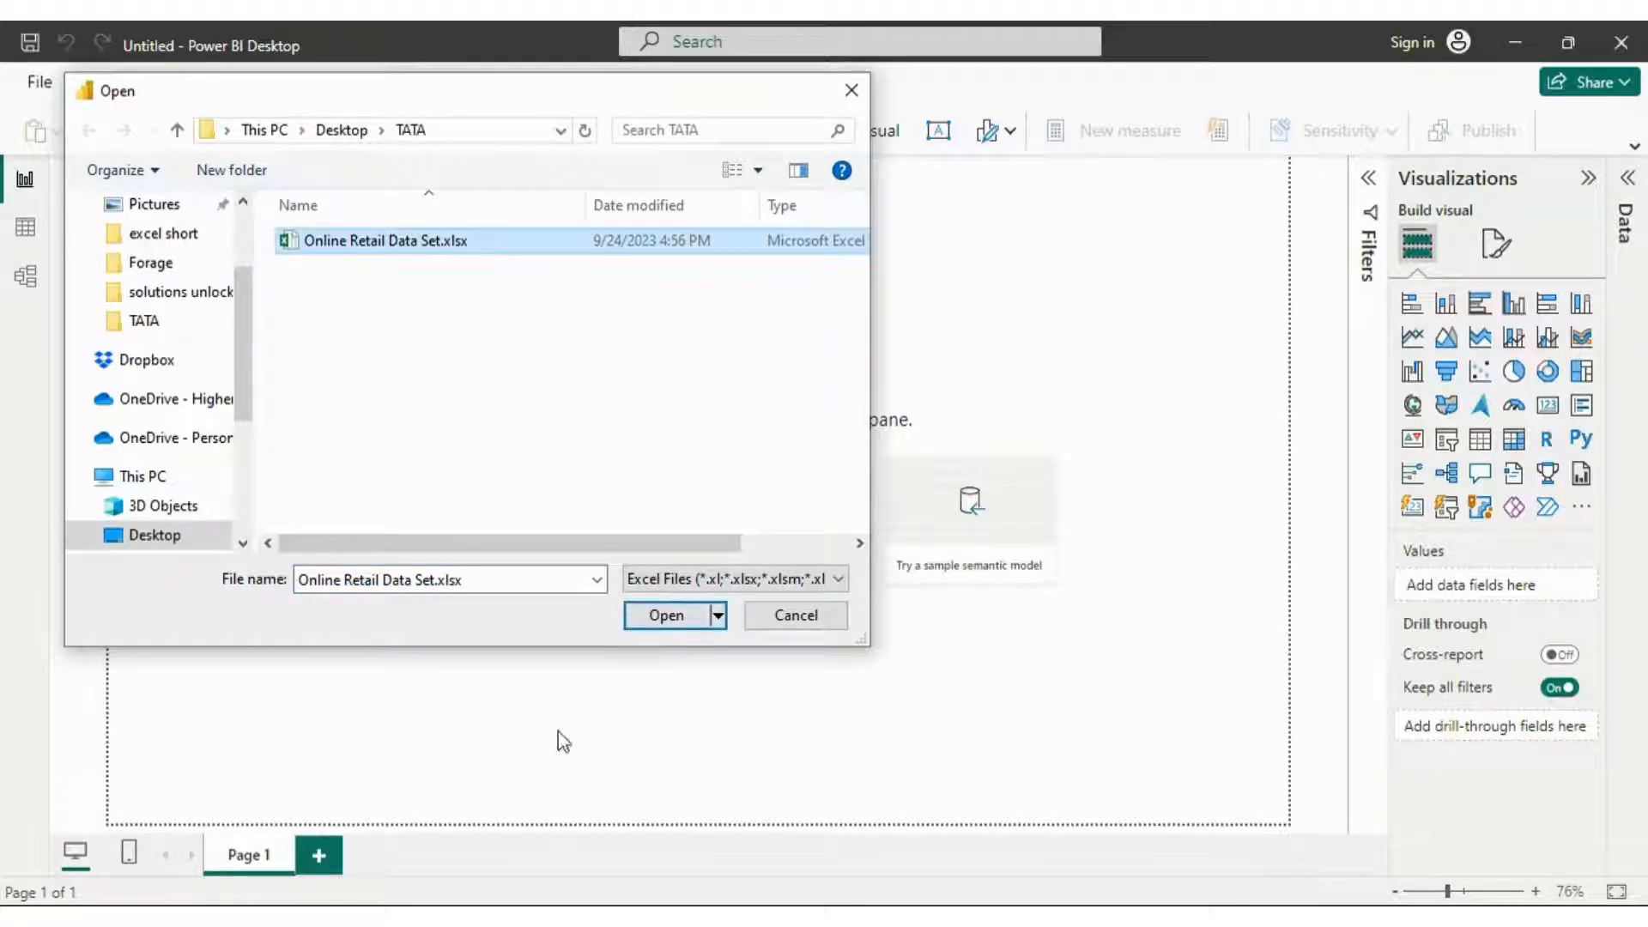
left_click(664, 614)
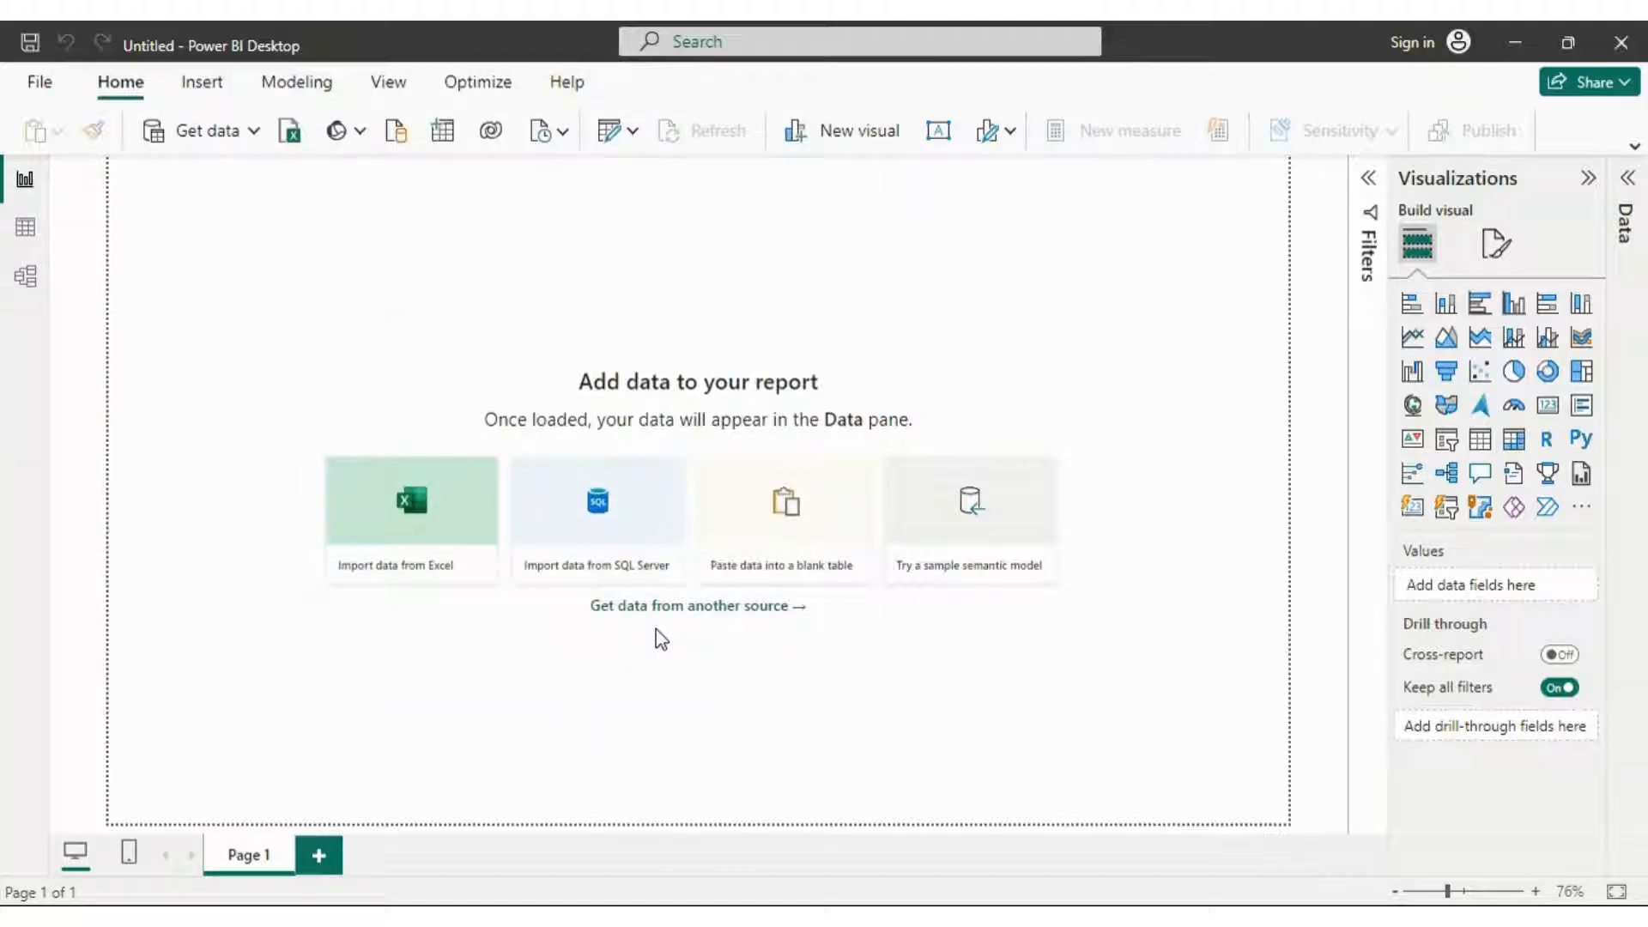
left_click(410, 501)
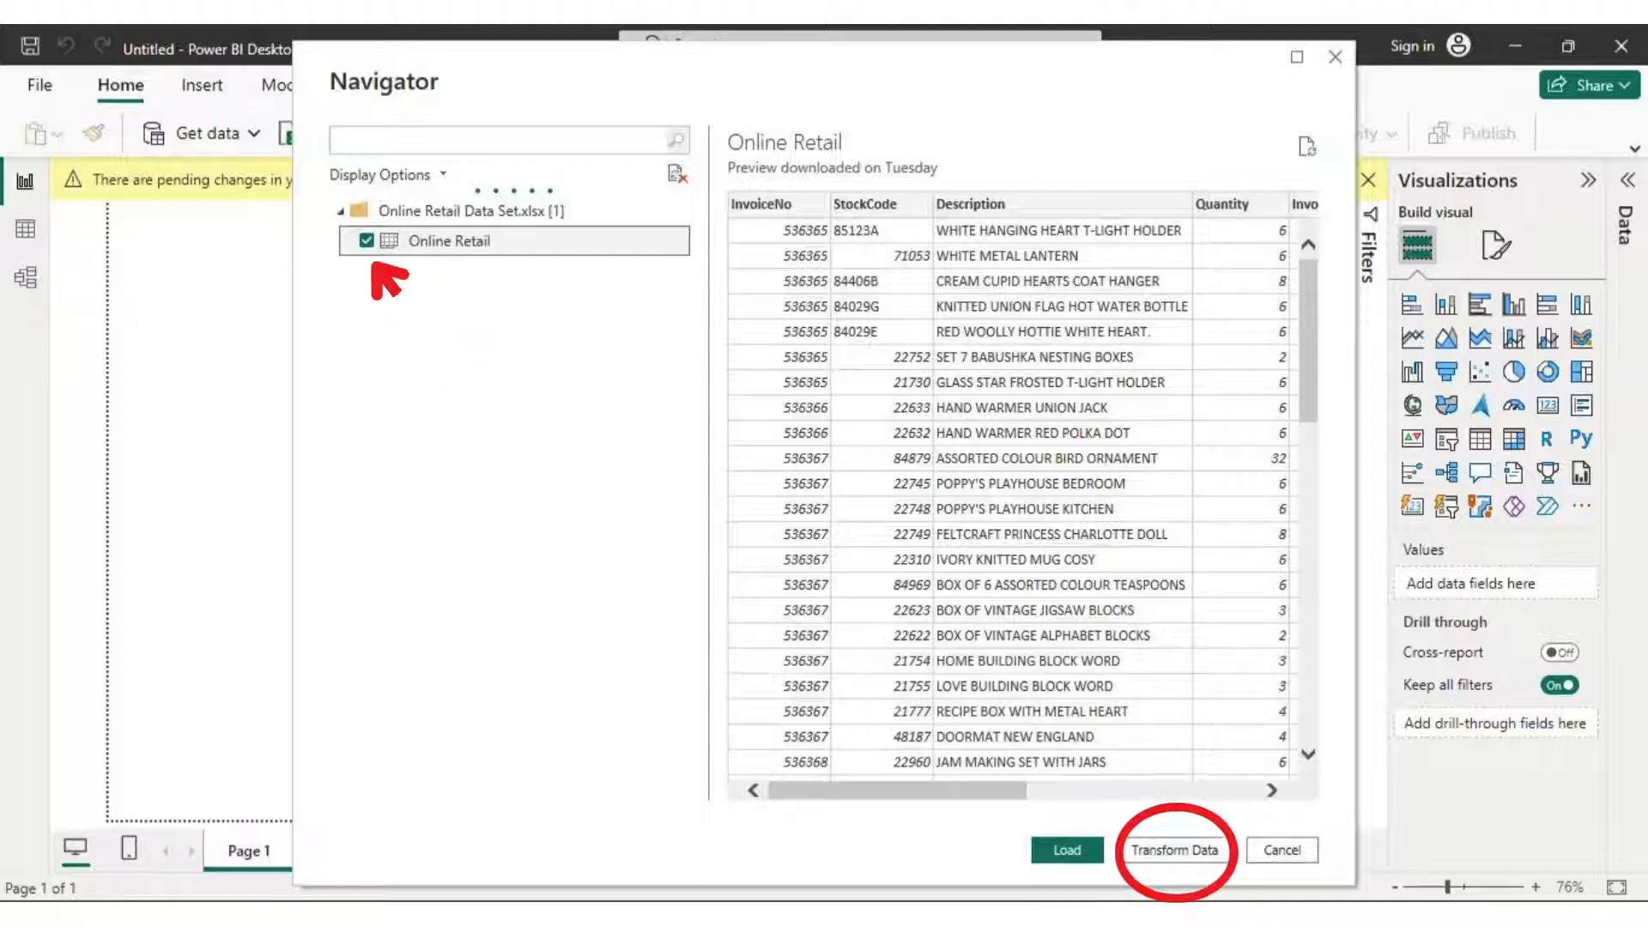
left_click(1174, 850)
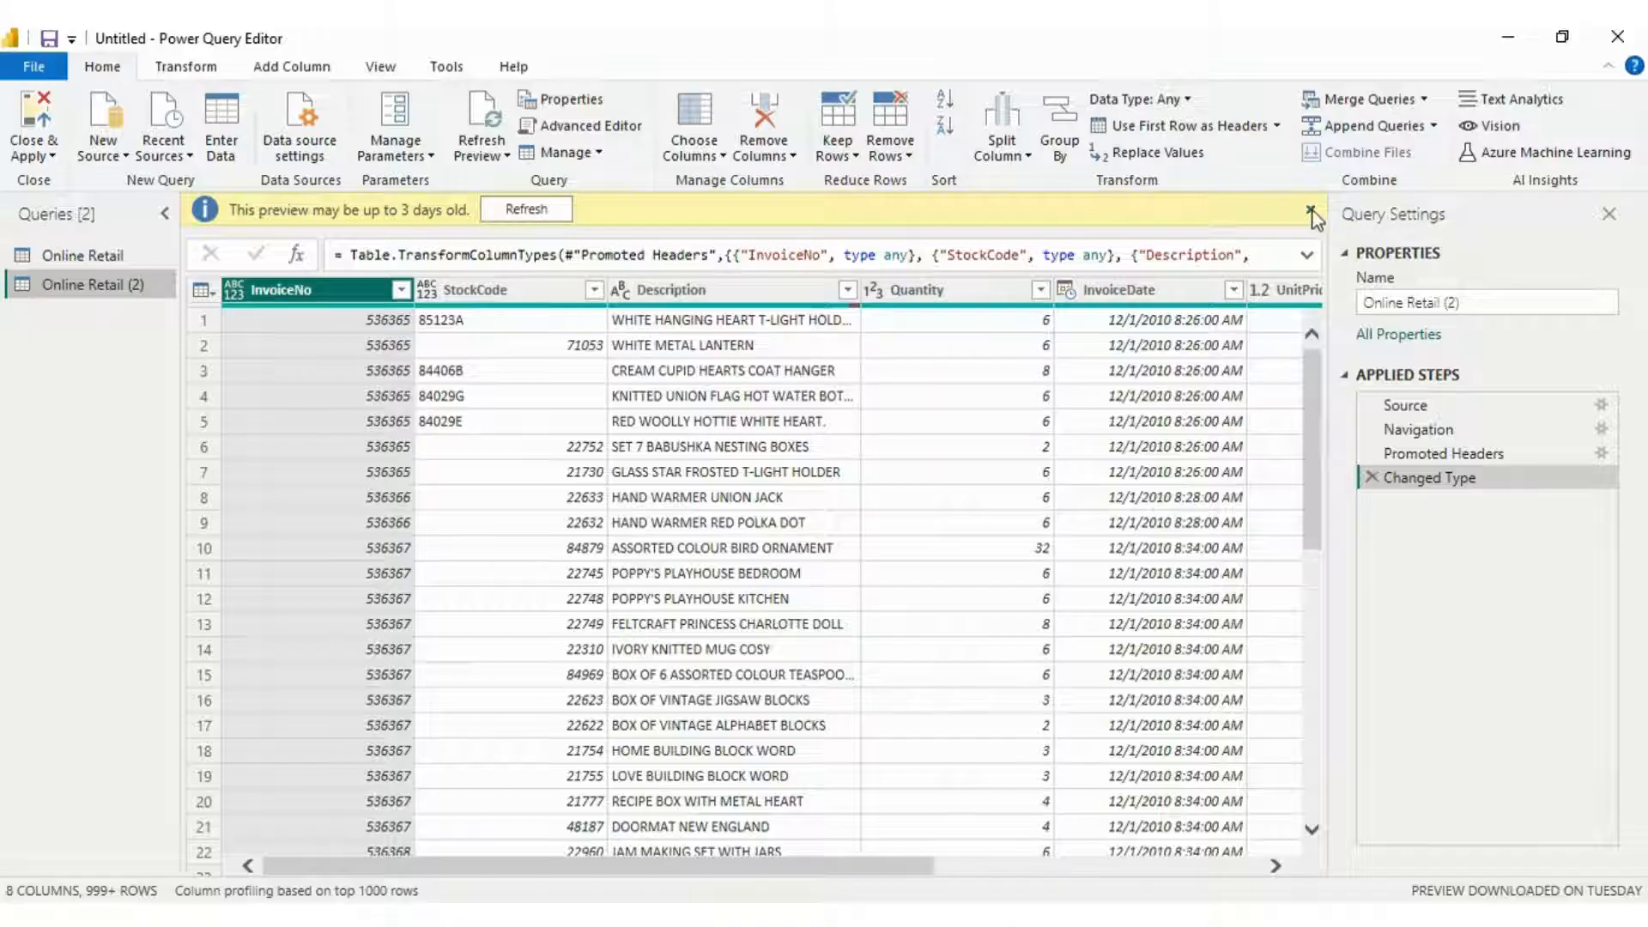
Step: Filter the Quantity column to keep rows greater than or equal to 1
left_click(1312, 210)
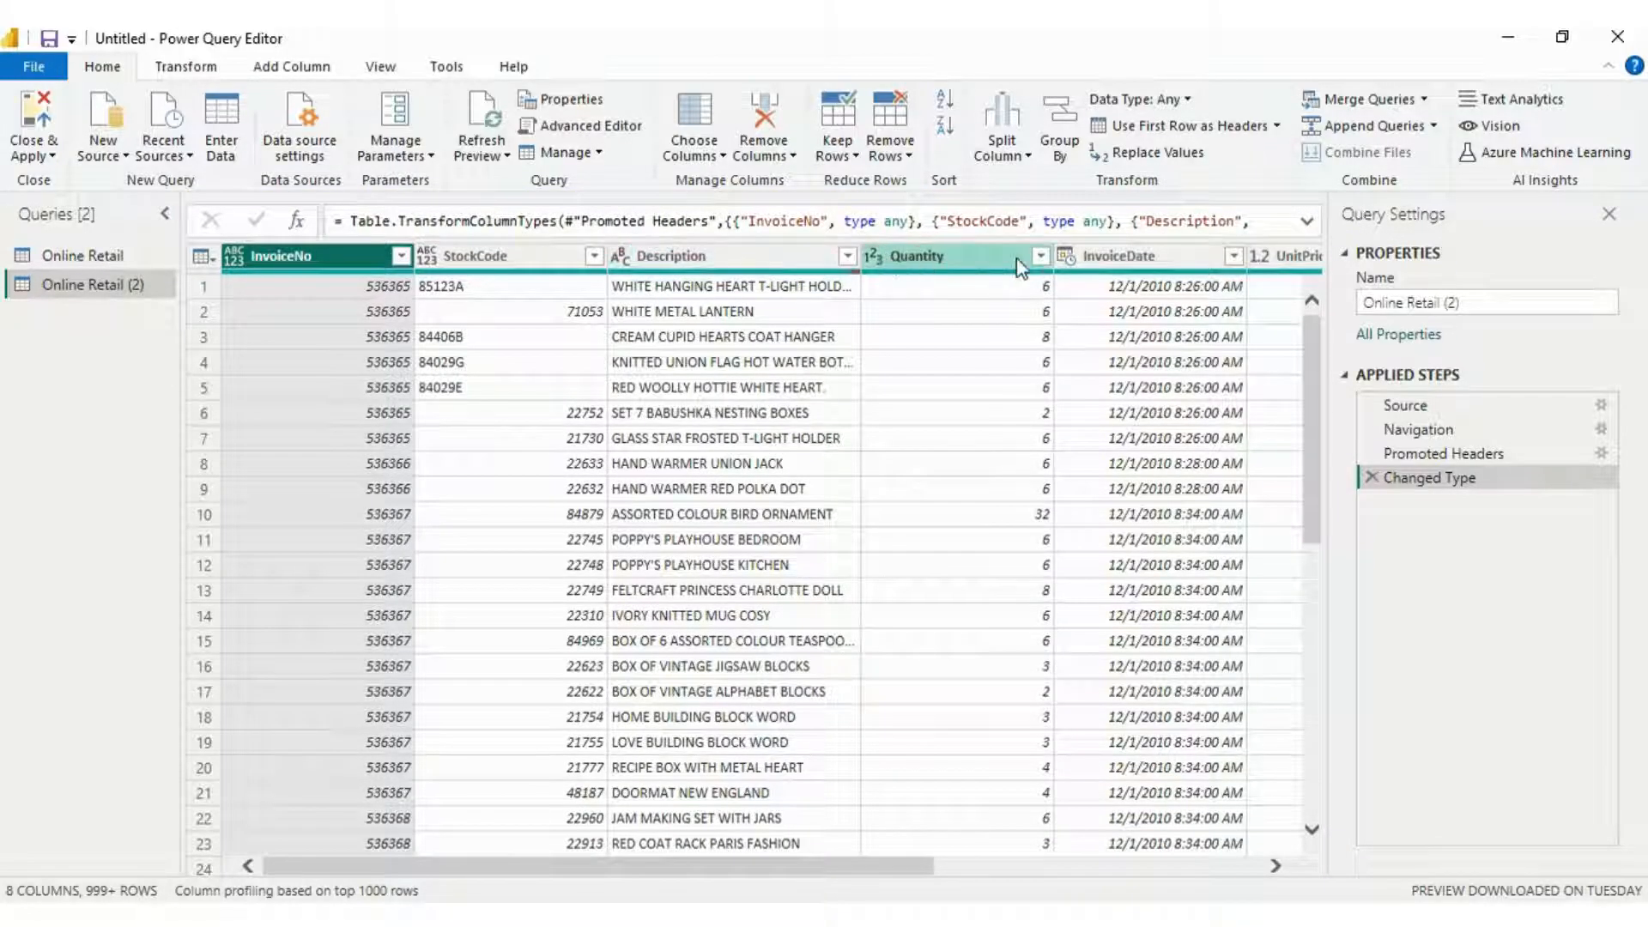
left_click(1041, 256)
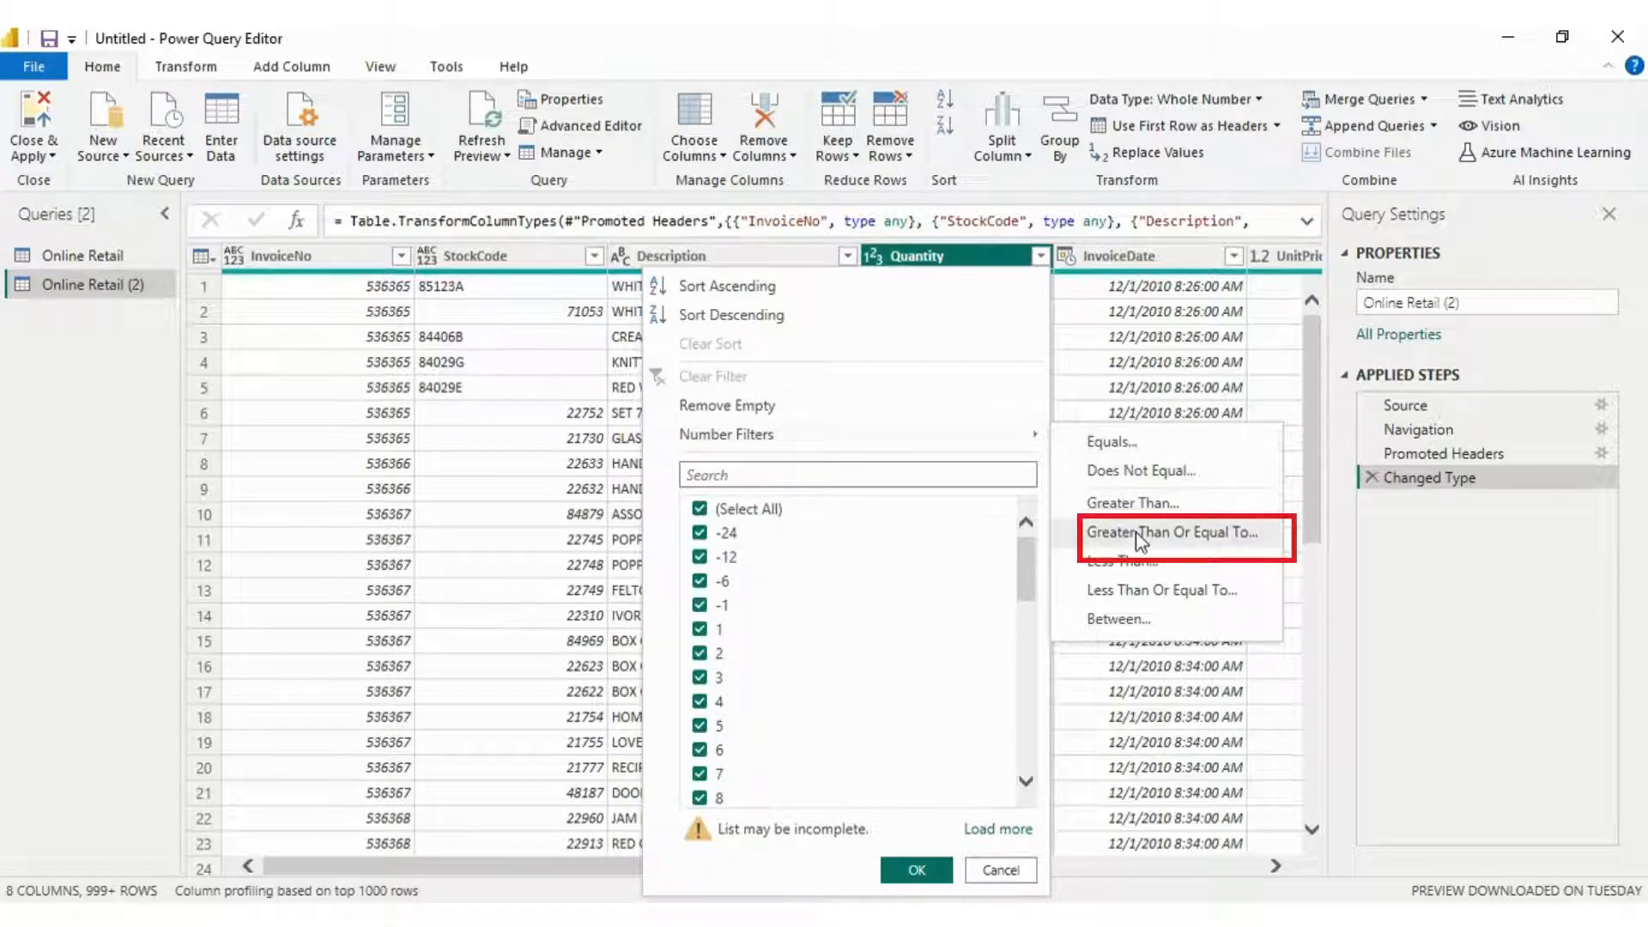
left_click(1173, 533)
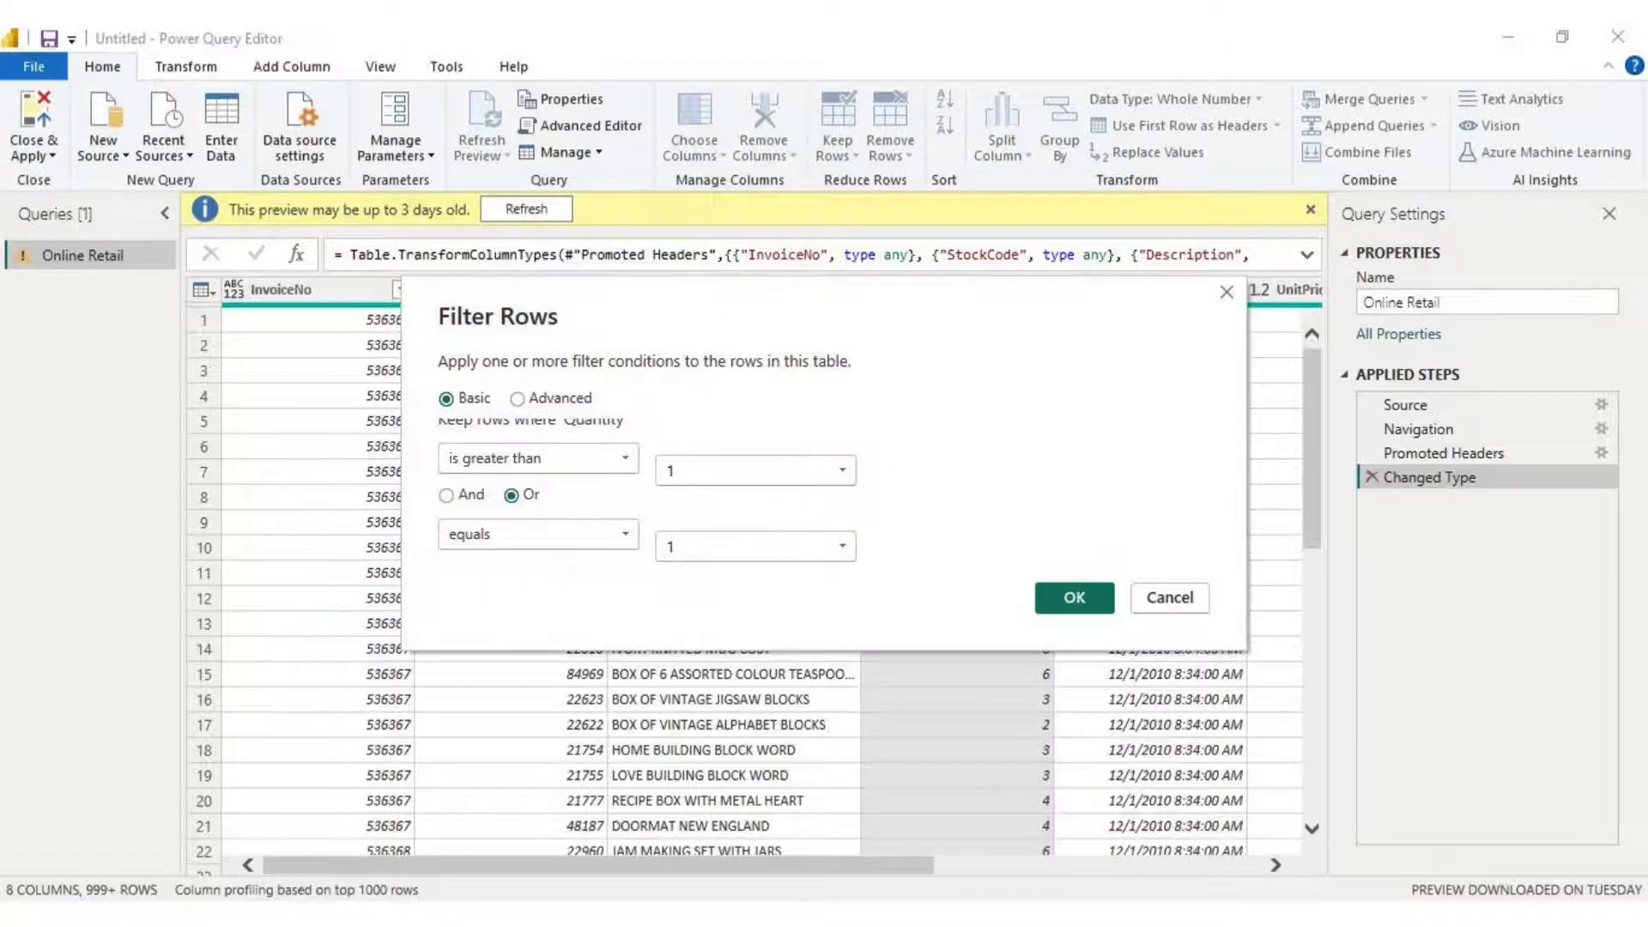
left_click(1071, 598)
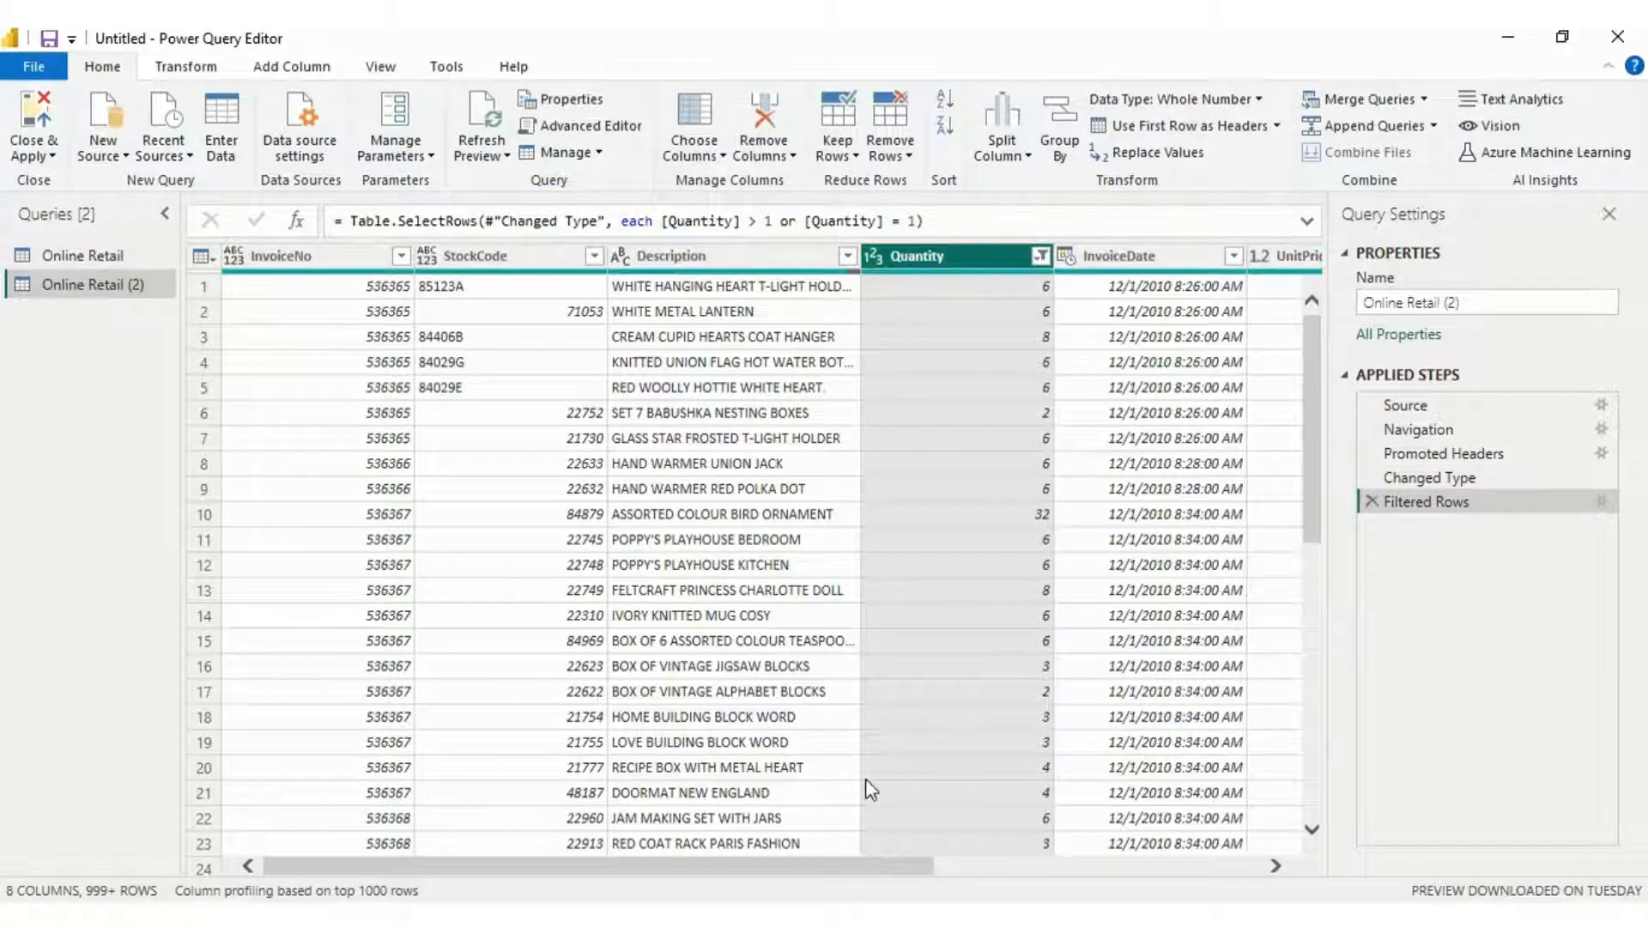
Step: Filter the UnitPrice column to keep rows greater than 0
scroll("right", 3)
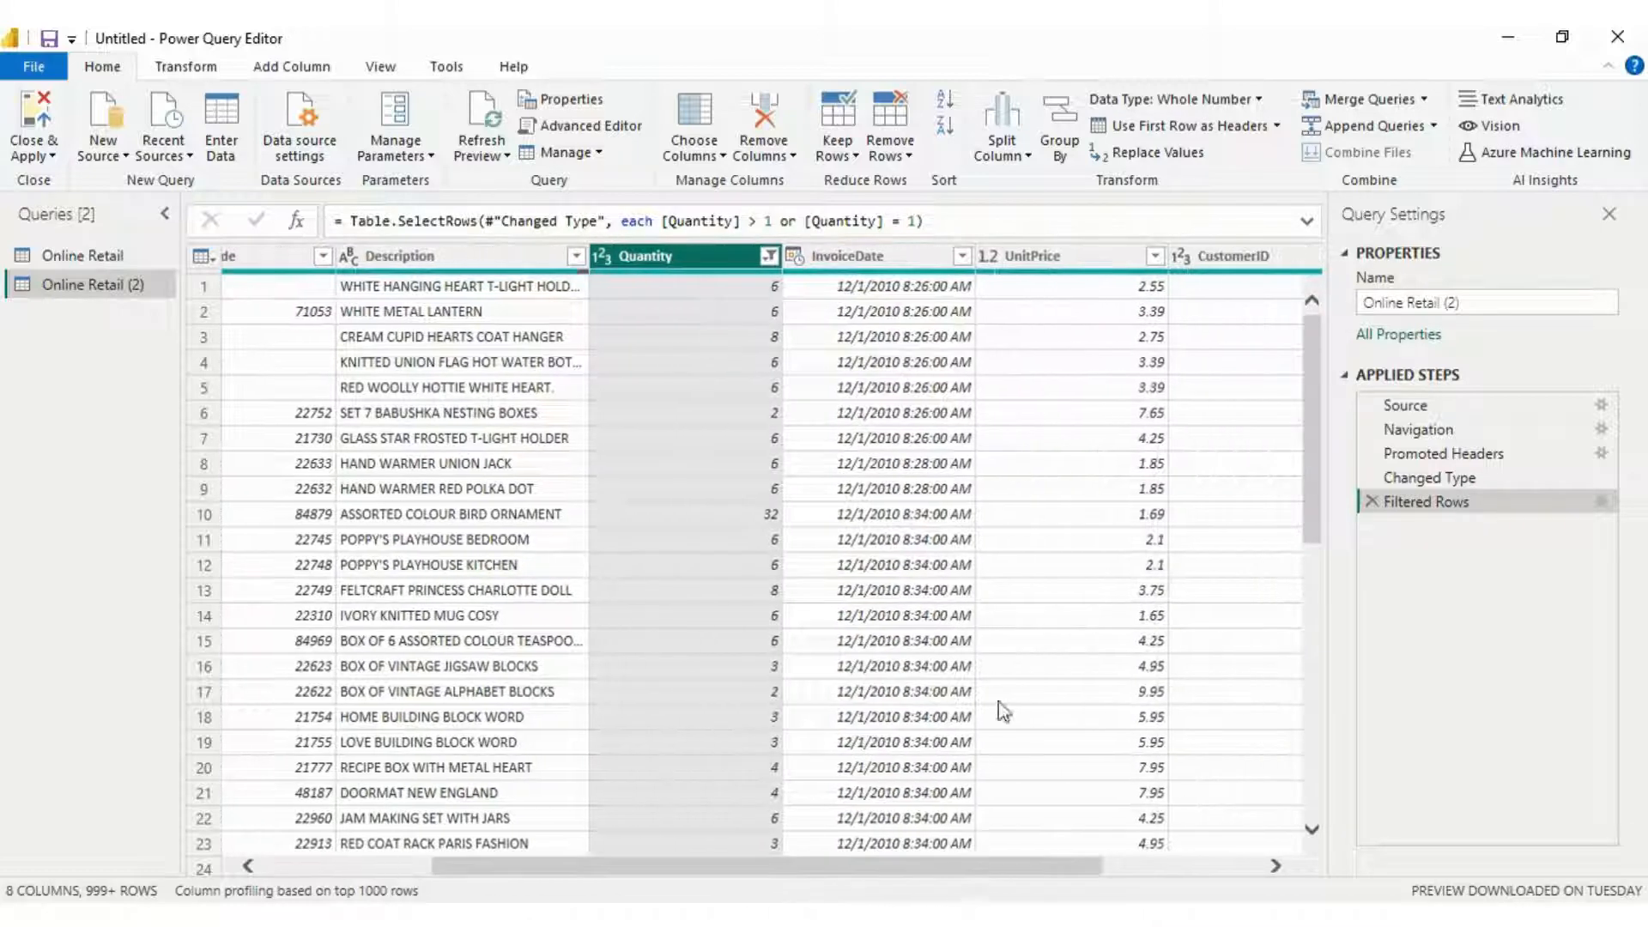
left_click(1154, 256)
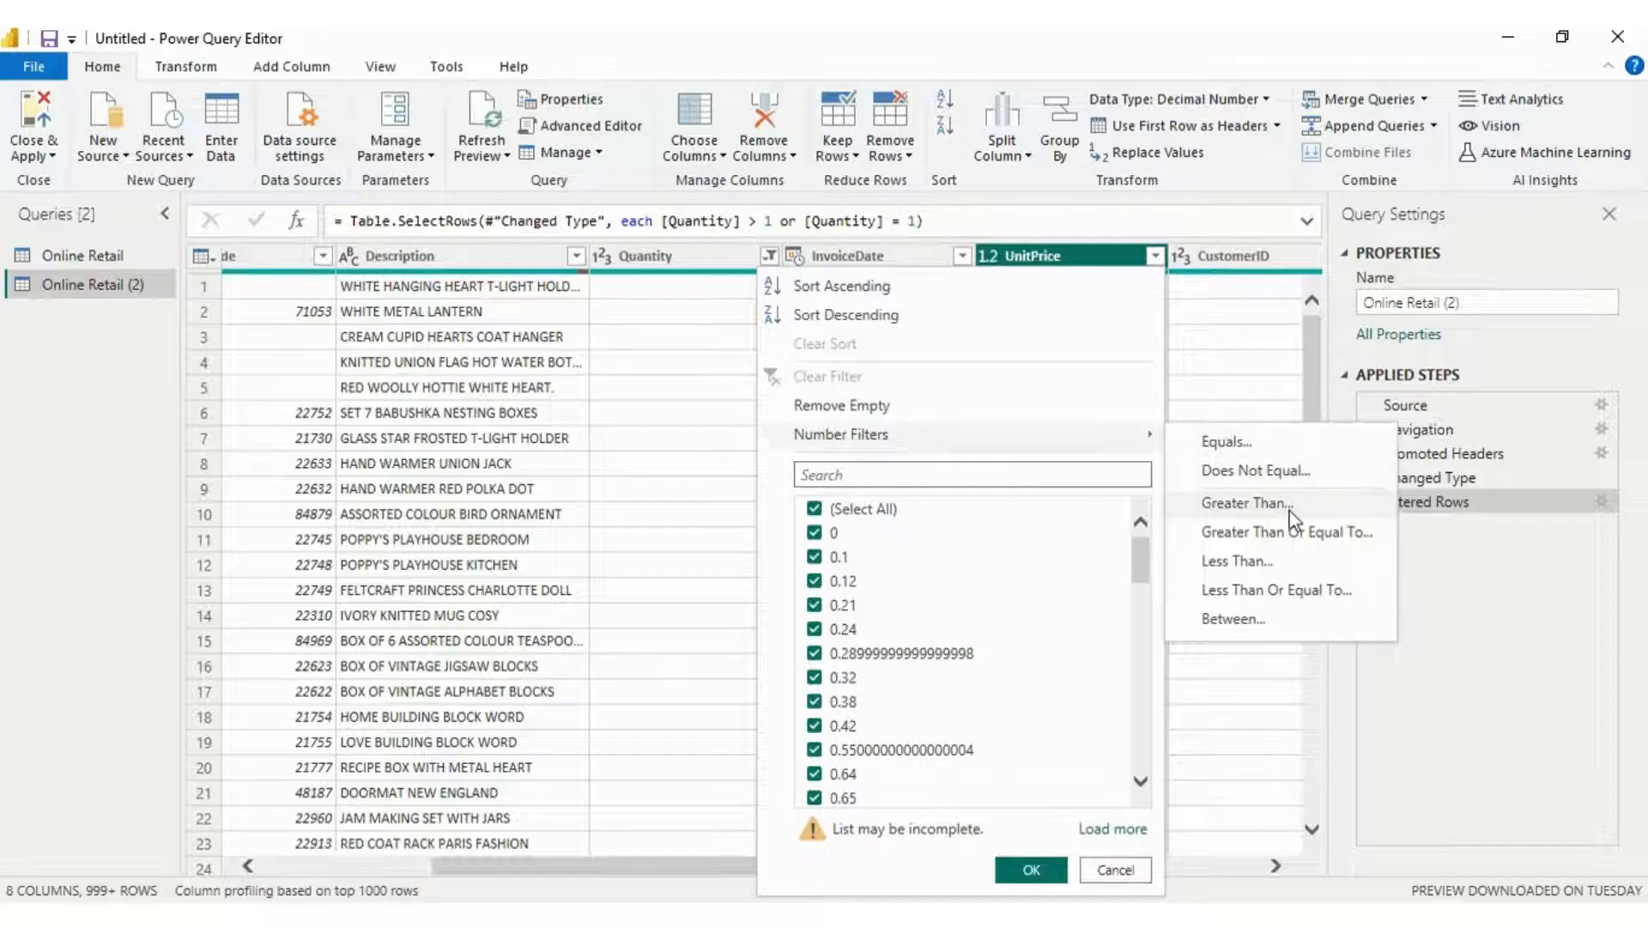
left_click(1246, 503)
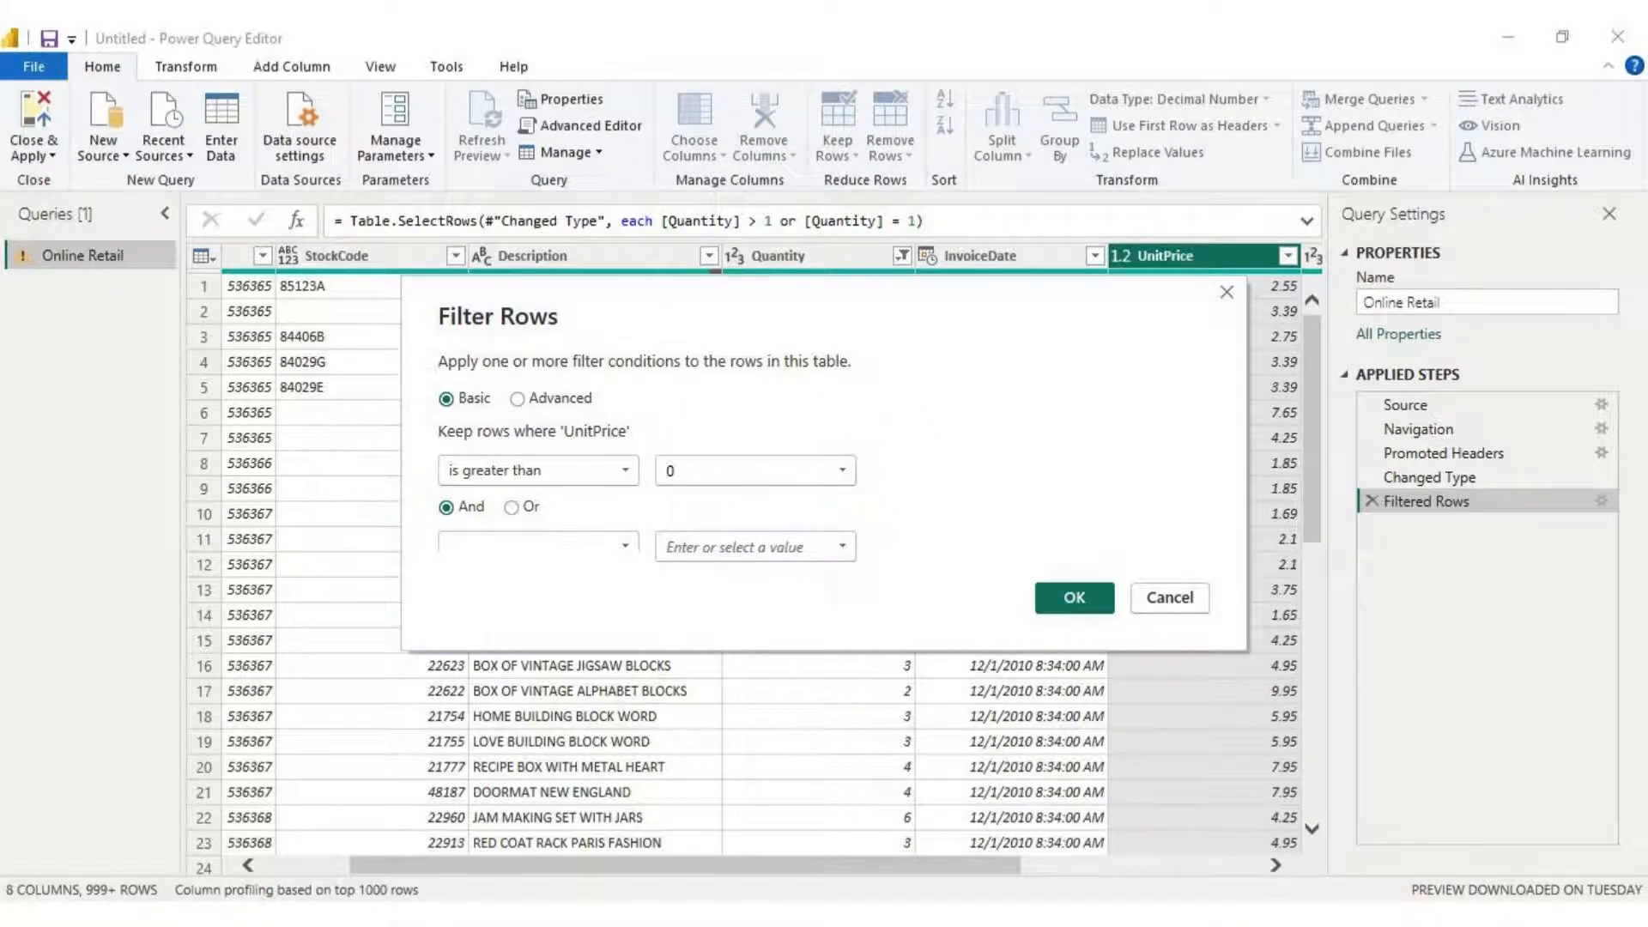
left_click(1071, 598)
type("quantity greater than")
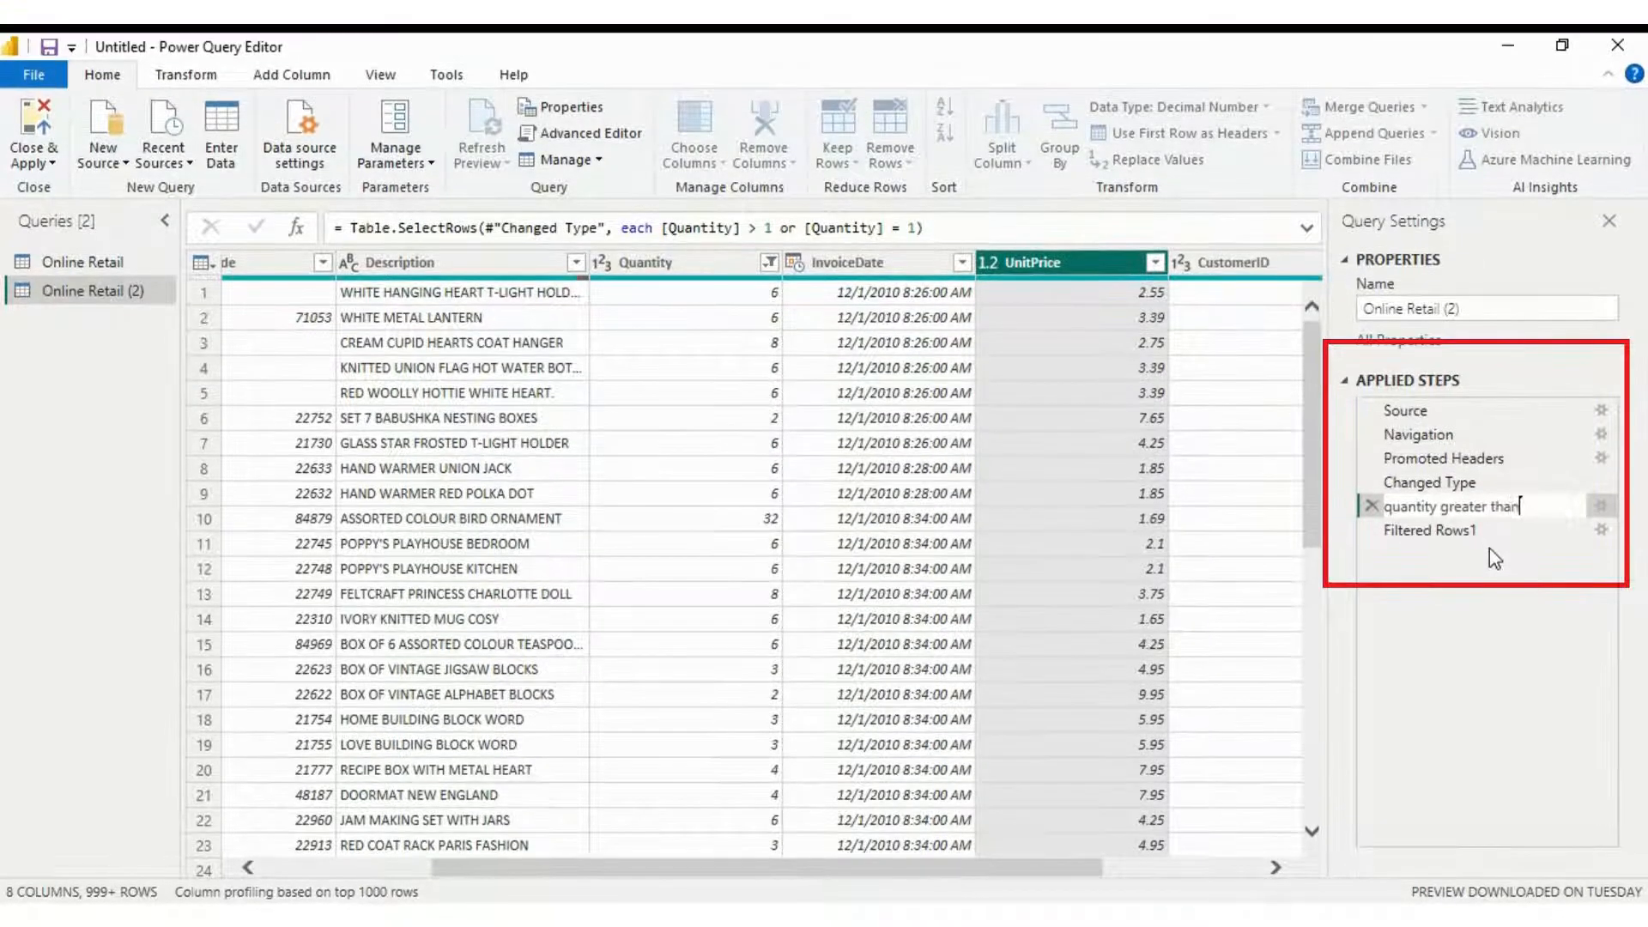
Step: Rename the Filtered Rows steps to 'quantity greater than 1' and 'unitprice greater 0'
right_click(1430, 530)
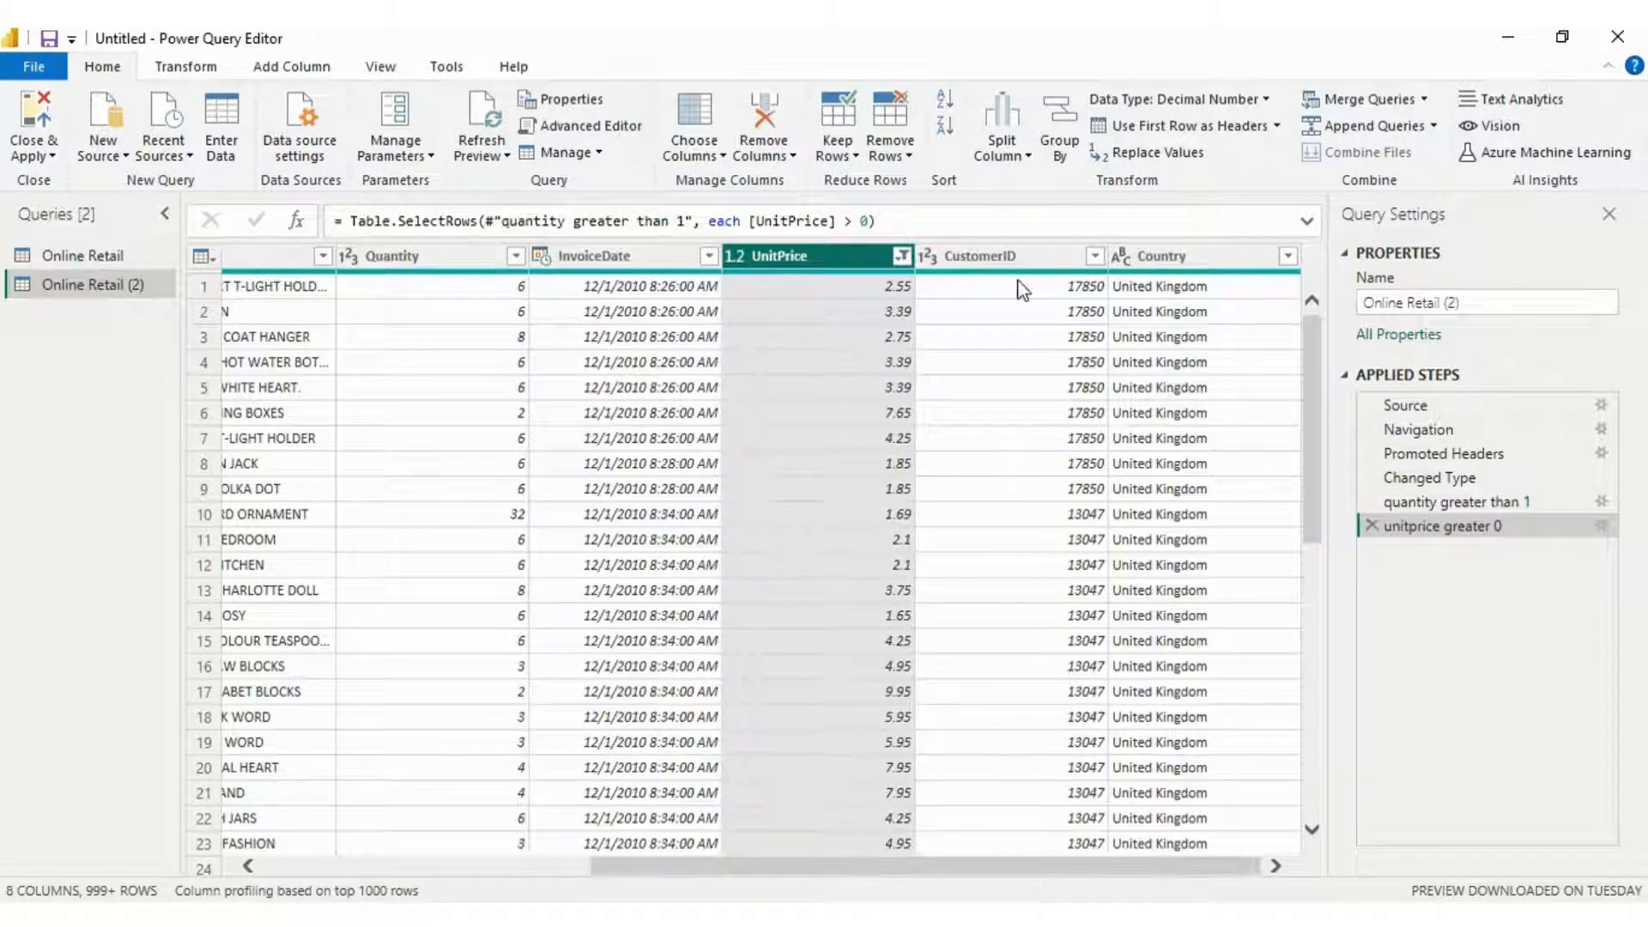
scroll("left", 3)
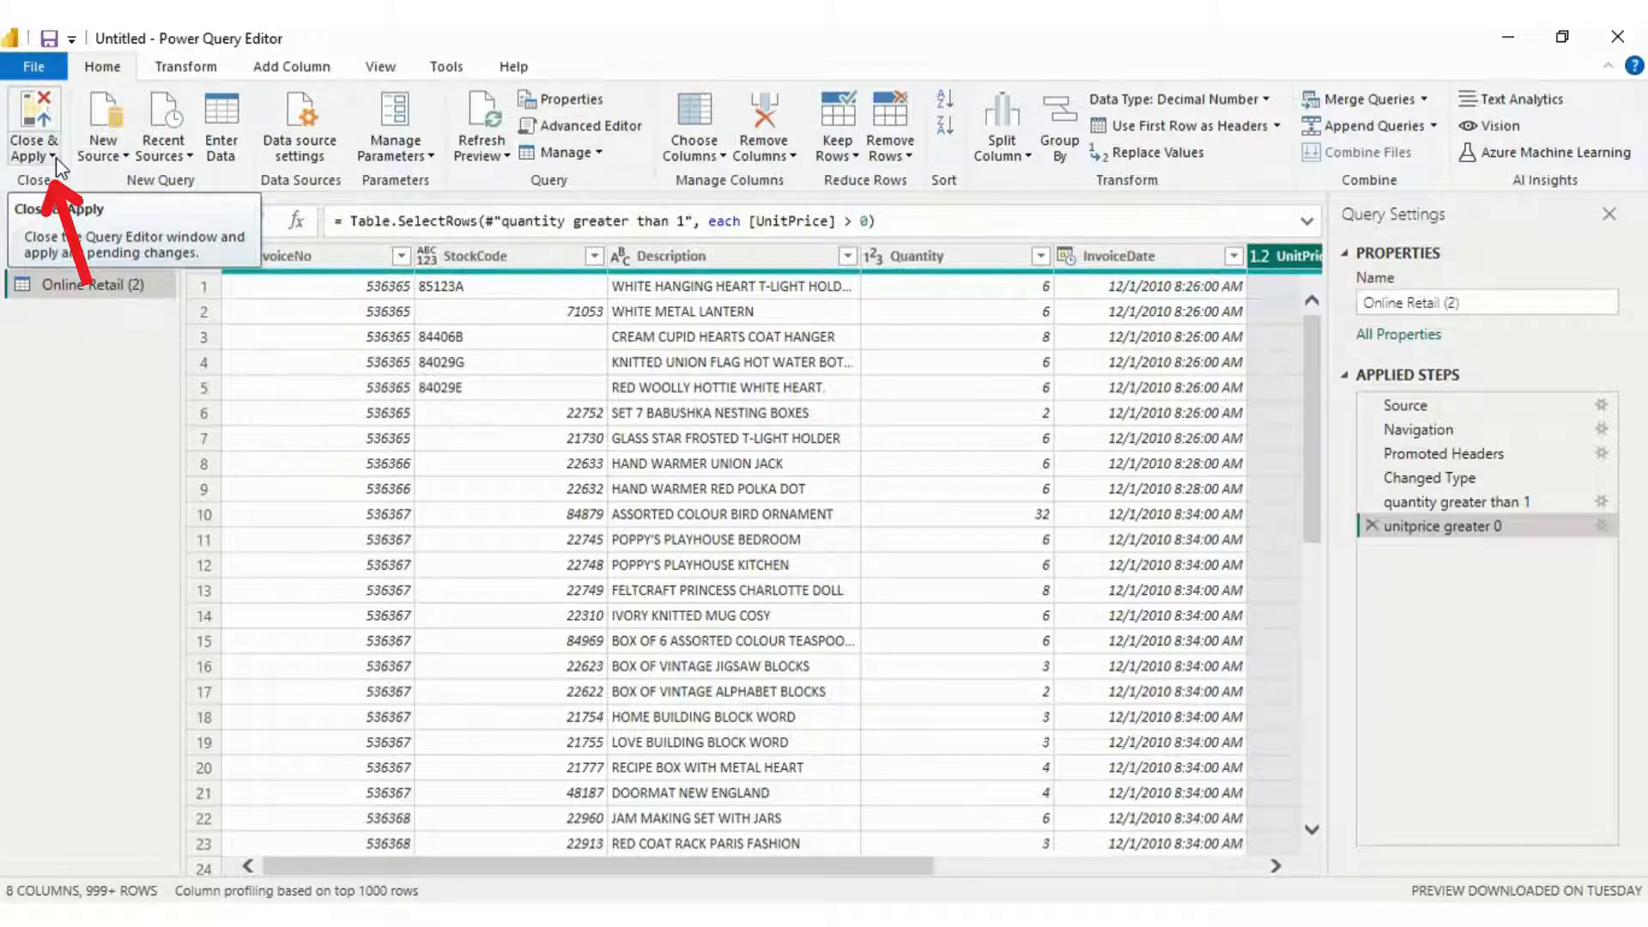
Step: Close & Apply the query and expand the Online Retail table's fields in the Data pane
left_click(32, 125)
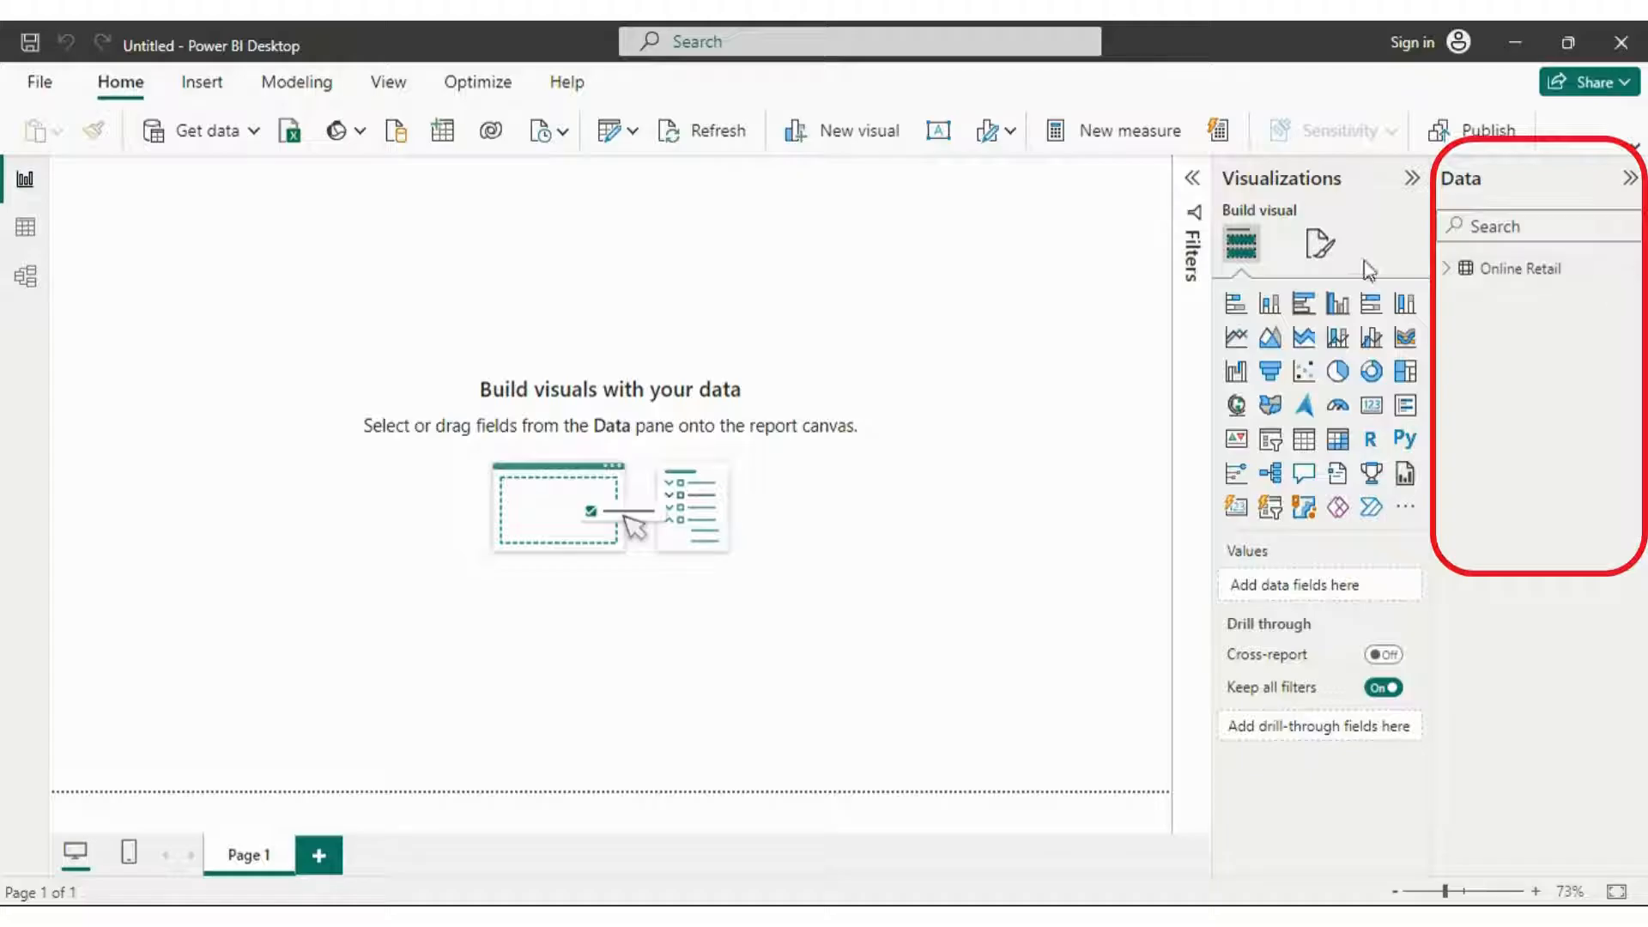
left_click(1456, 268)
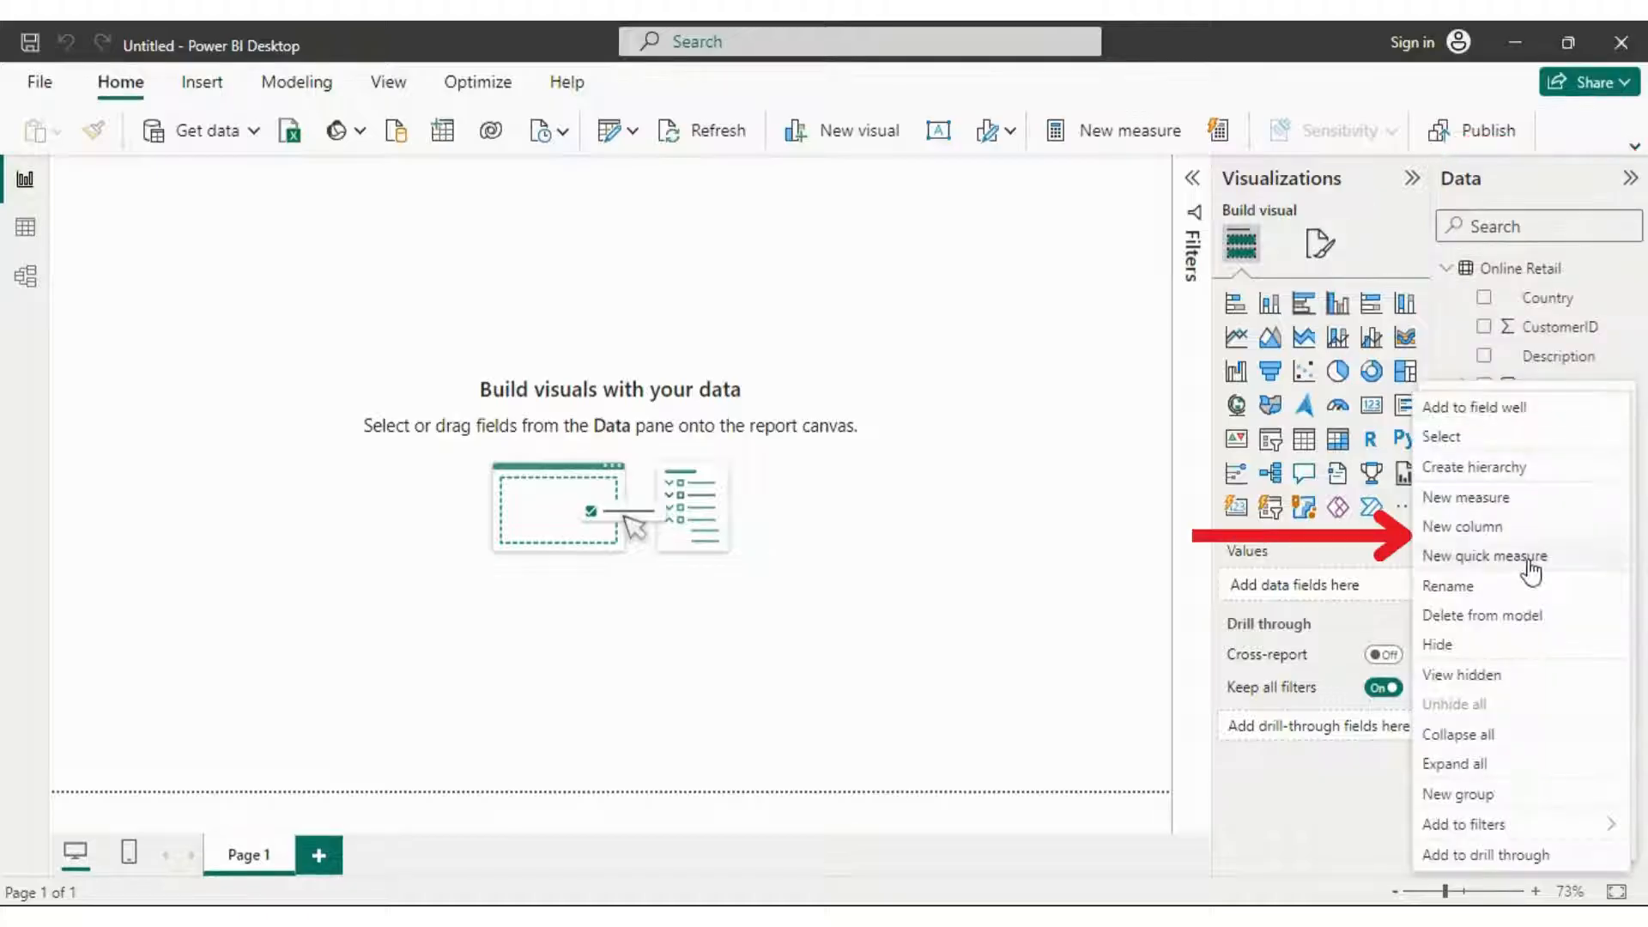
Step: Create the calculated column Revenue = [Quantity] * [UnitPrice]
left_click(1462, 527)
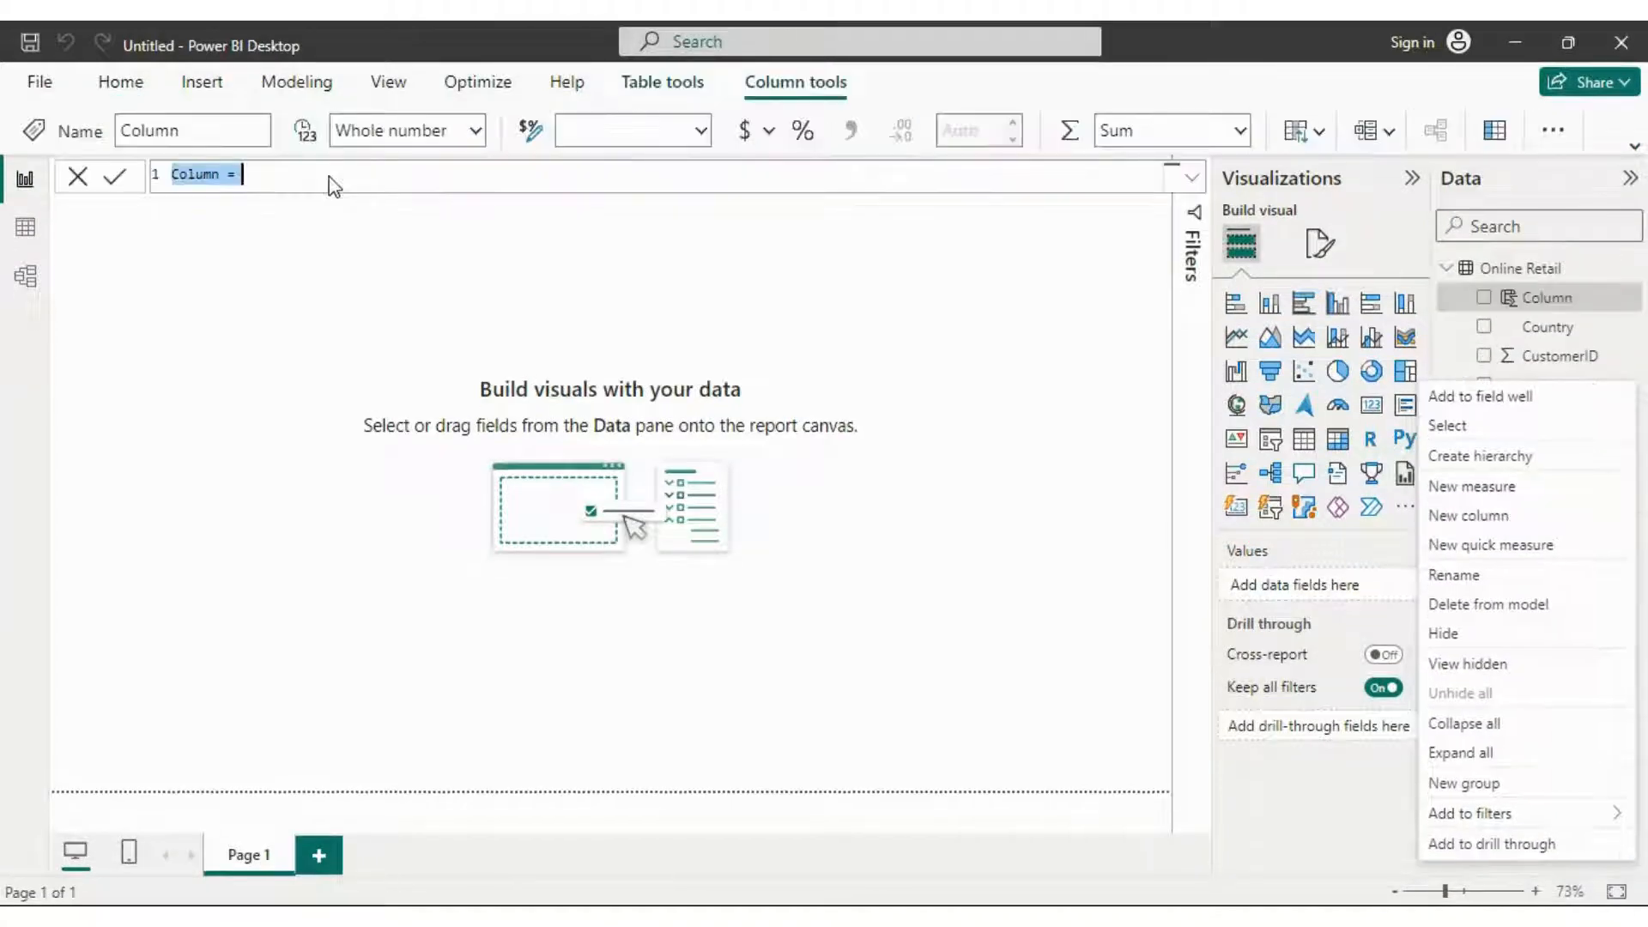
type("Revenue =")
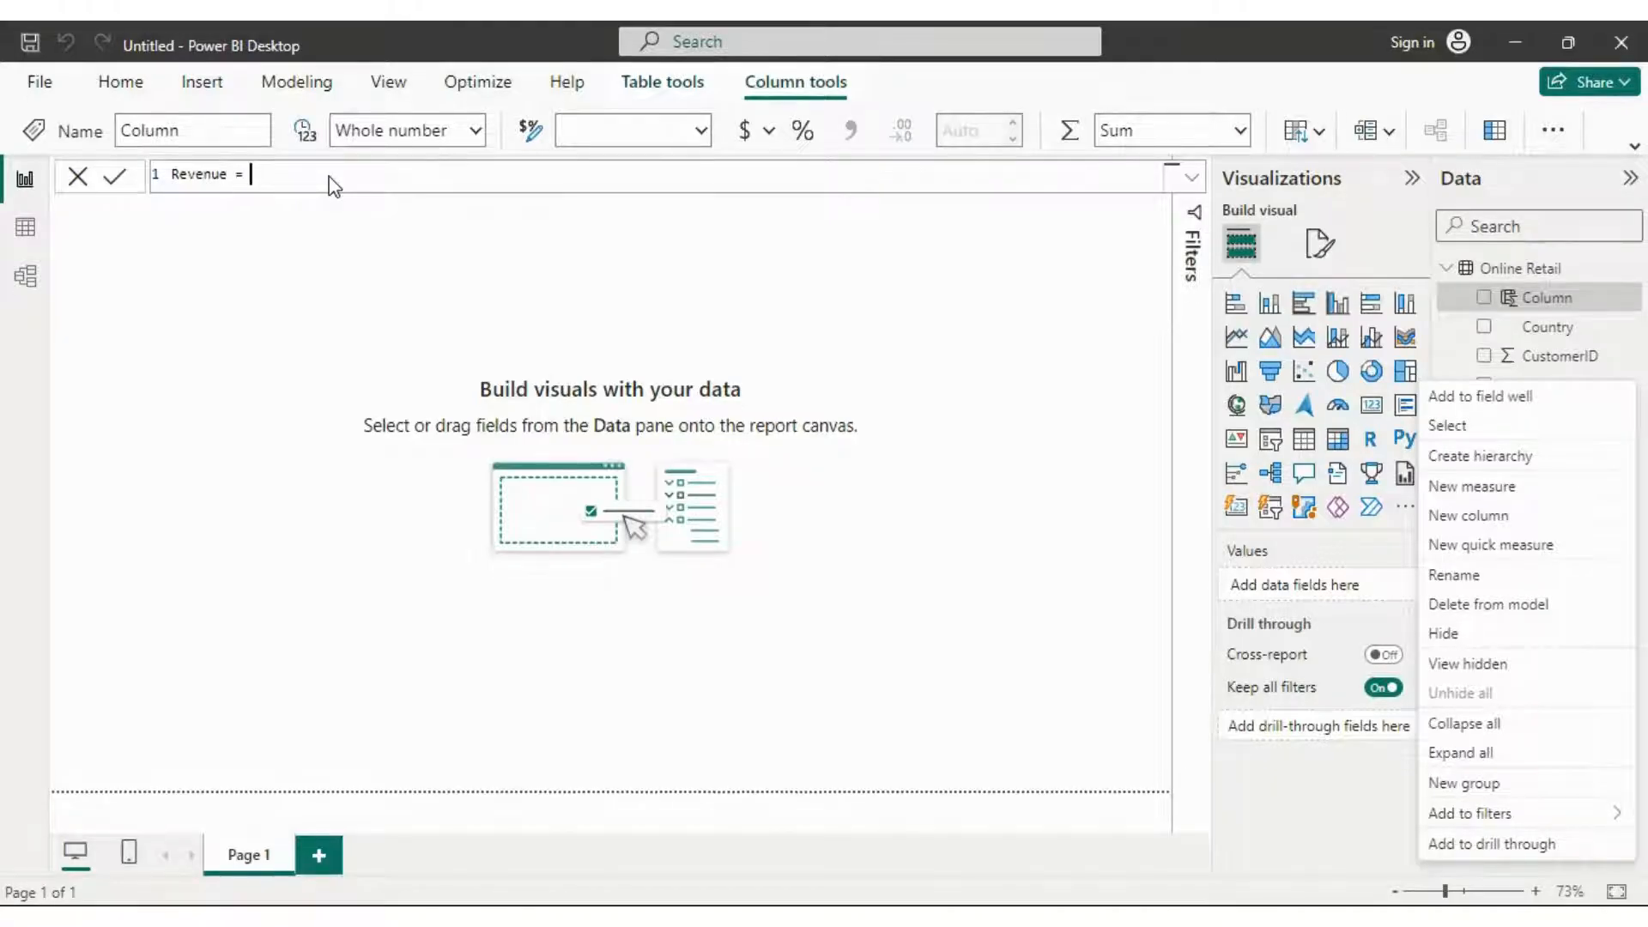
type("[")
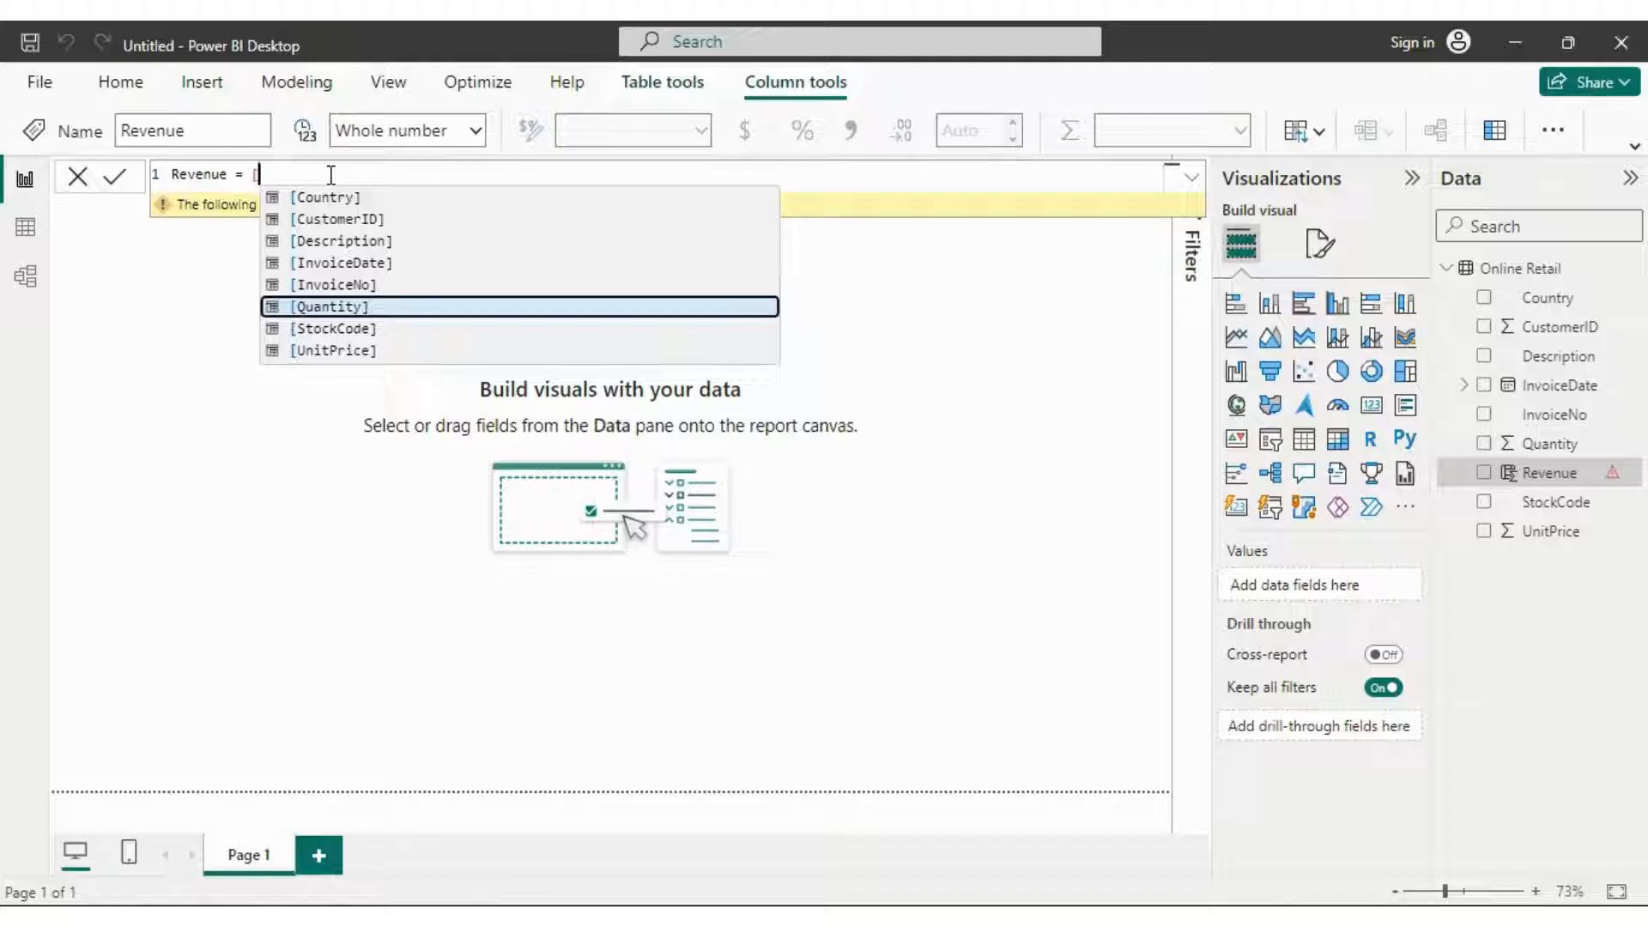
type("[Quantity] * []")
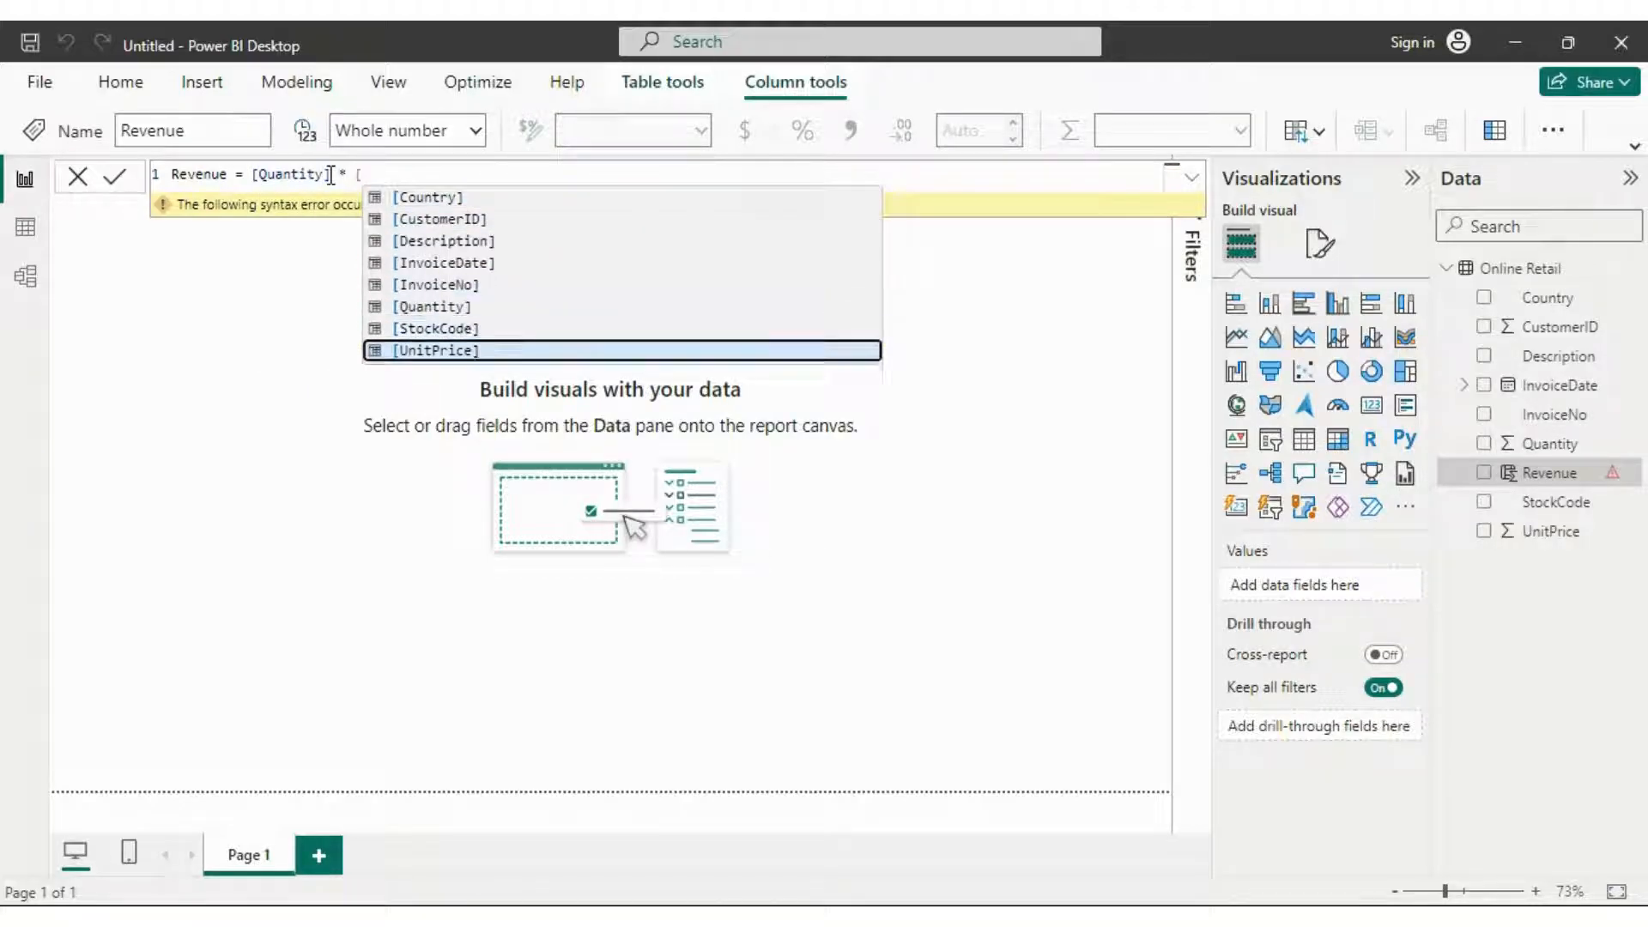
left_click(1240, 130)
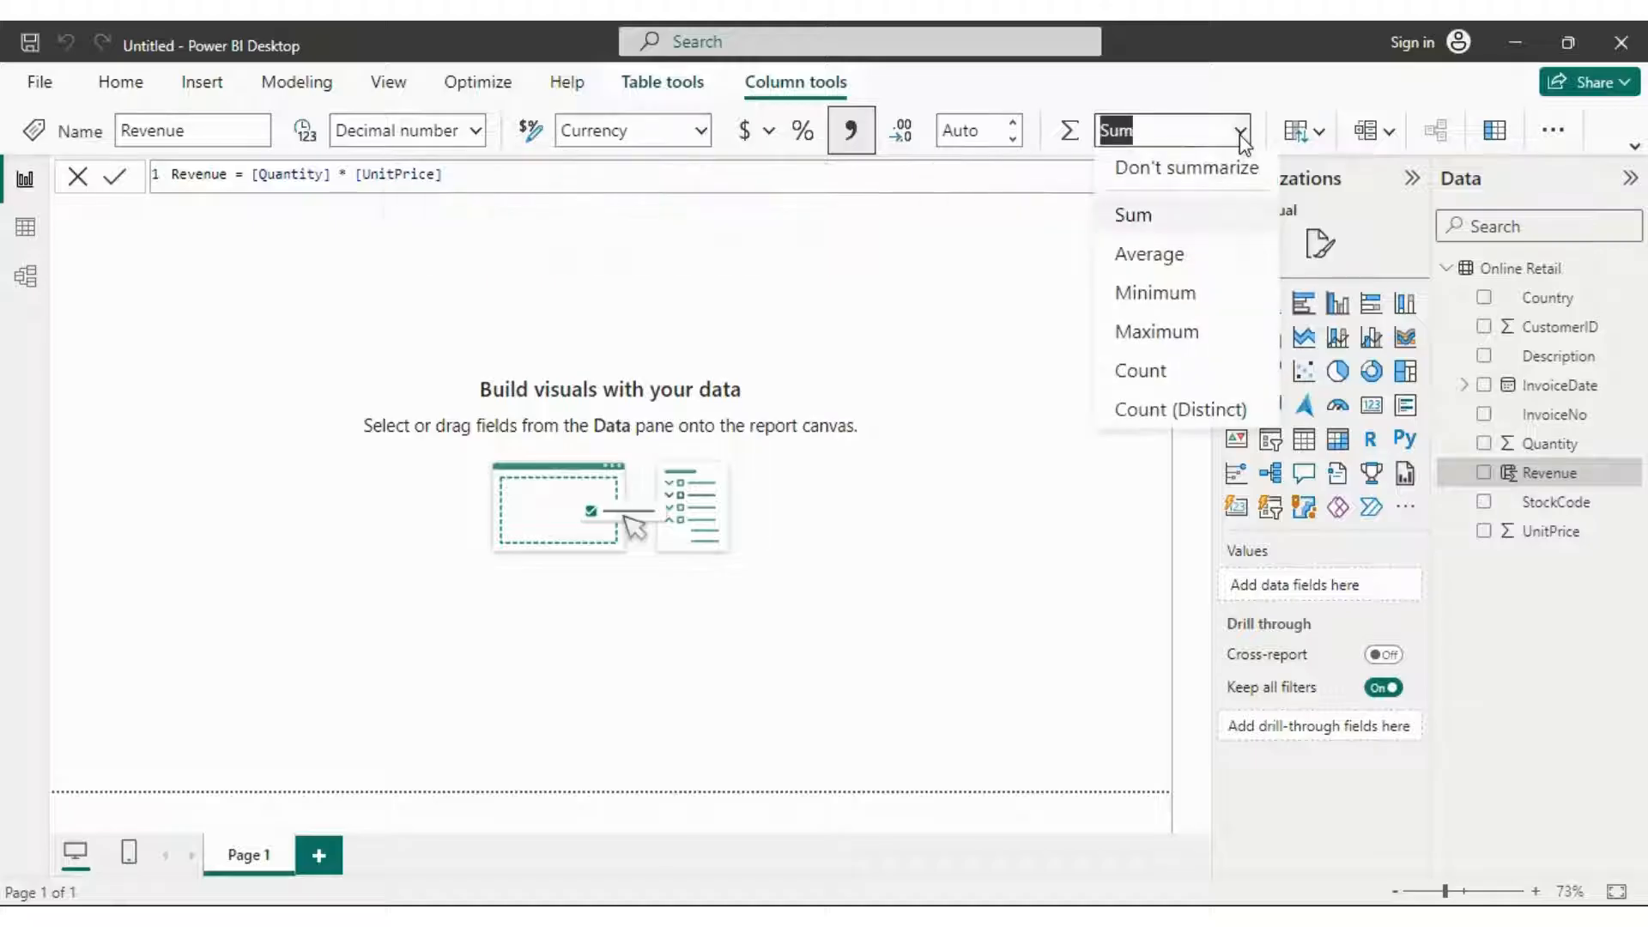
mouse_move(1009, 156)
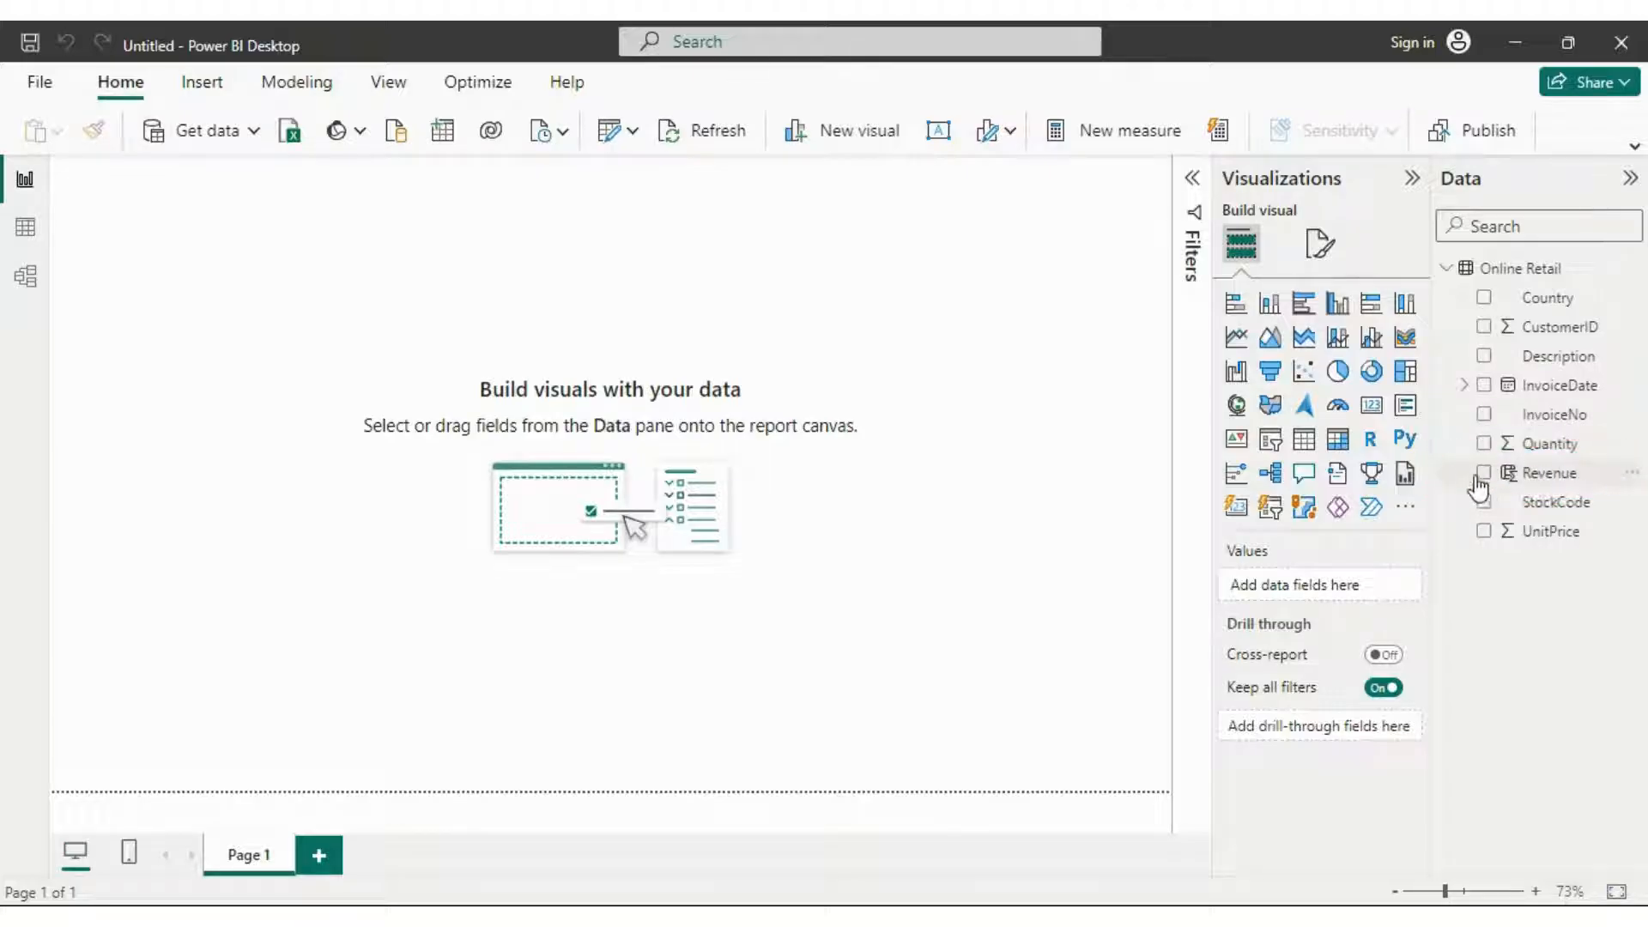
mouse_move(1236, 337)
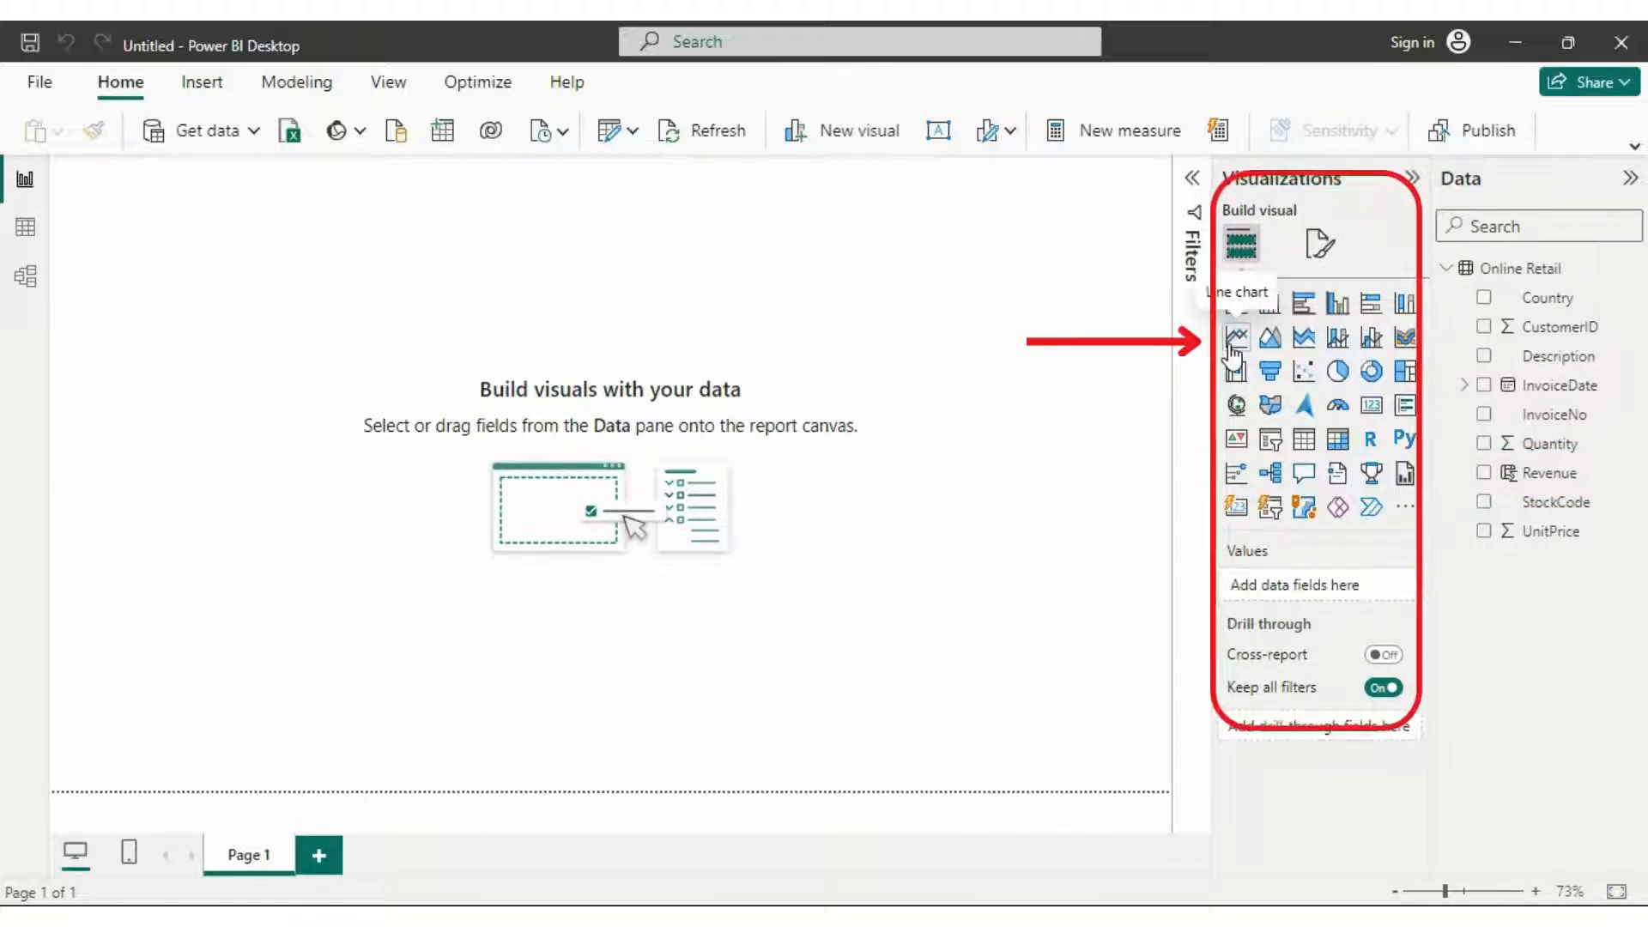
Step: Plot Revenue against InvoiceDate as a line chart with the Year level removed so months show
left_click(1234, 336)
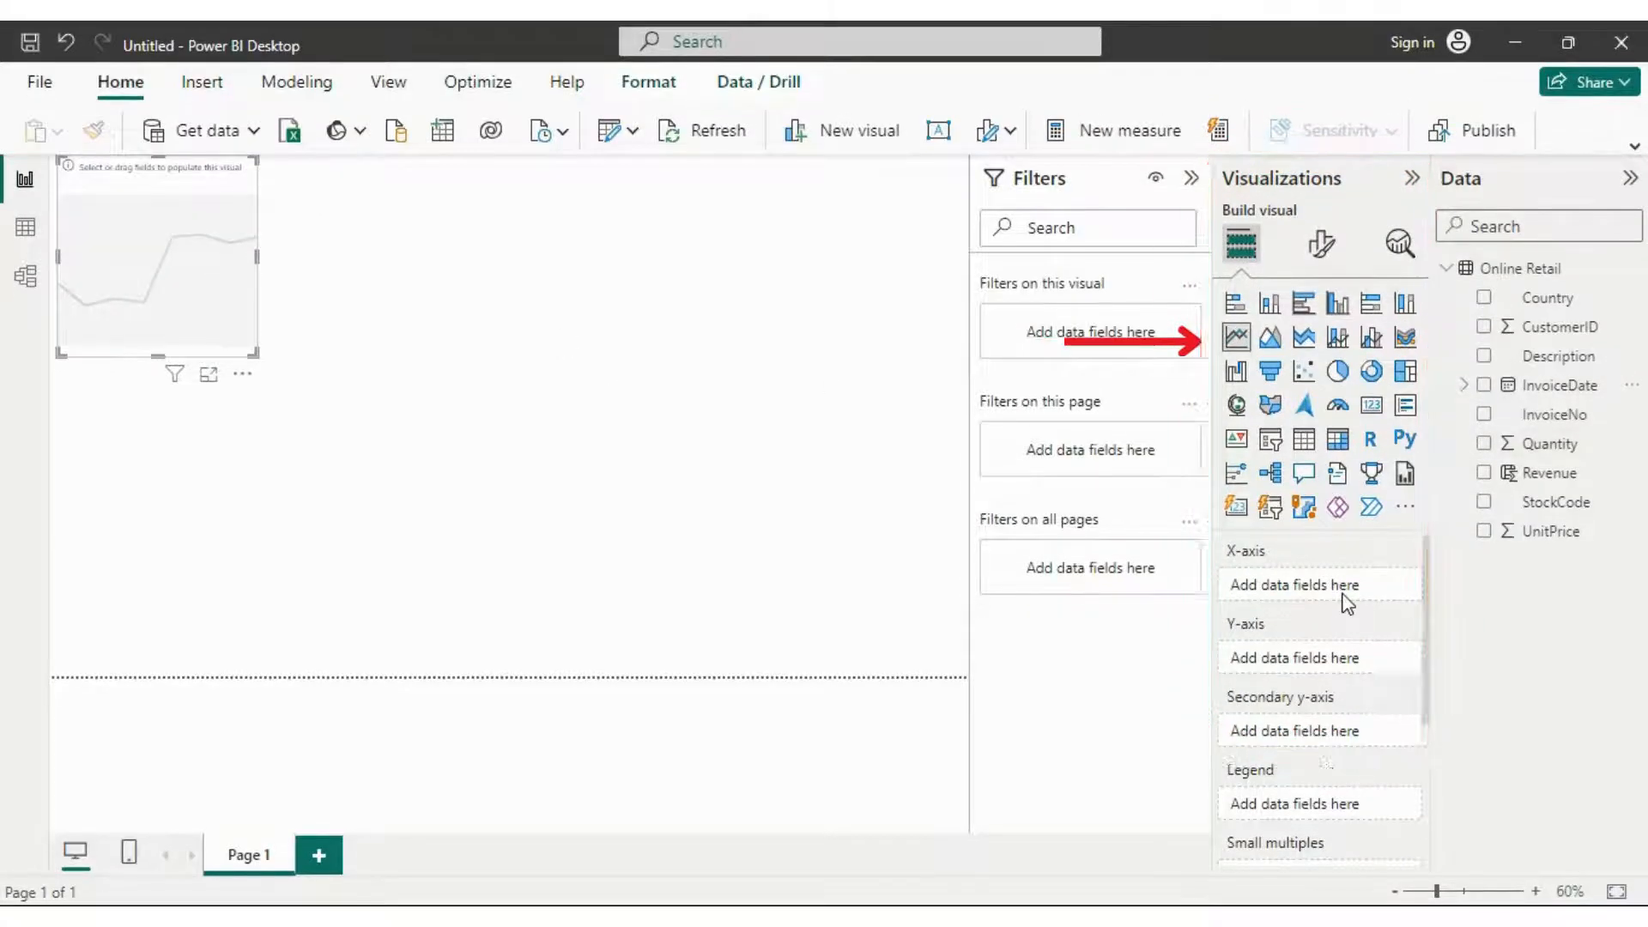
left_click(1483, 384)
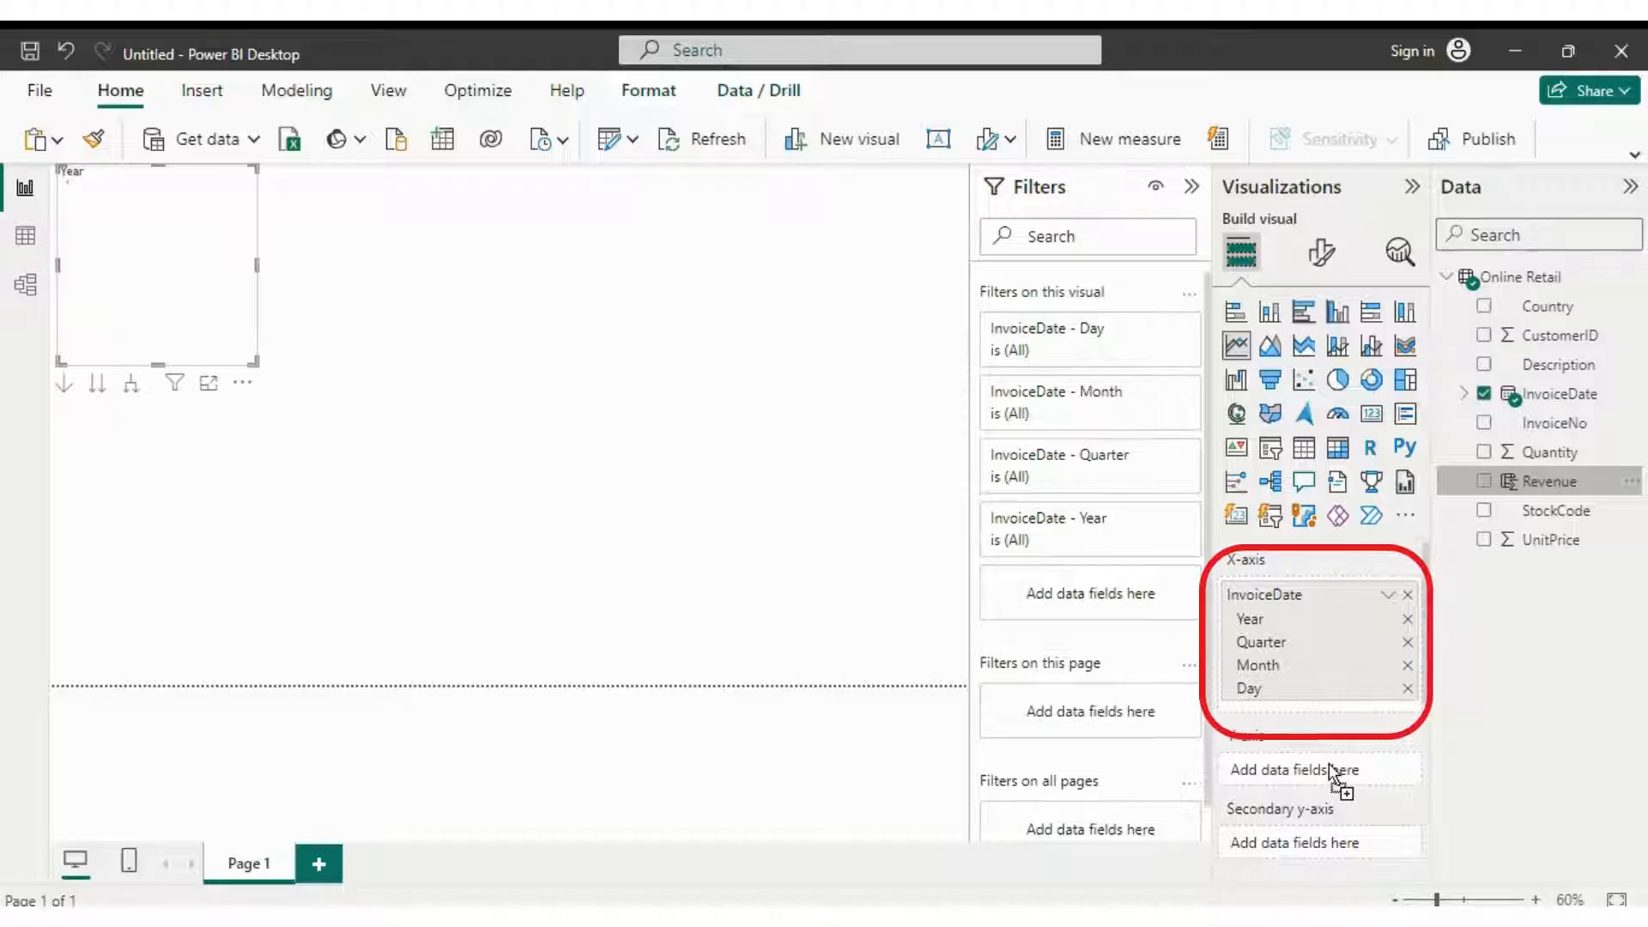
left_click(1483, 474)
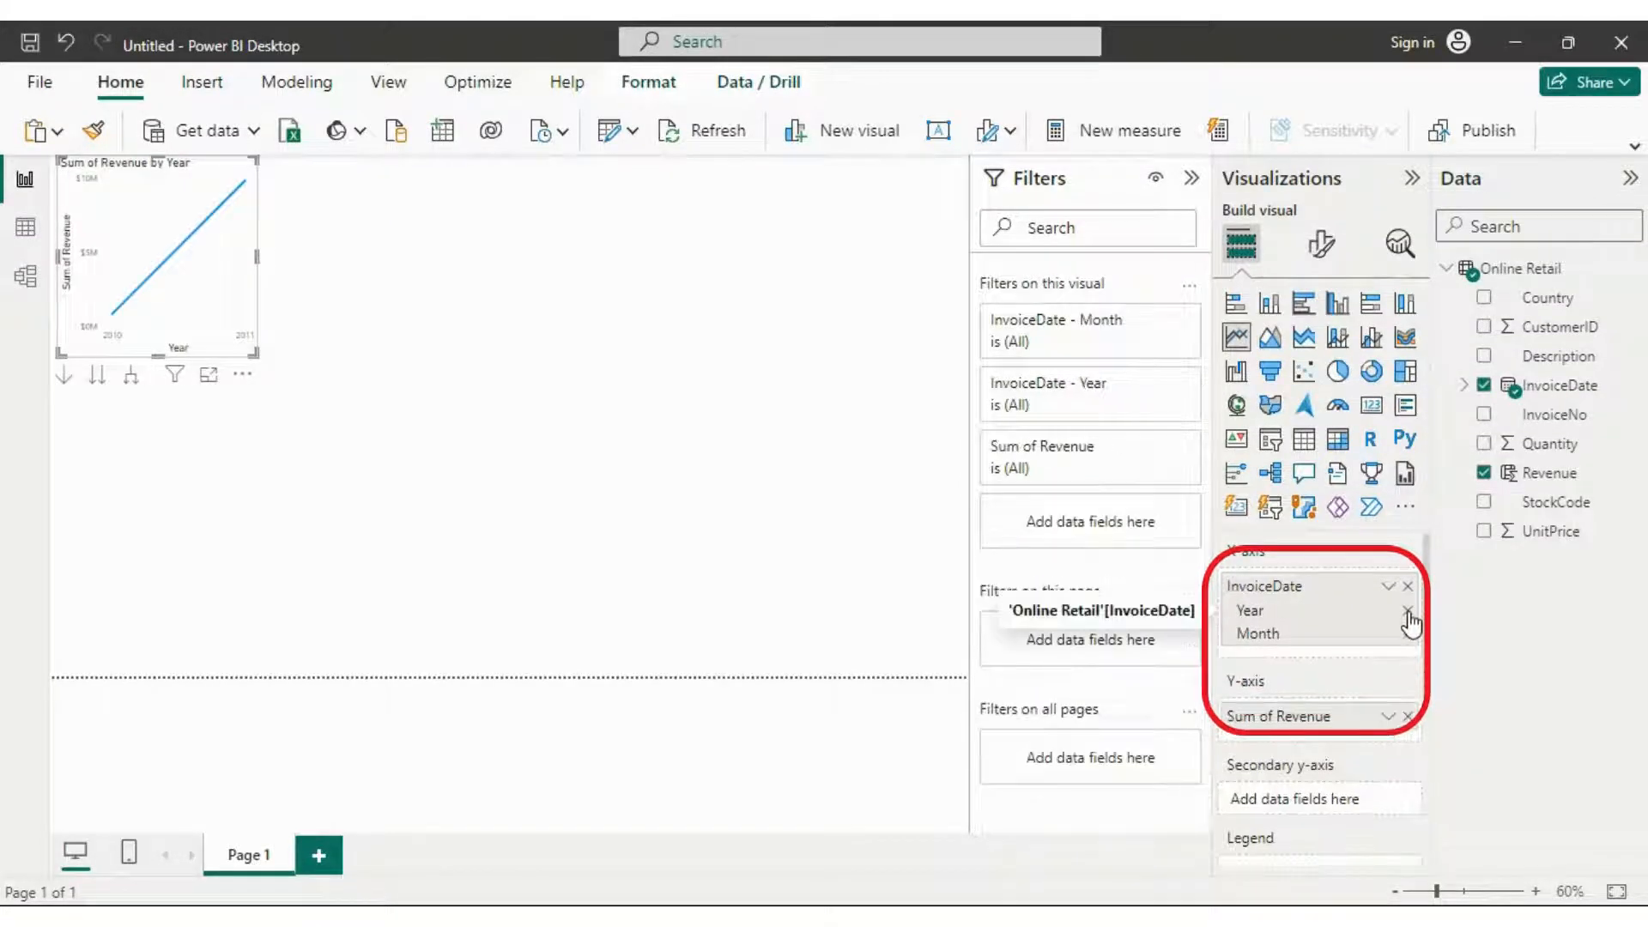
left_click(1406, 609)
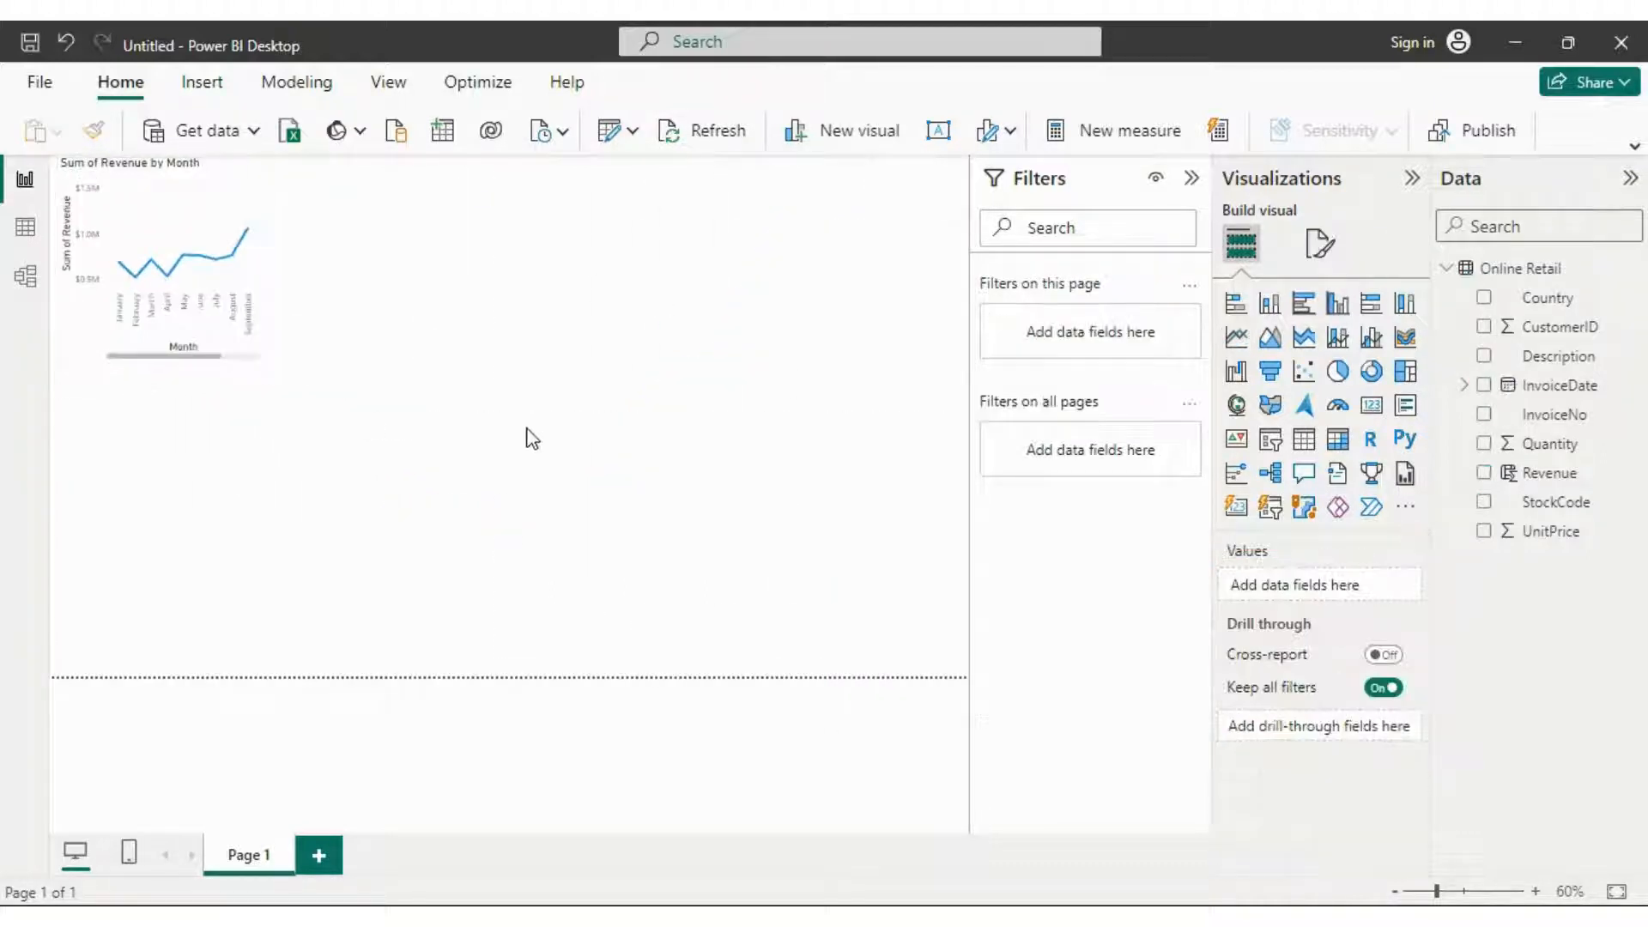
left_click(1303, 438)
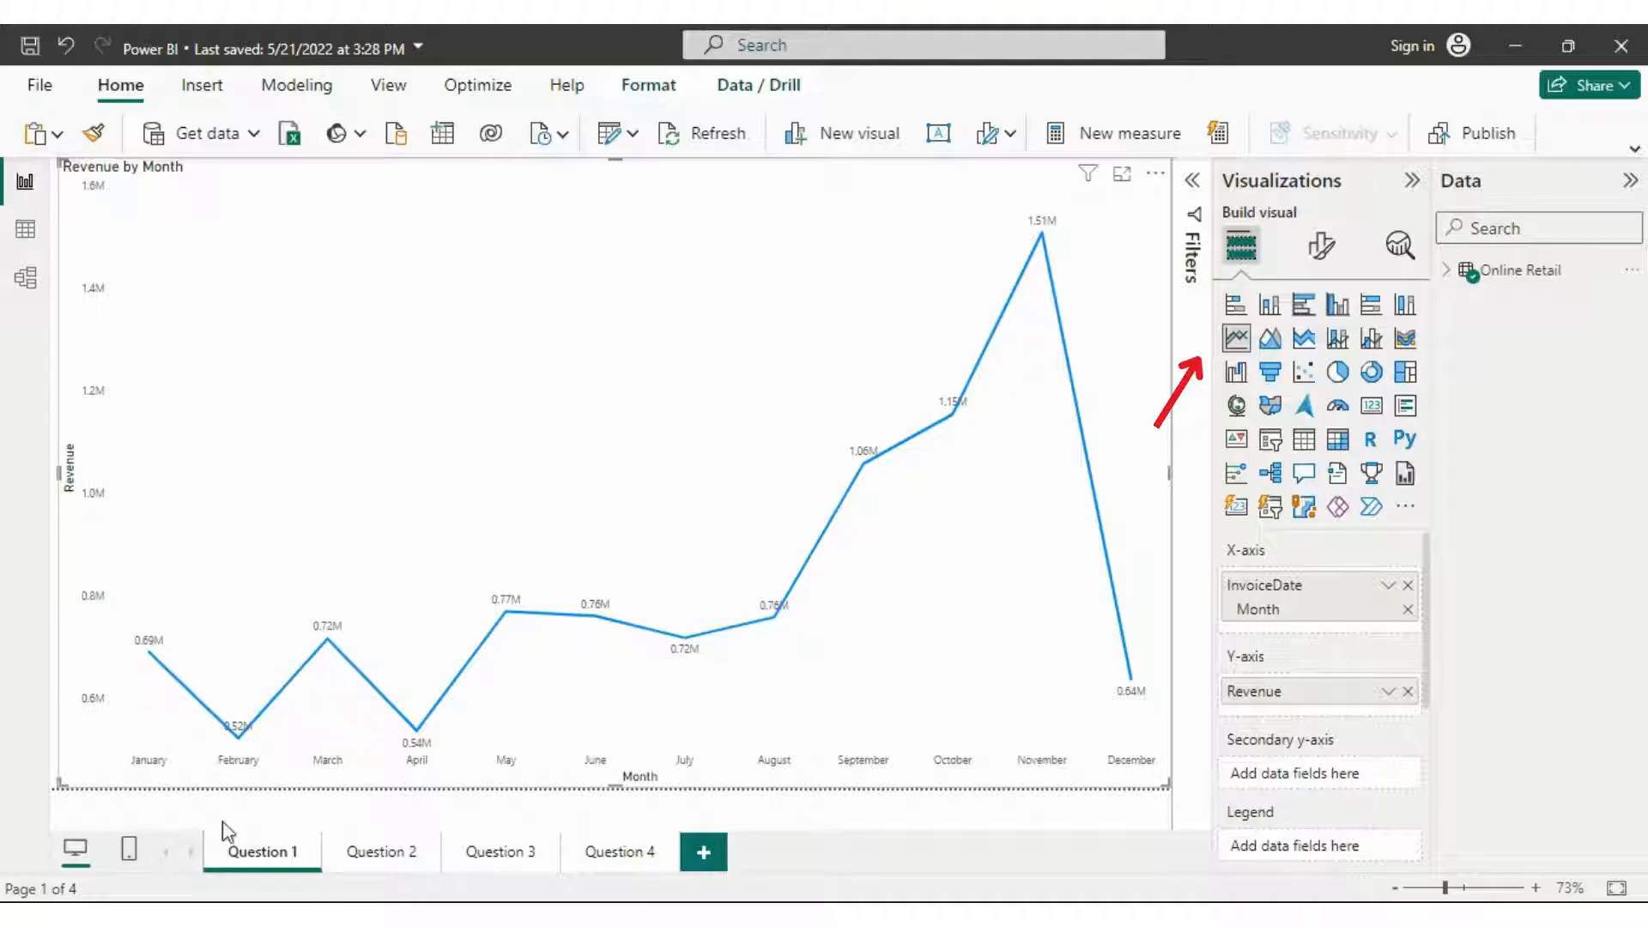
mouse_move(508, 611)
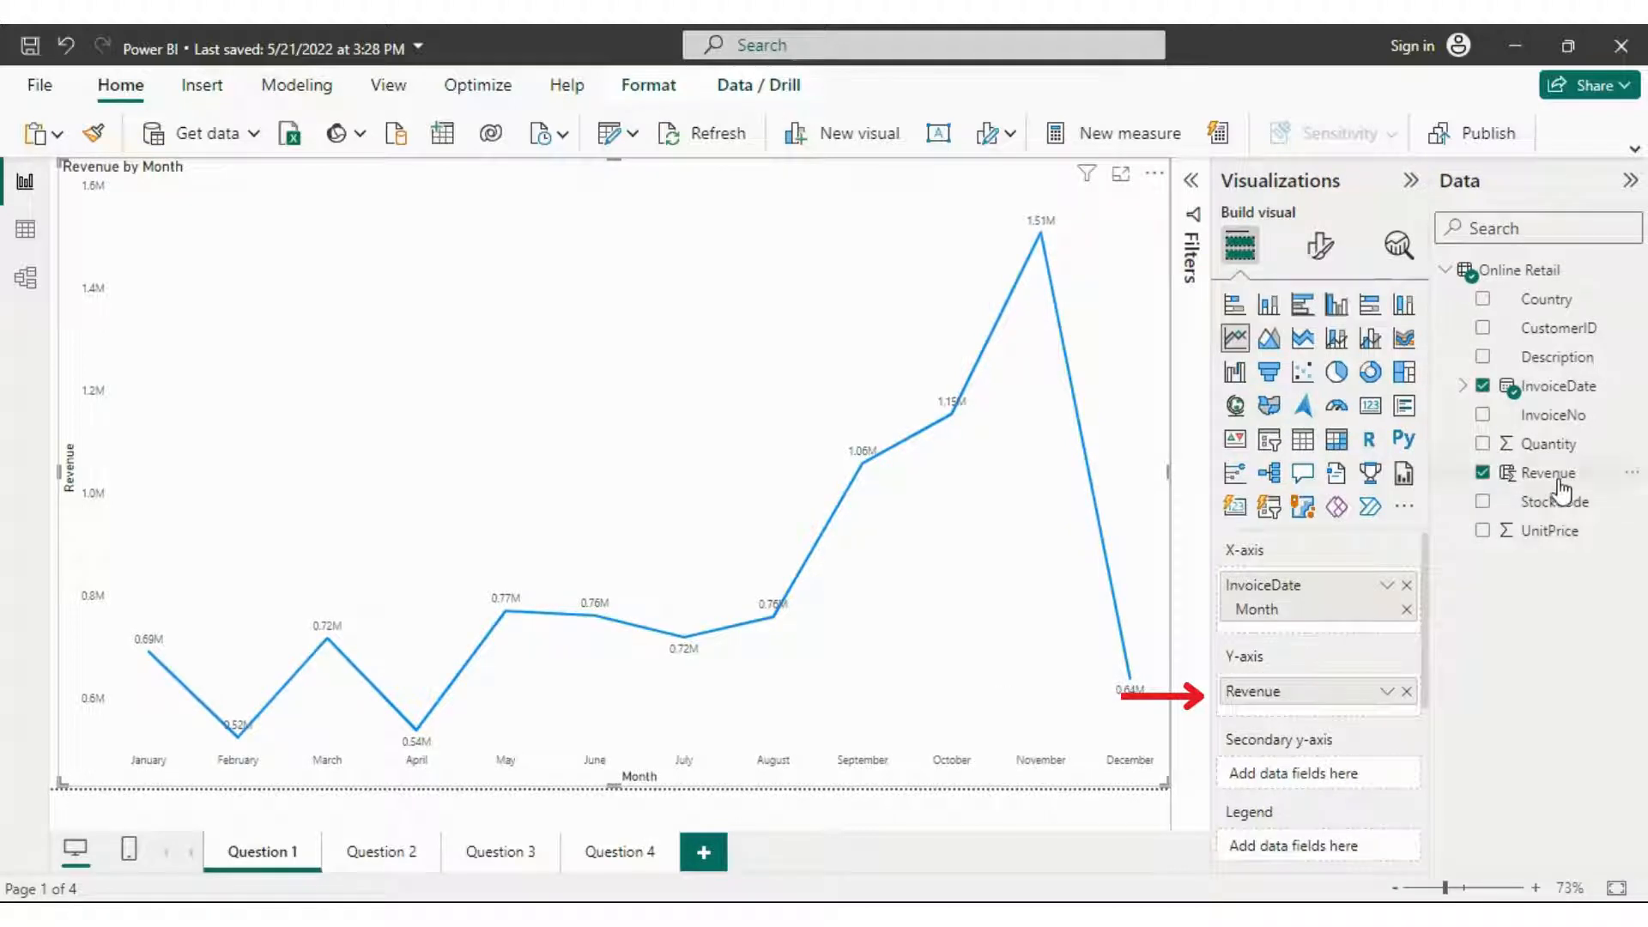
mouse_move(381, 851)
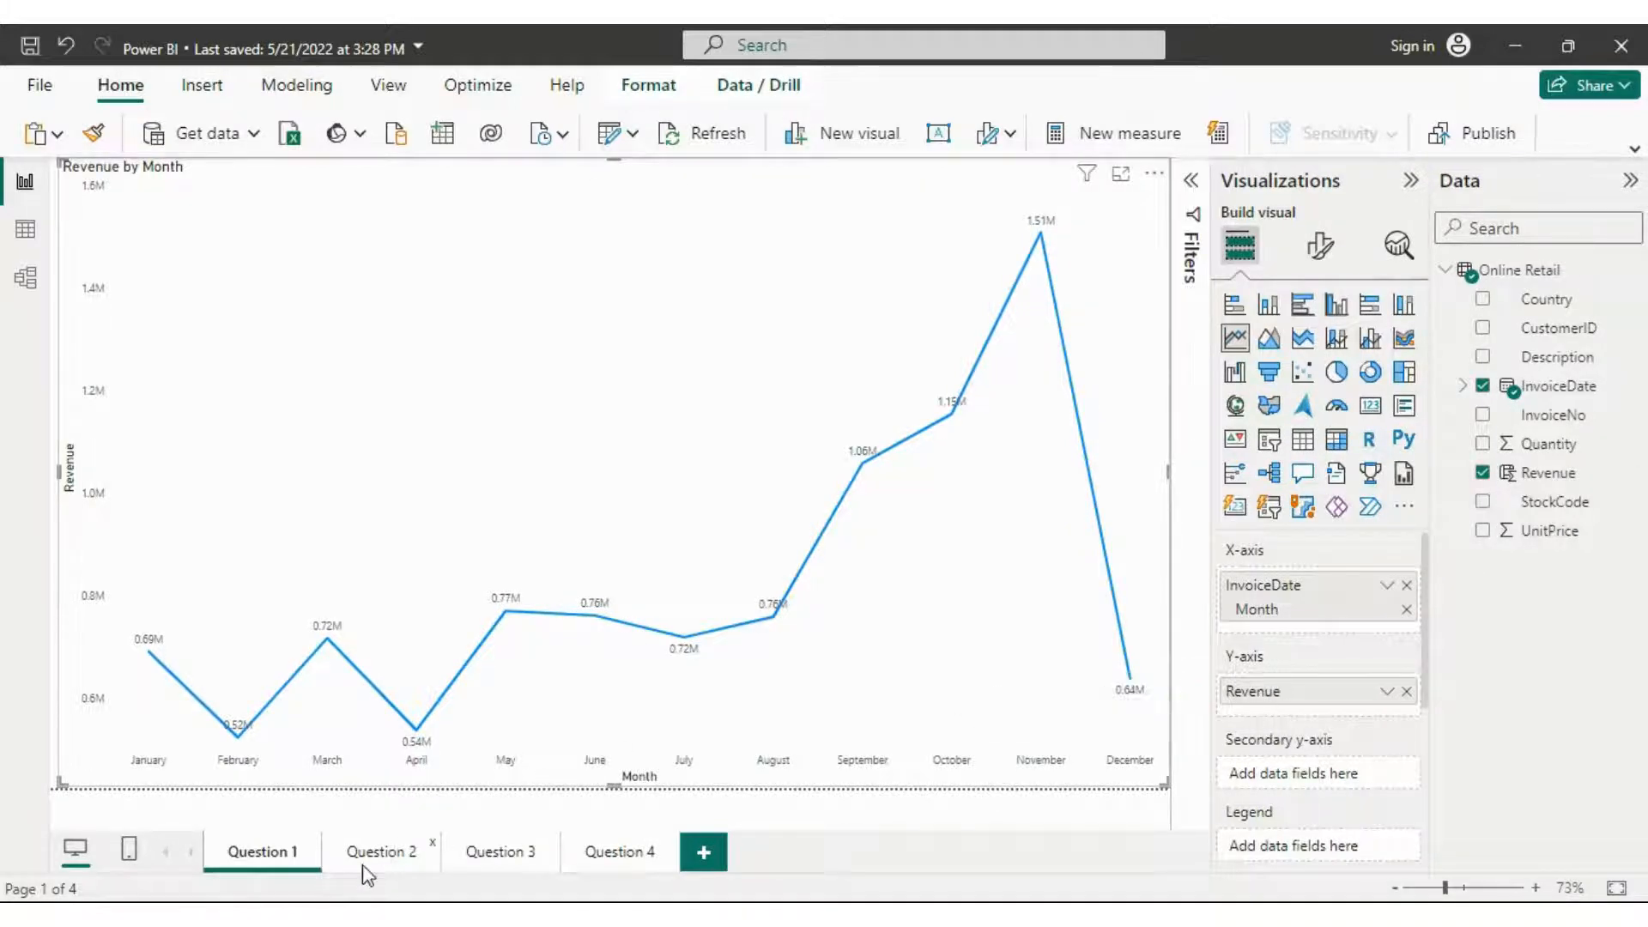
Step: Switch to the Question 2 page of the report
left_click(381, 852)
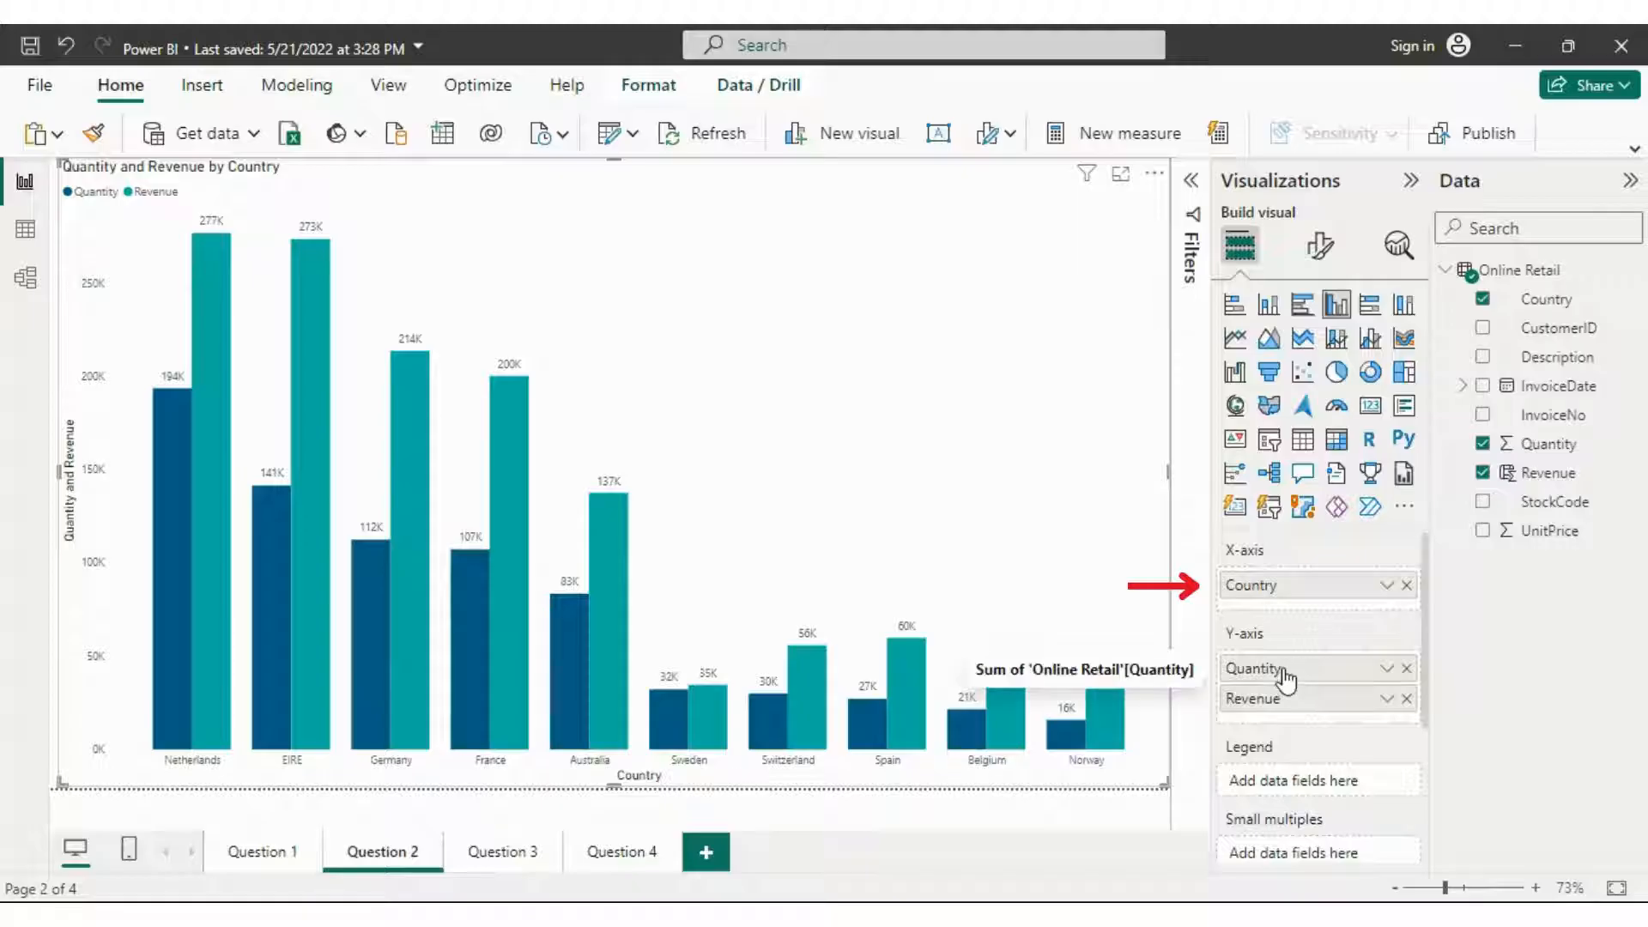
mouse_move(1280, 709)
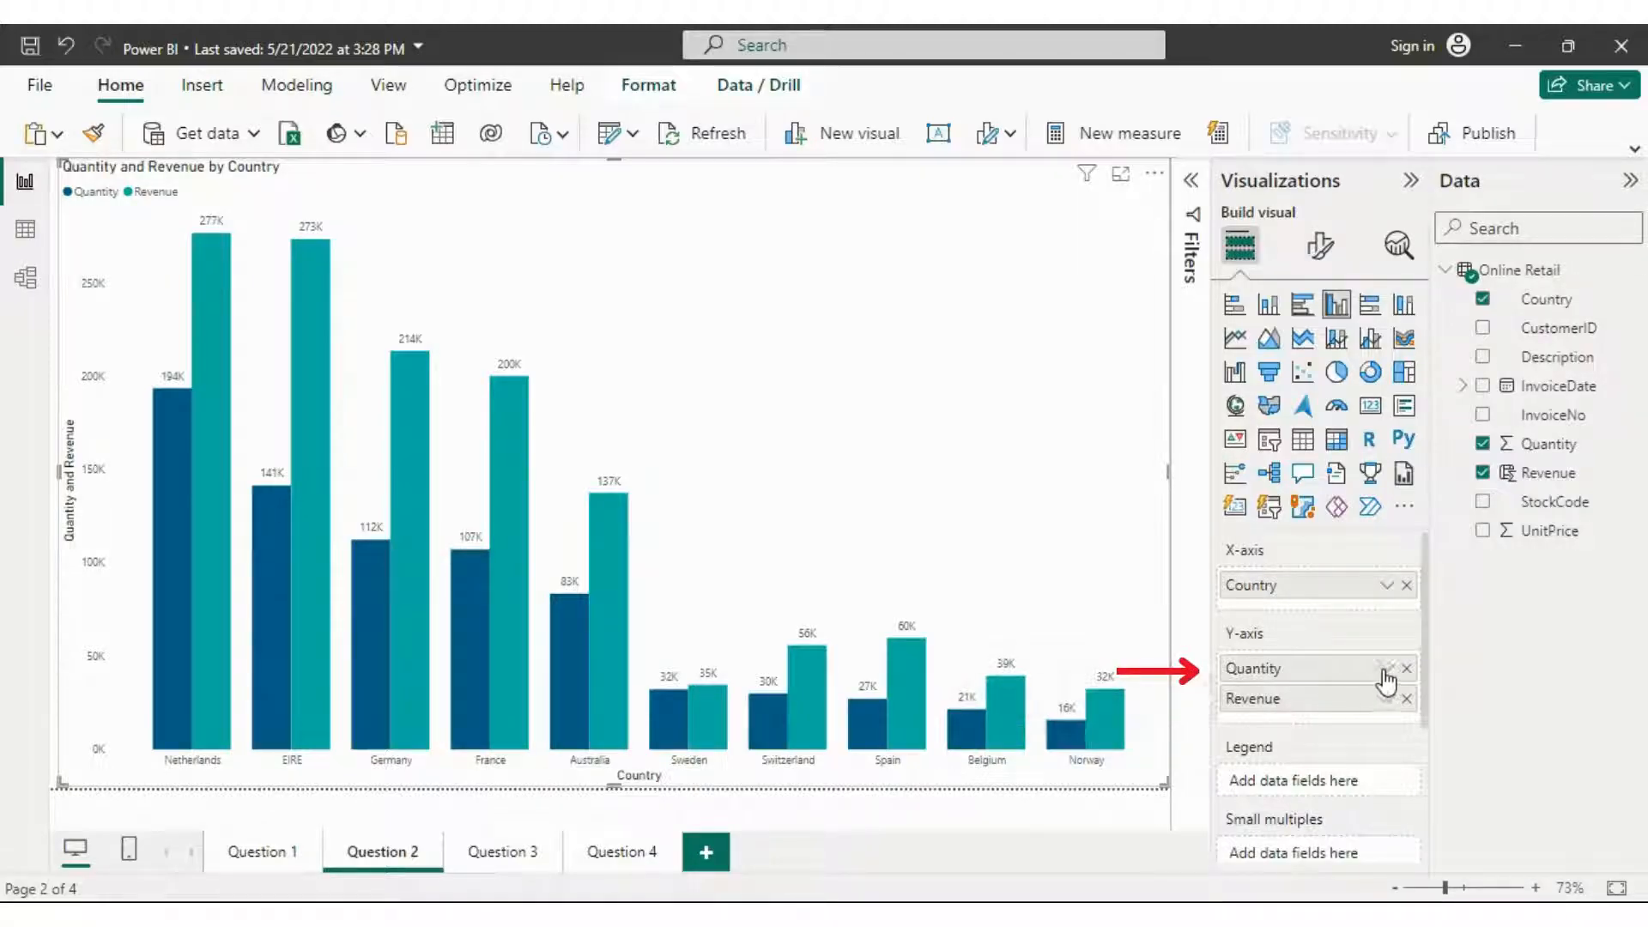
Step: Confirm Quantity stays aggregated as Sum in the country column chart
left_click(1385, 668)
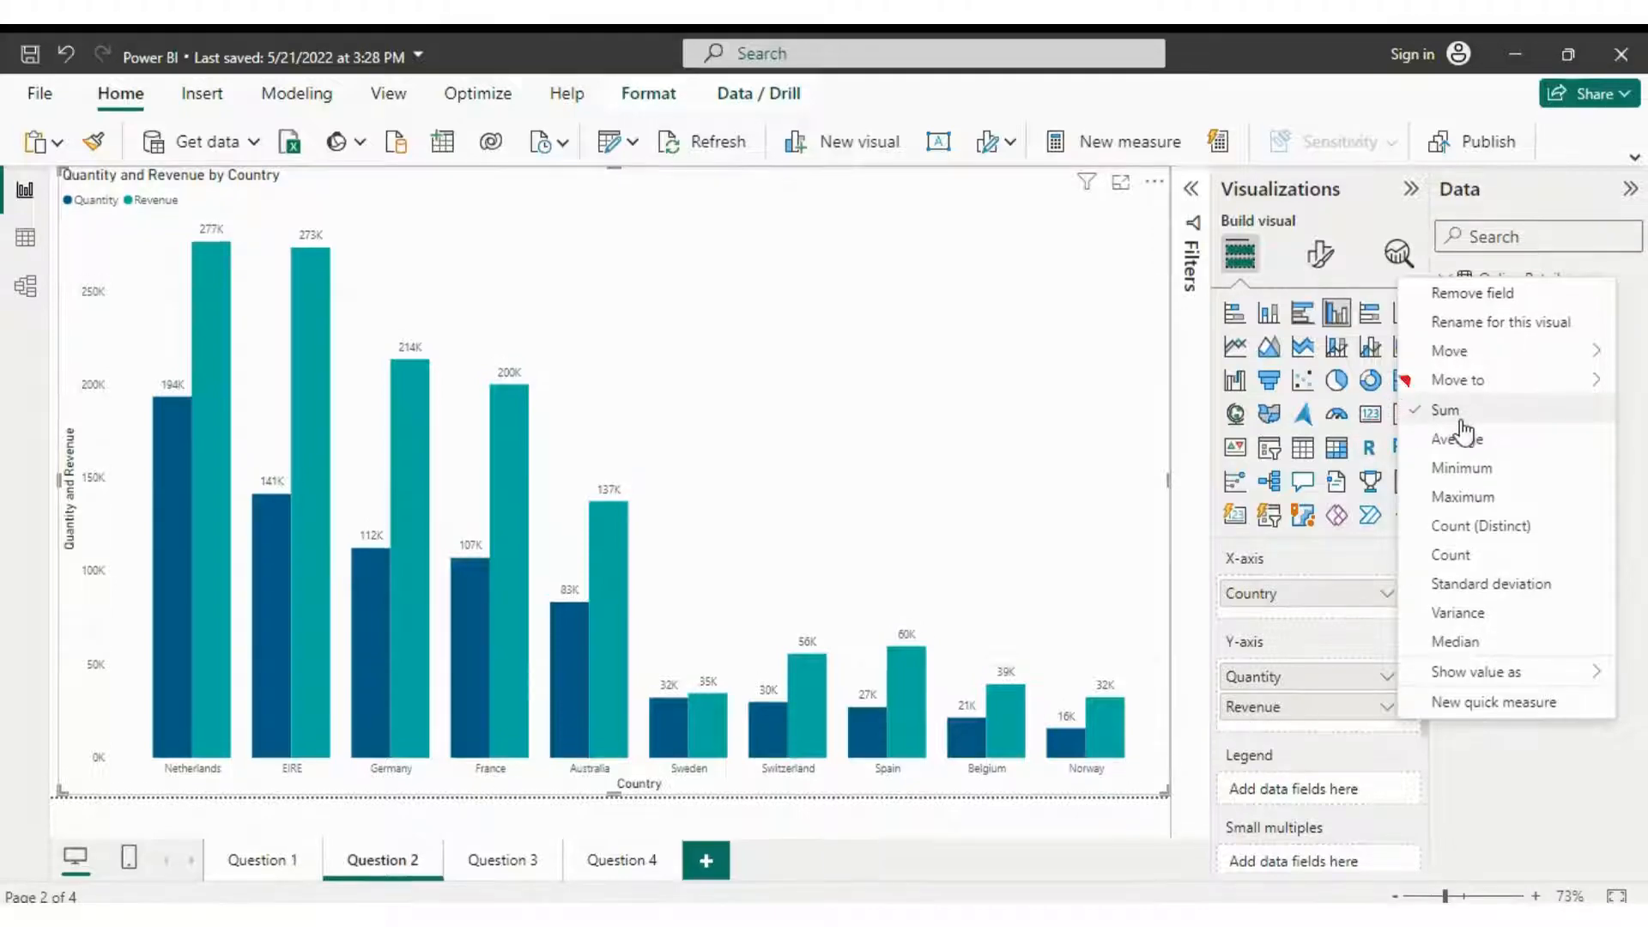
left_click(501, 852)
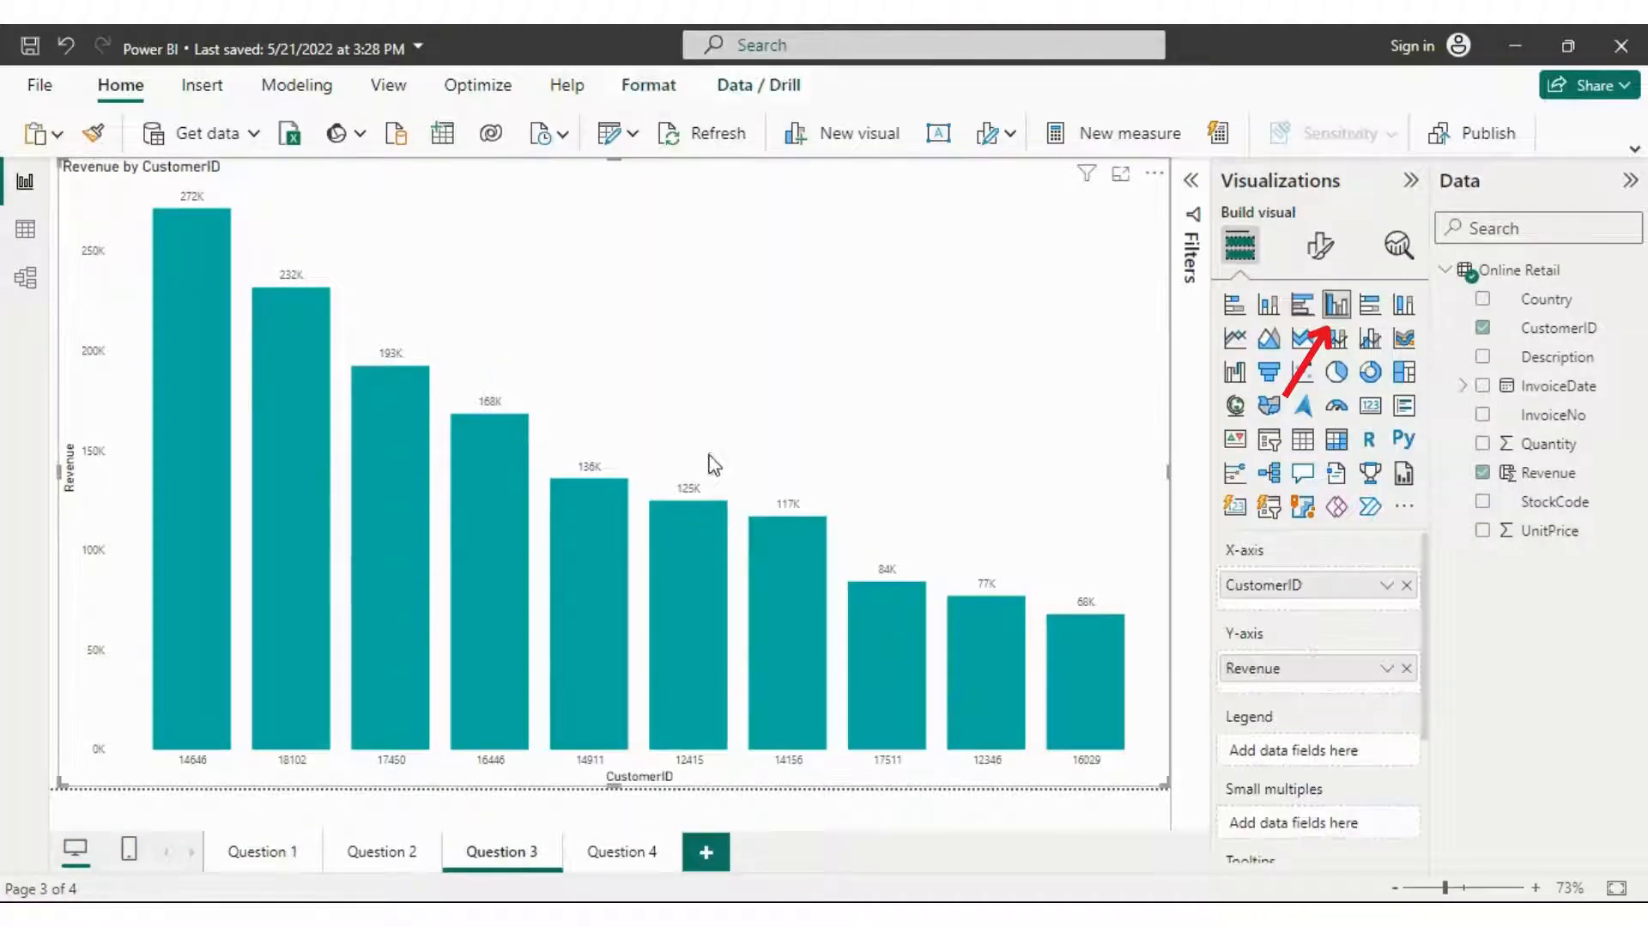
mouse_move(1337, 305)
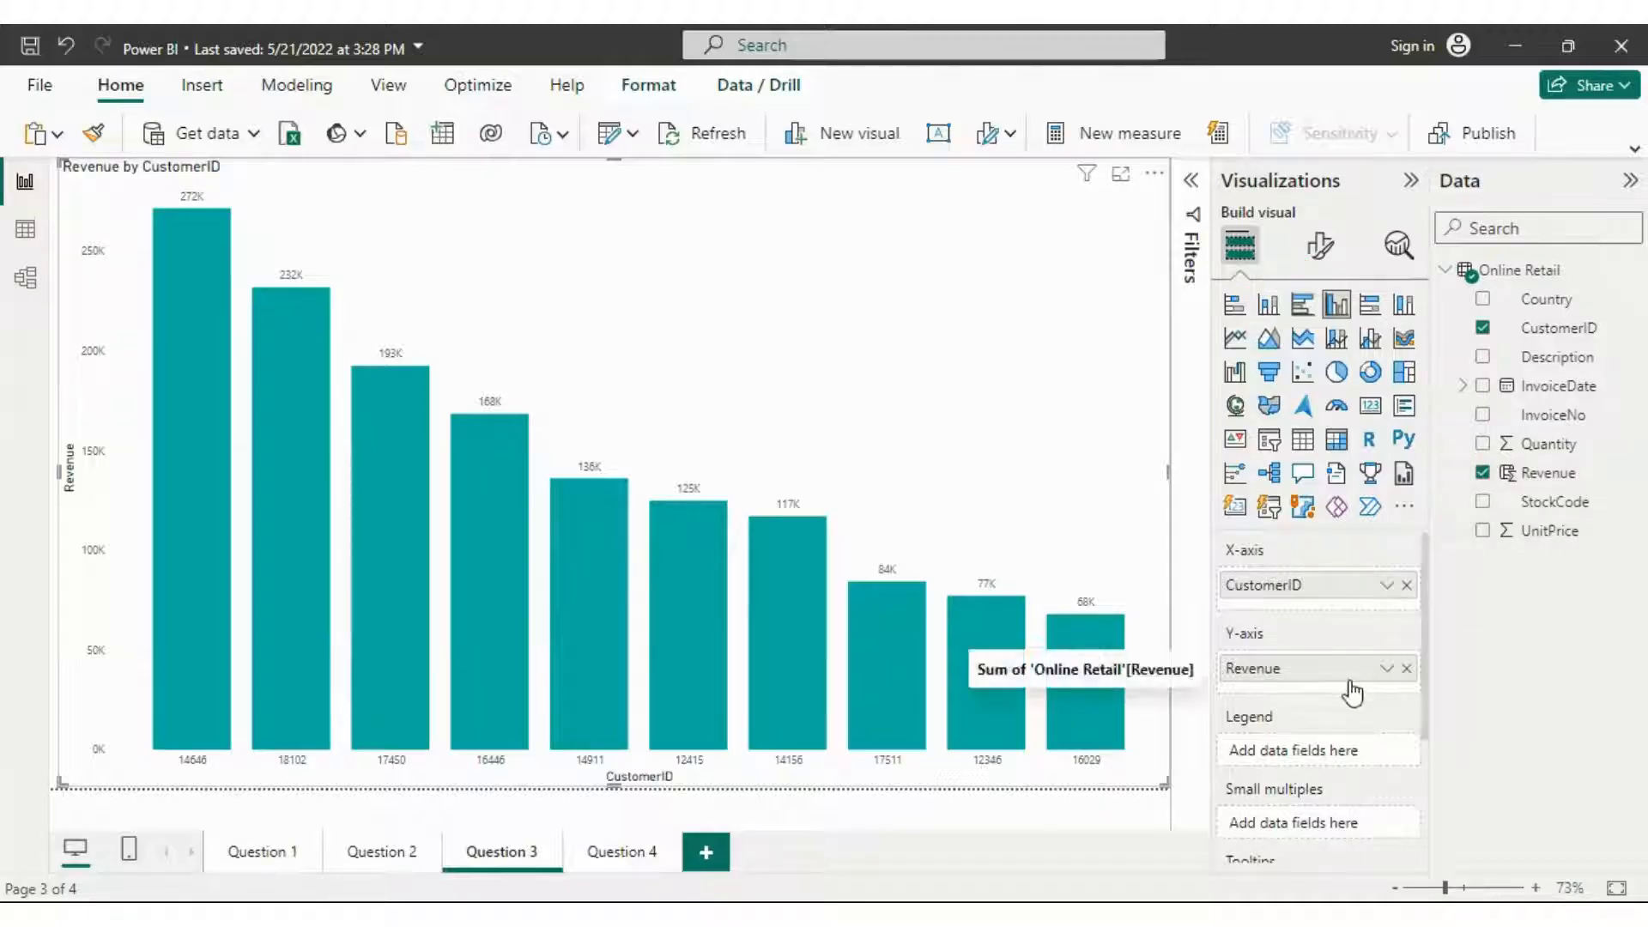
Step: Switch the customer revenue chart to its Format visual settings
left_click(1318, 245)
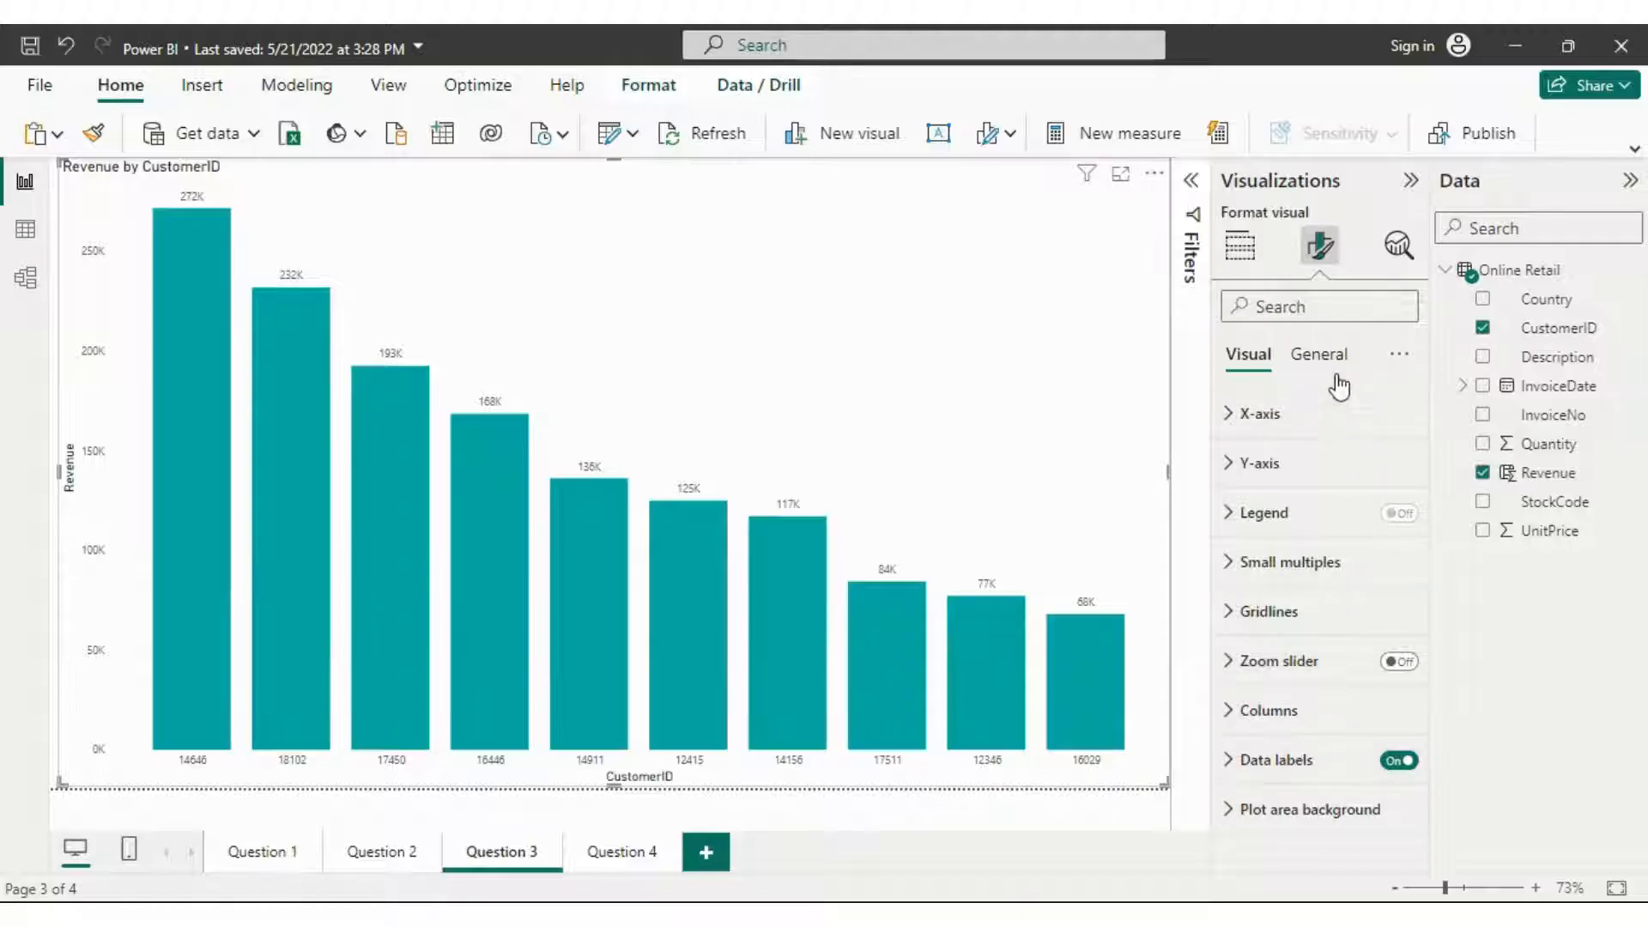
Step: Review the chart's General formatting: Properties expanded and collapsed, then Effects
left_click(1317, 354)
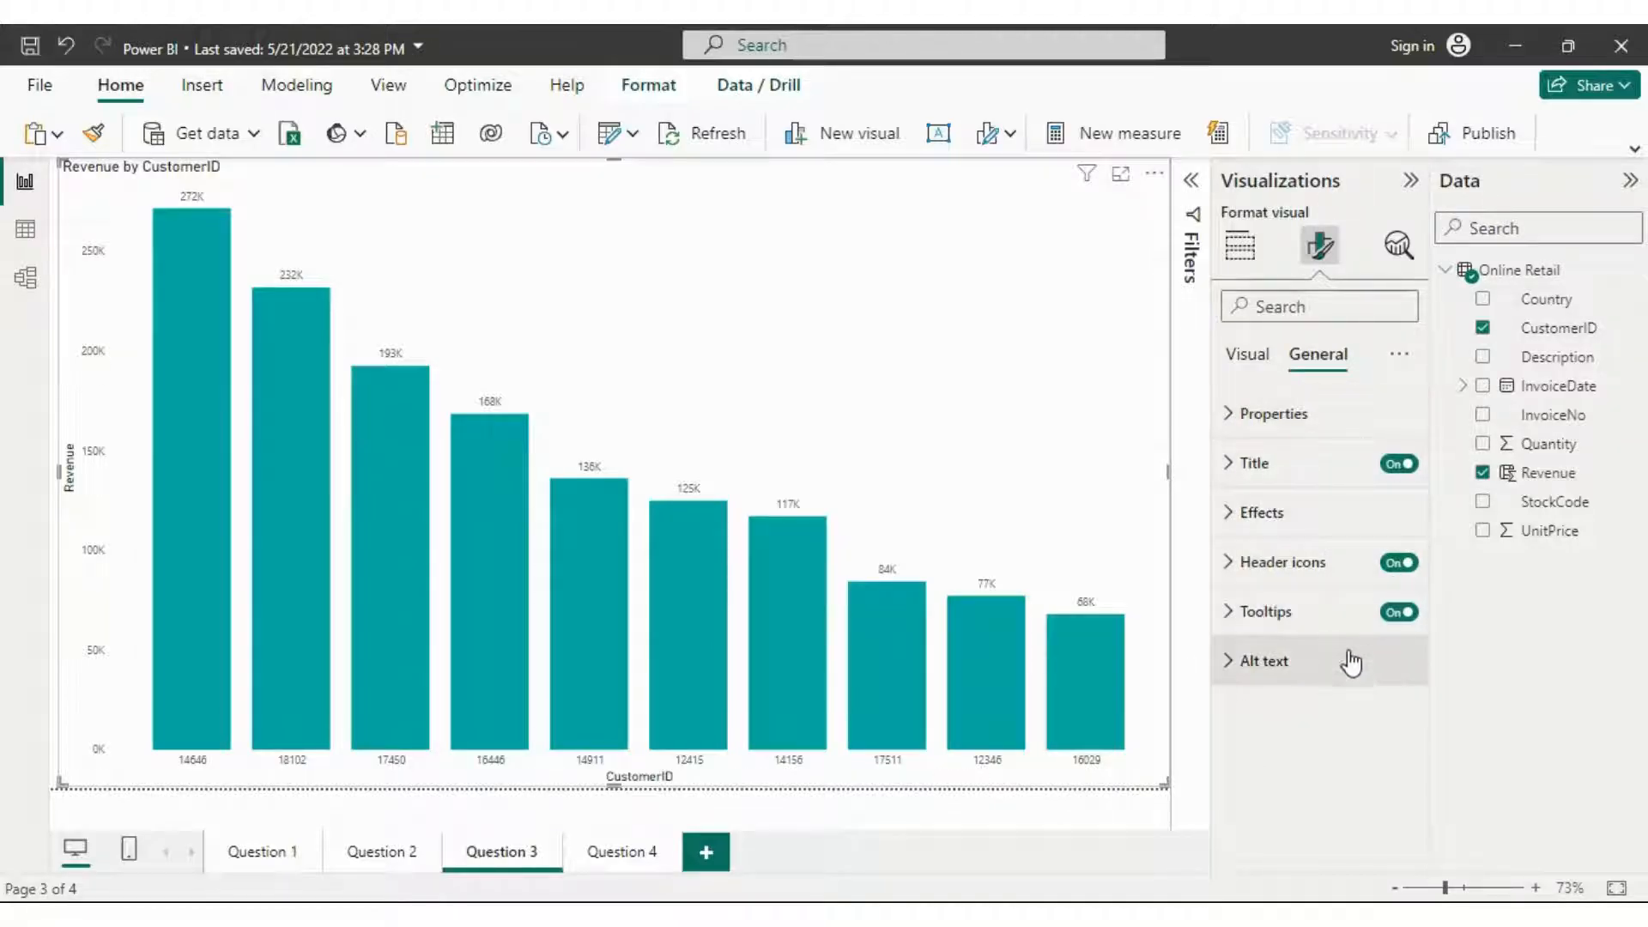
left_click(1272, 413)
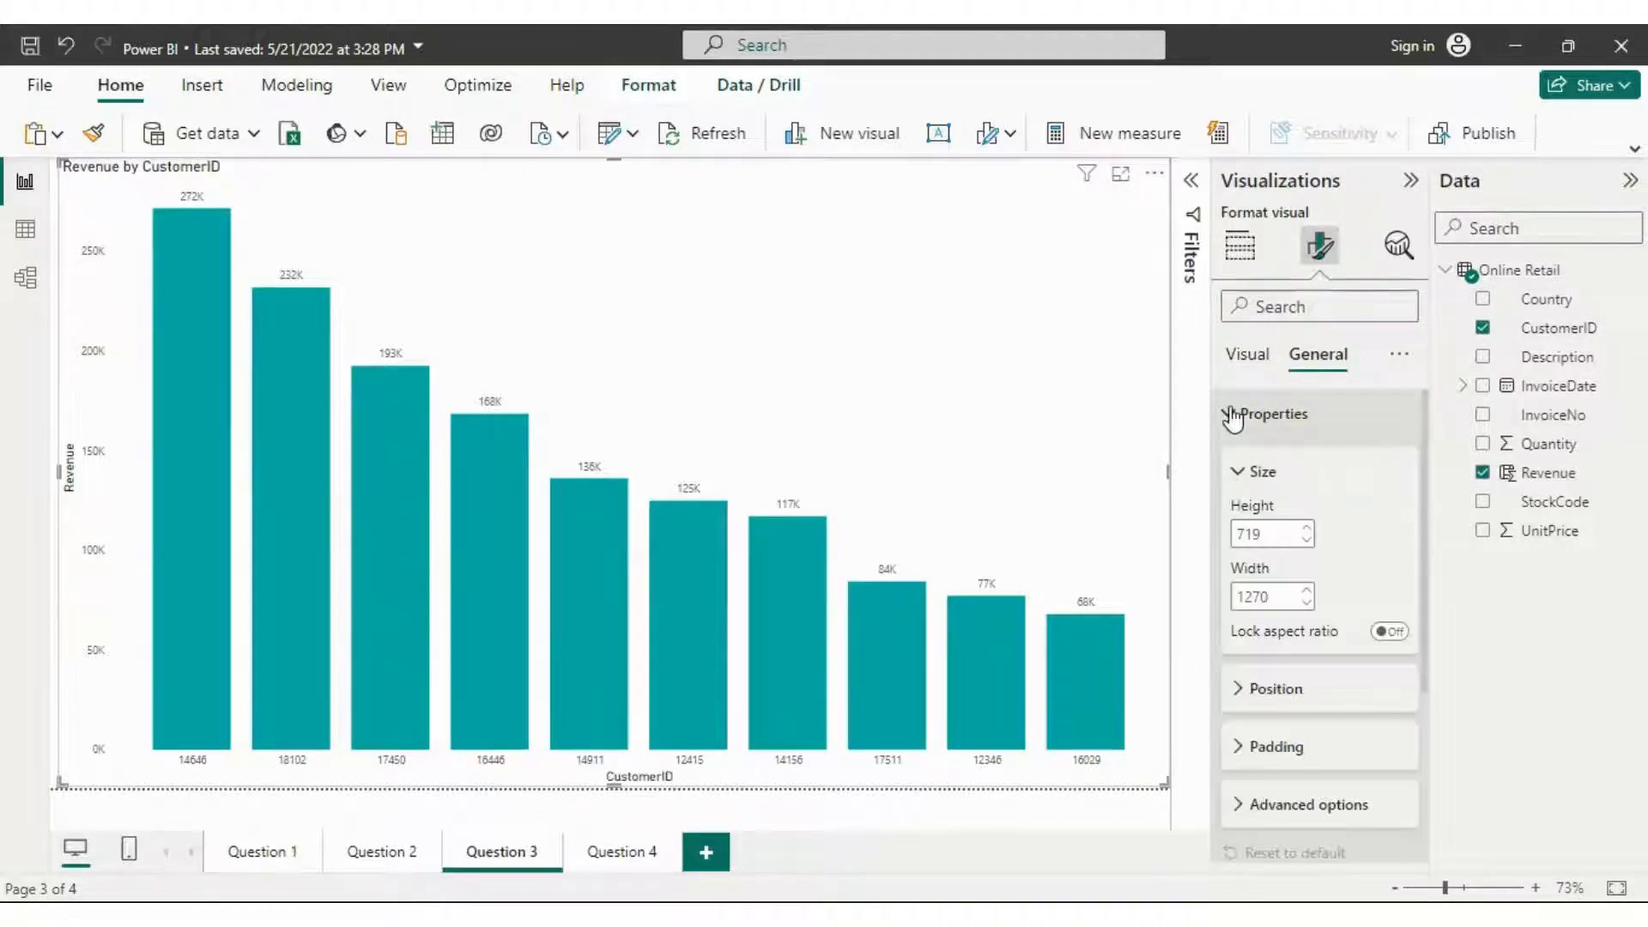
left_click(1272, 414)
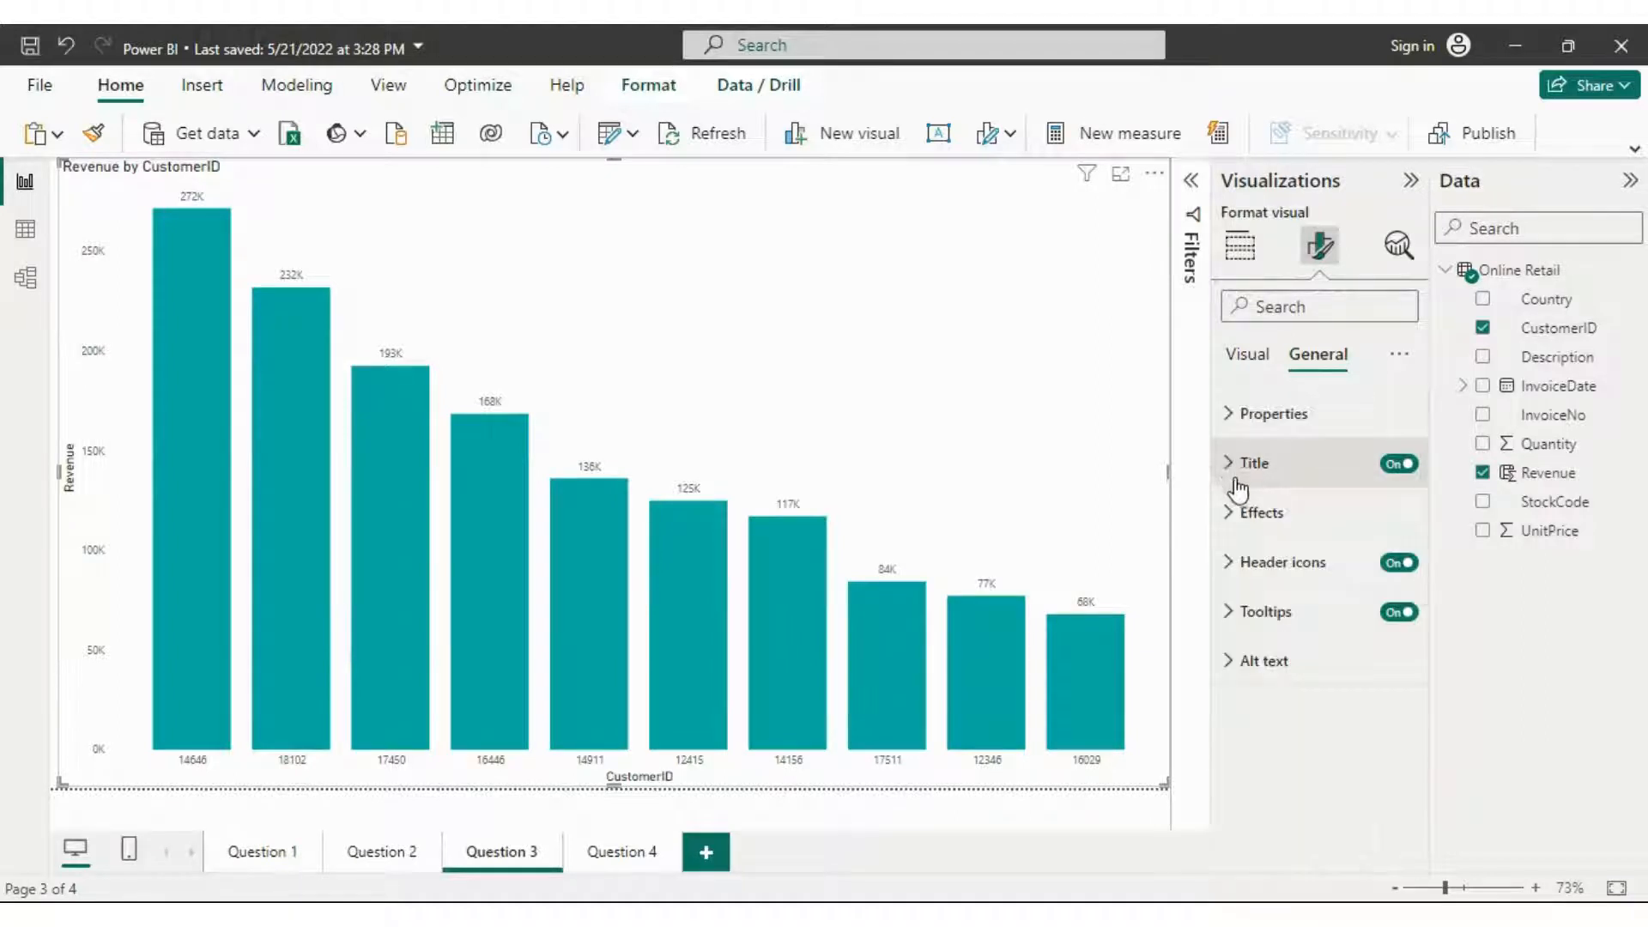
mouse_move(1260, 513)
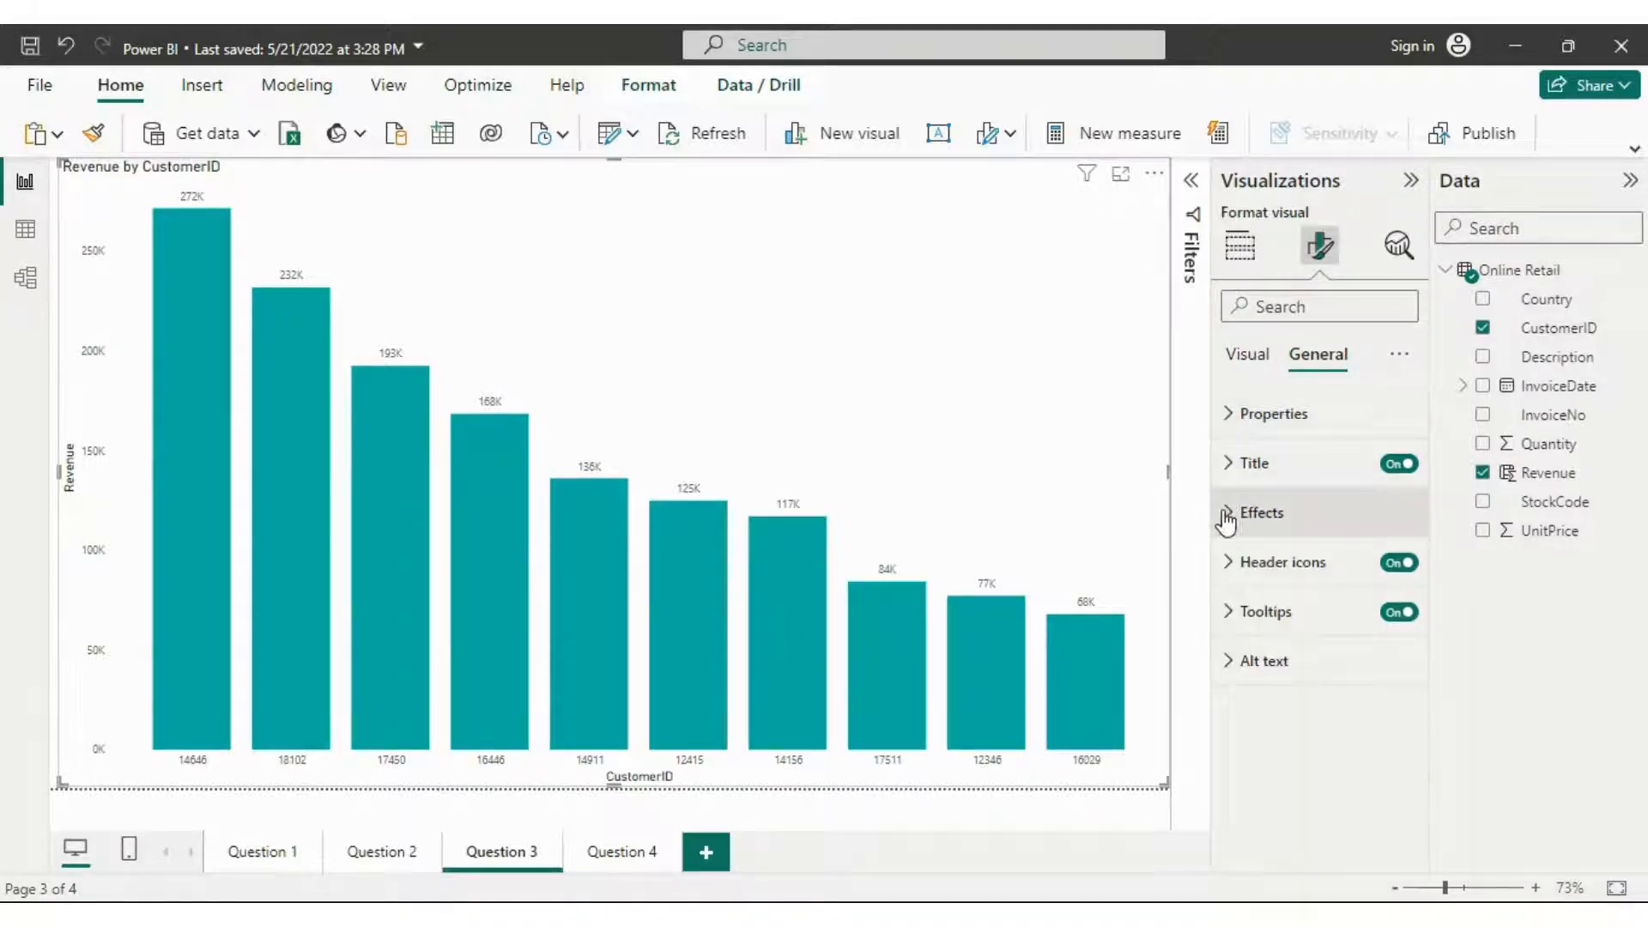
left_click(622, 851)
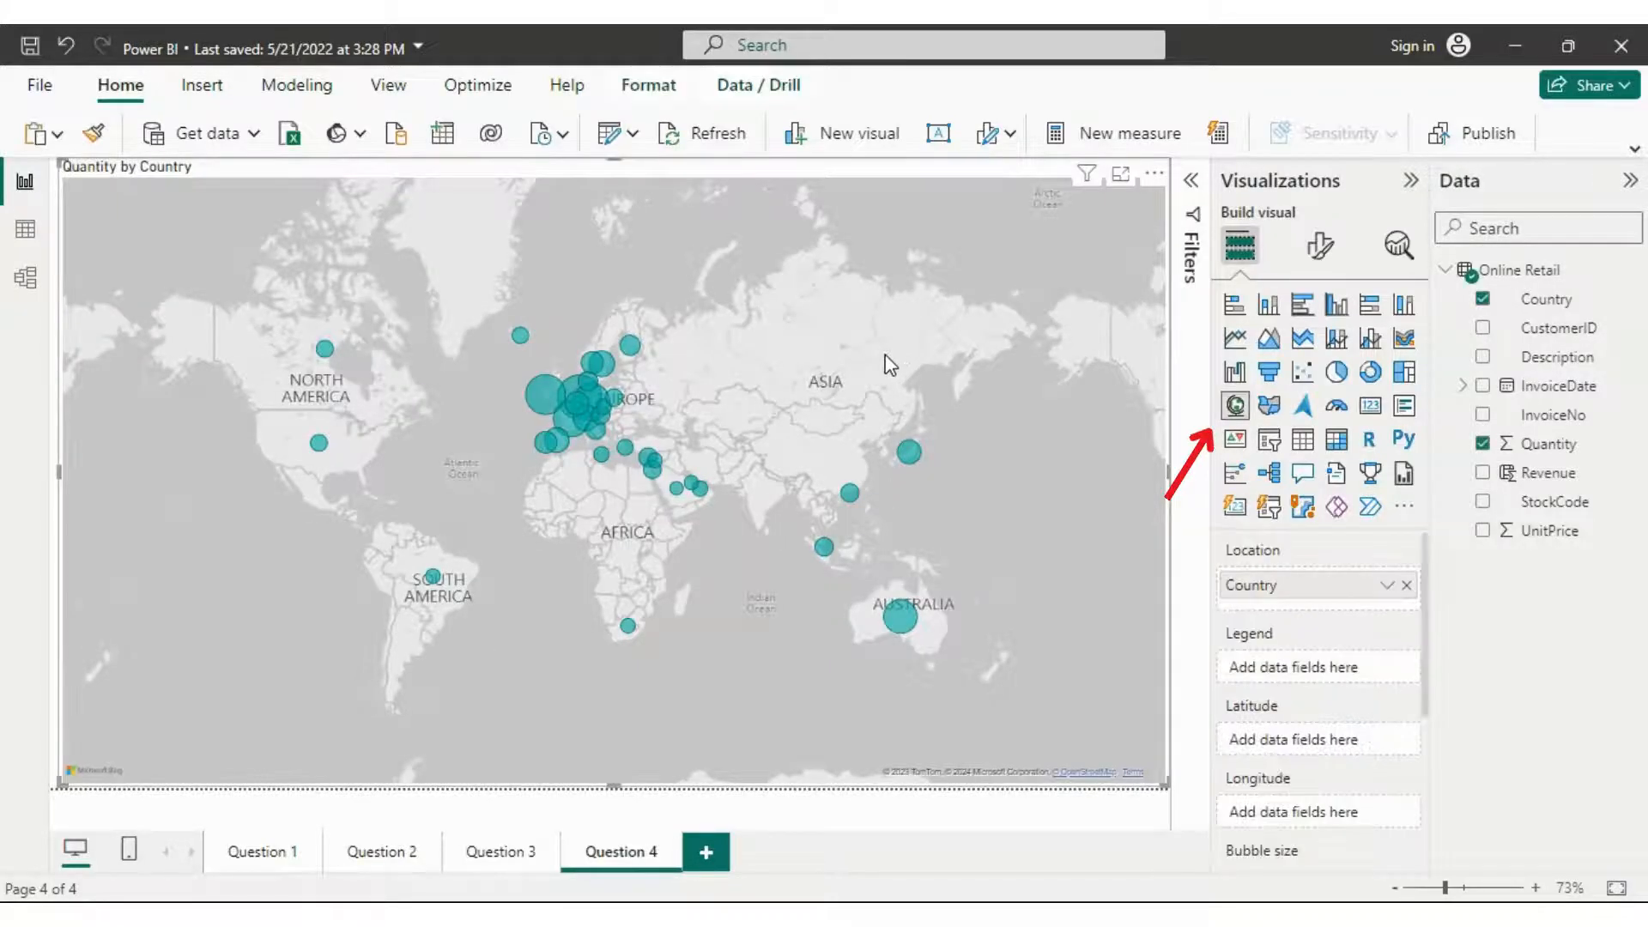
mouse_move(946, 349)
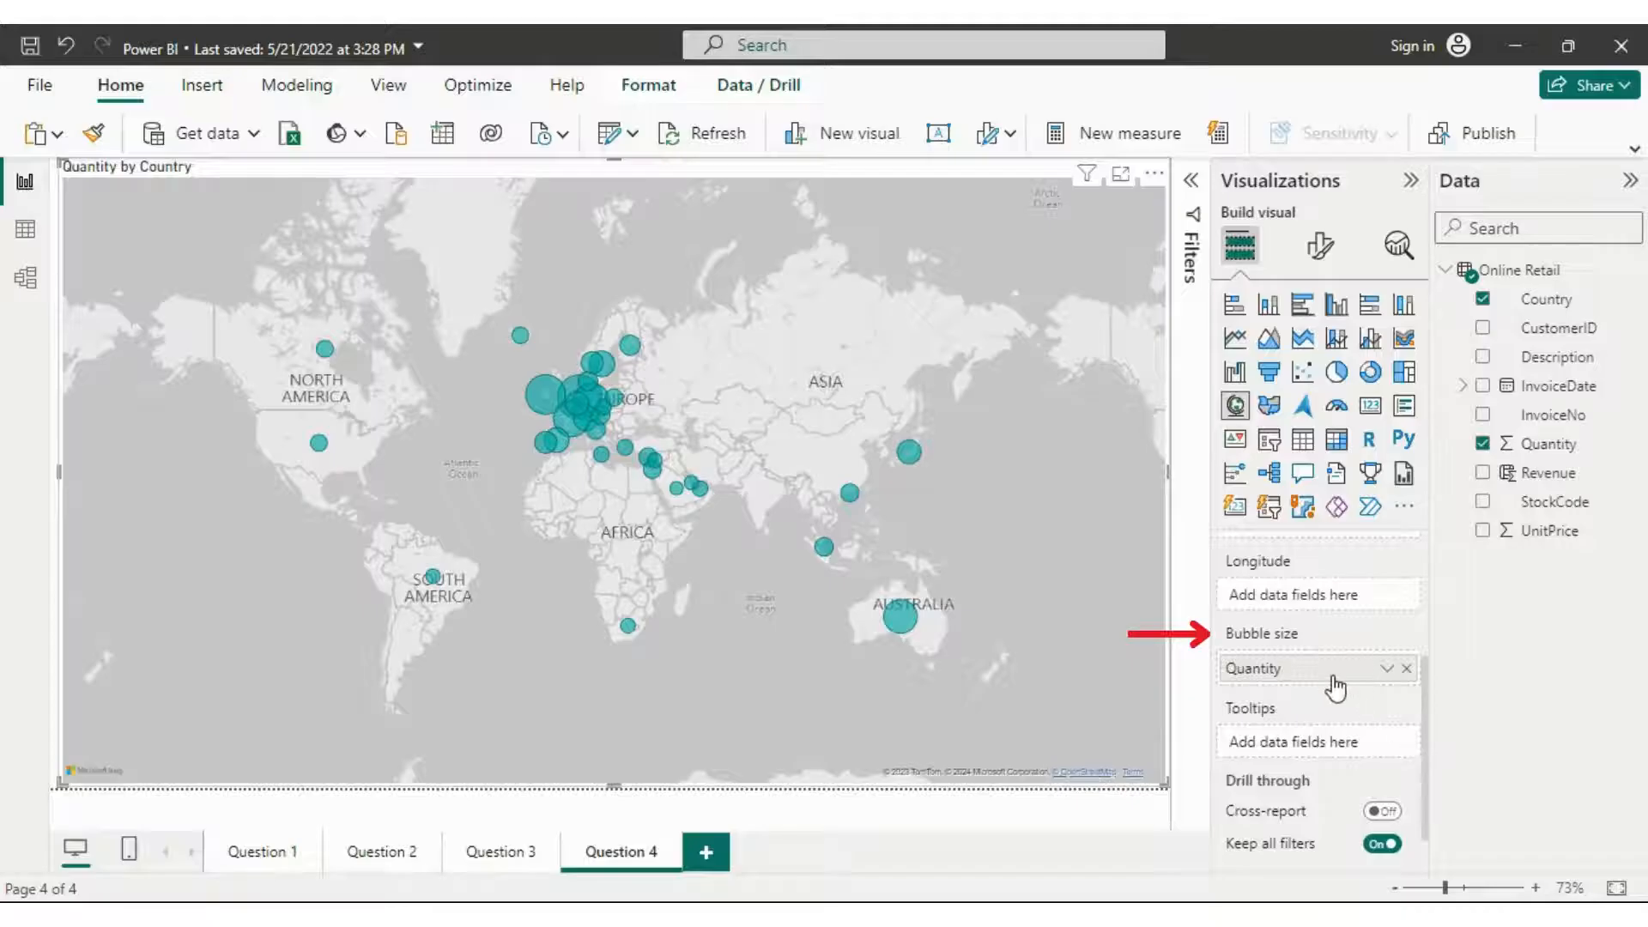
Step: Check the Question 4 map's Quantity bubble size field well
left_click(1389, 667)
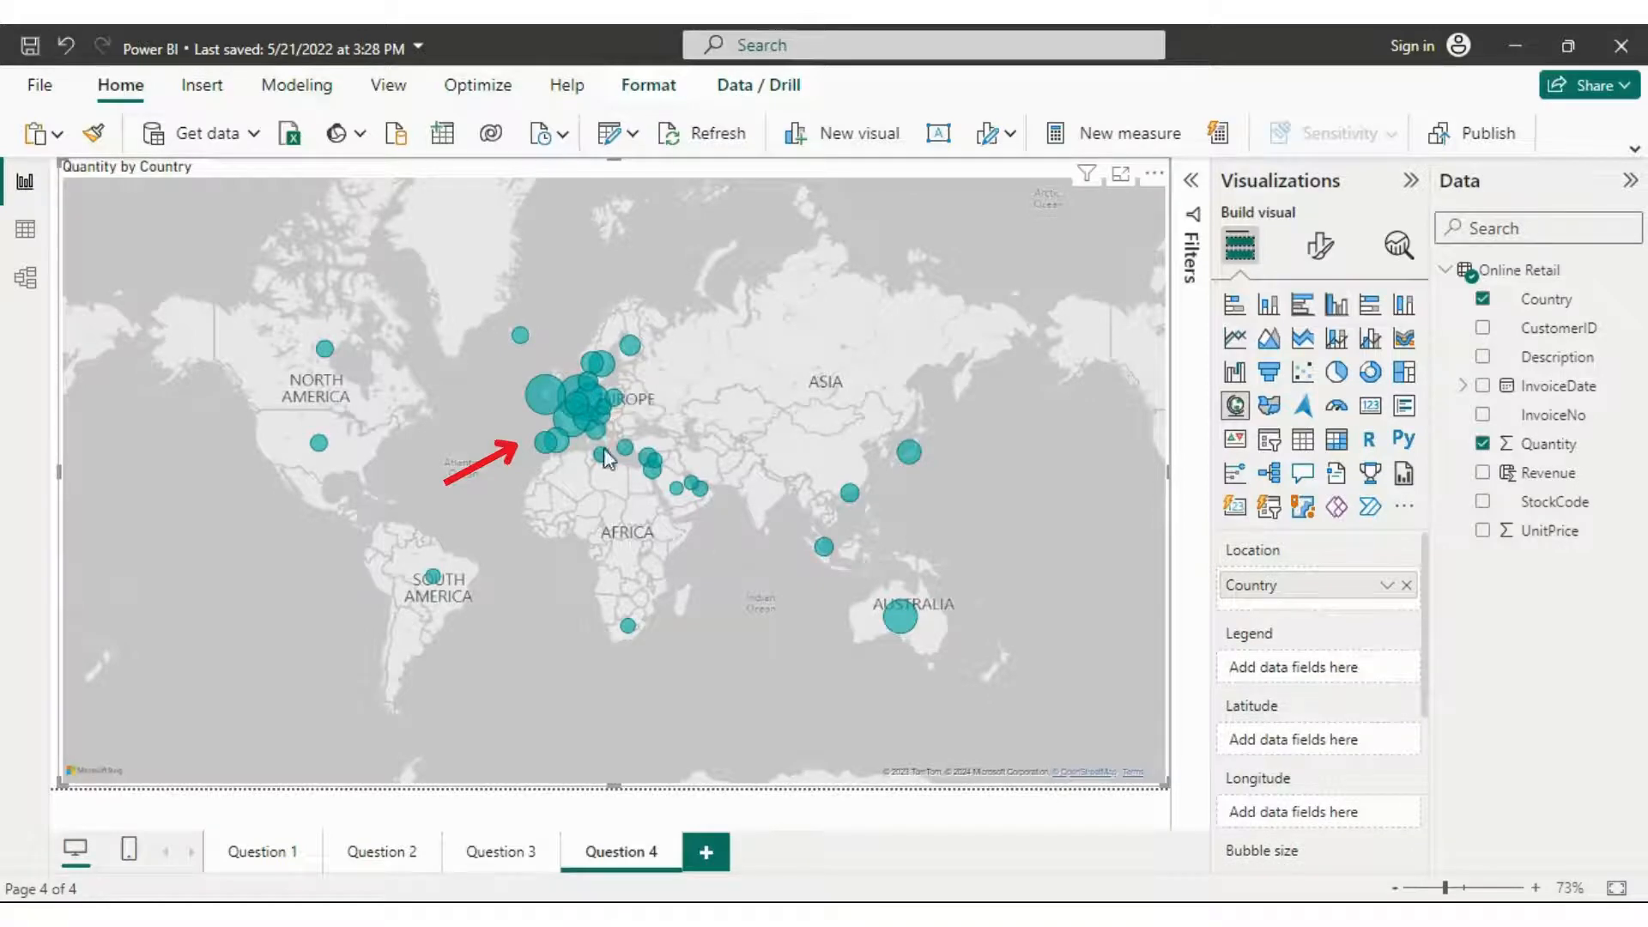
mouse_move(994, 759)
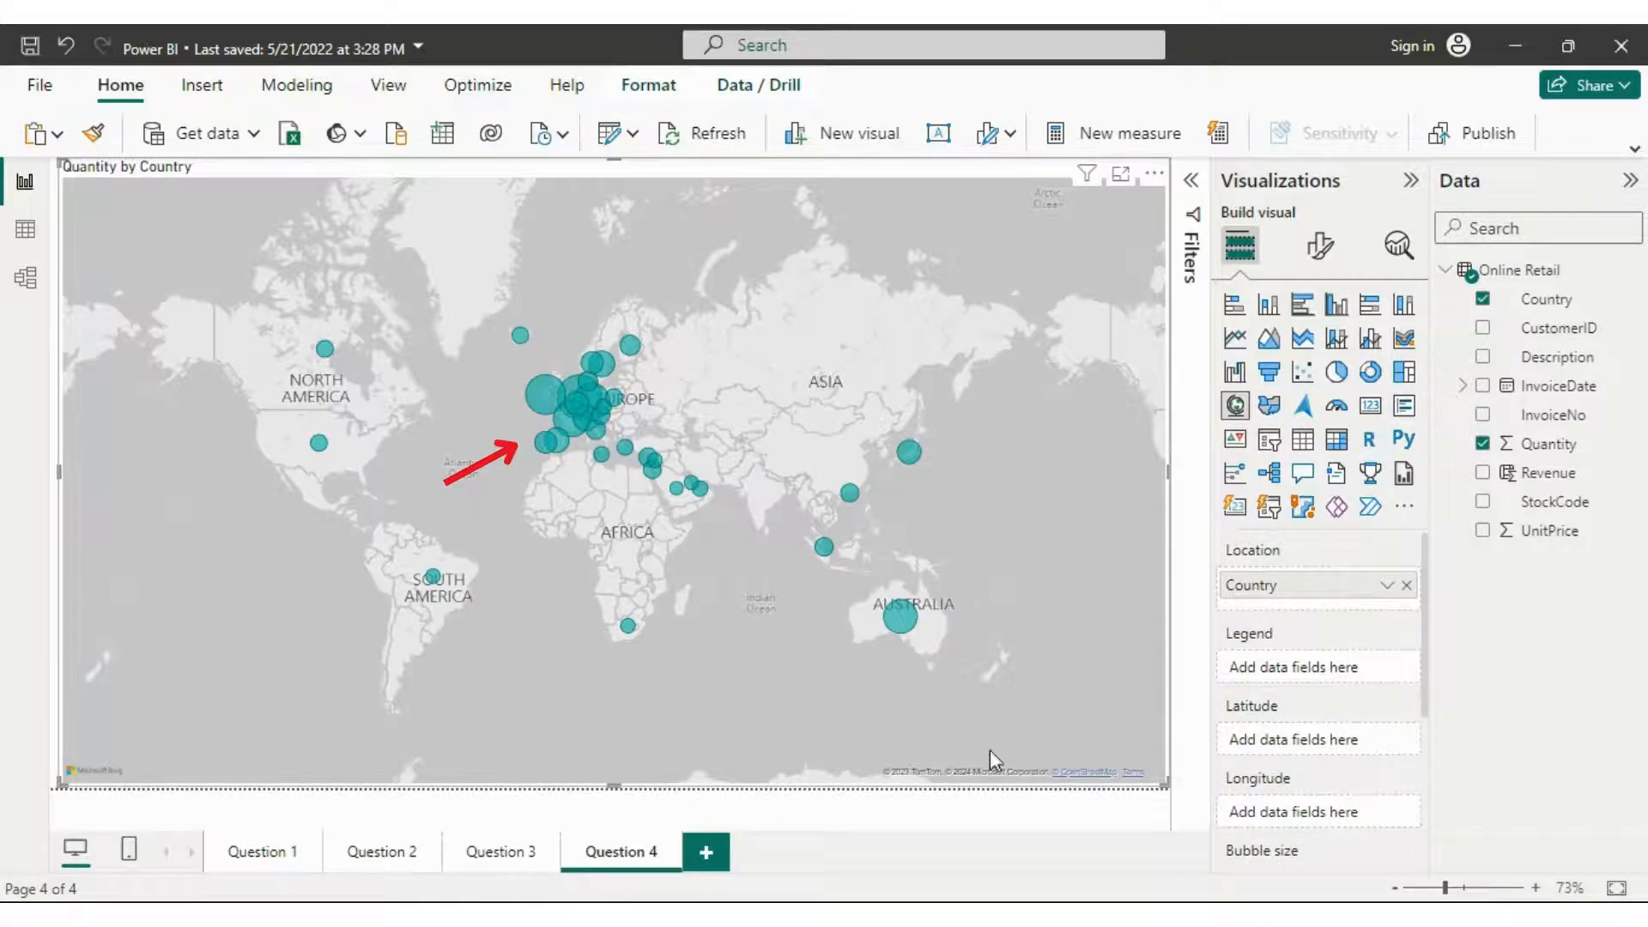